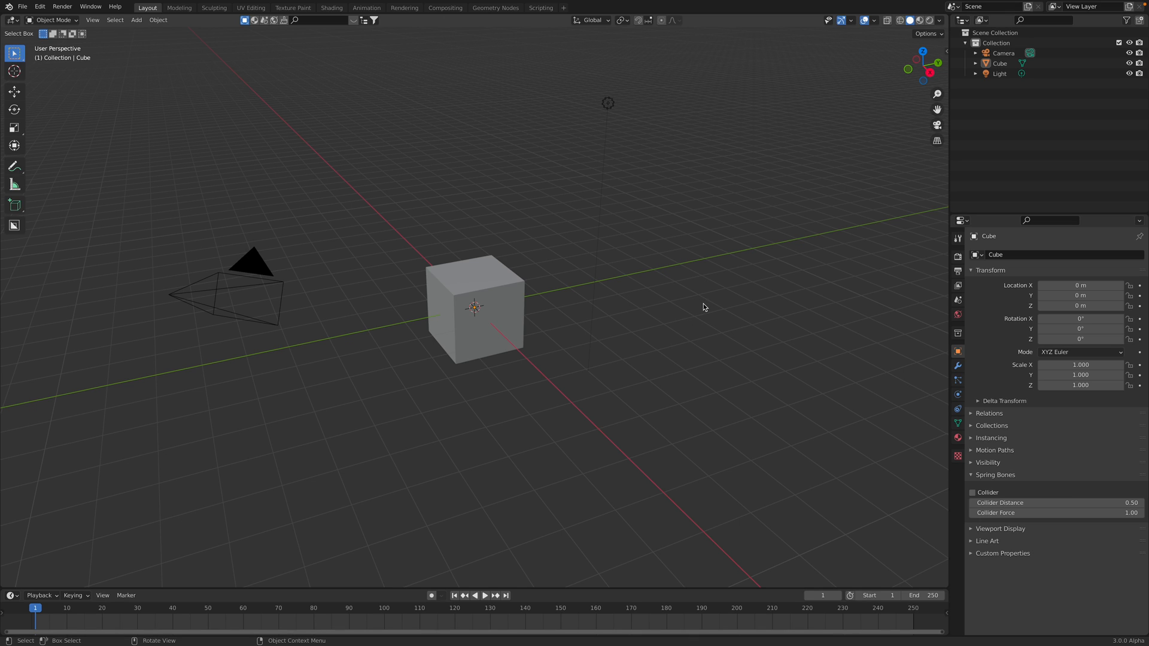
mouse_move(853, 135)
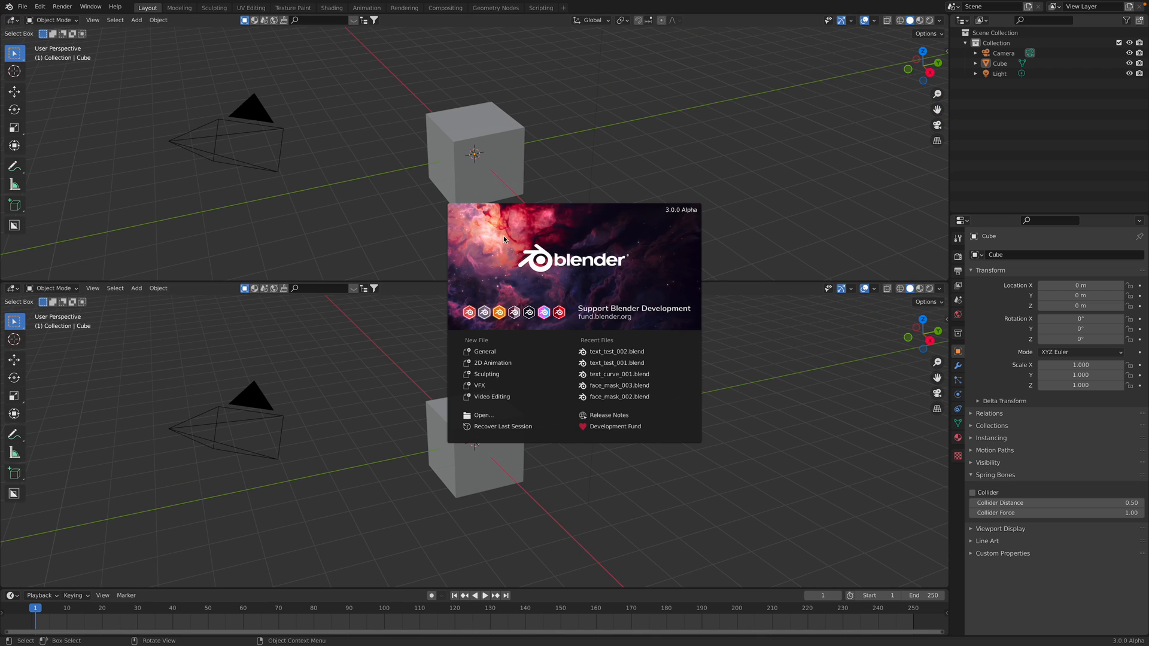
Step: Dismiss the splash screen and turn the upper area into a node editor
left_click(428, 371)
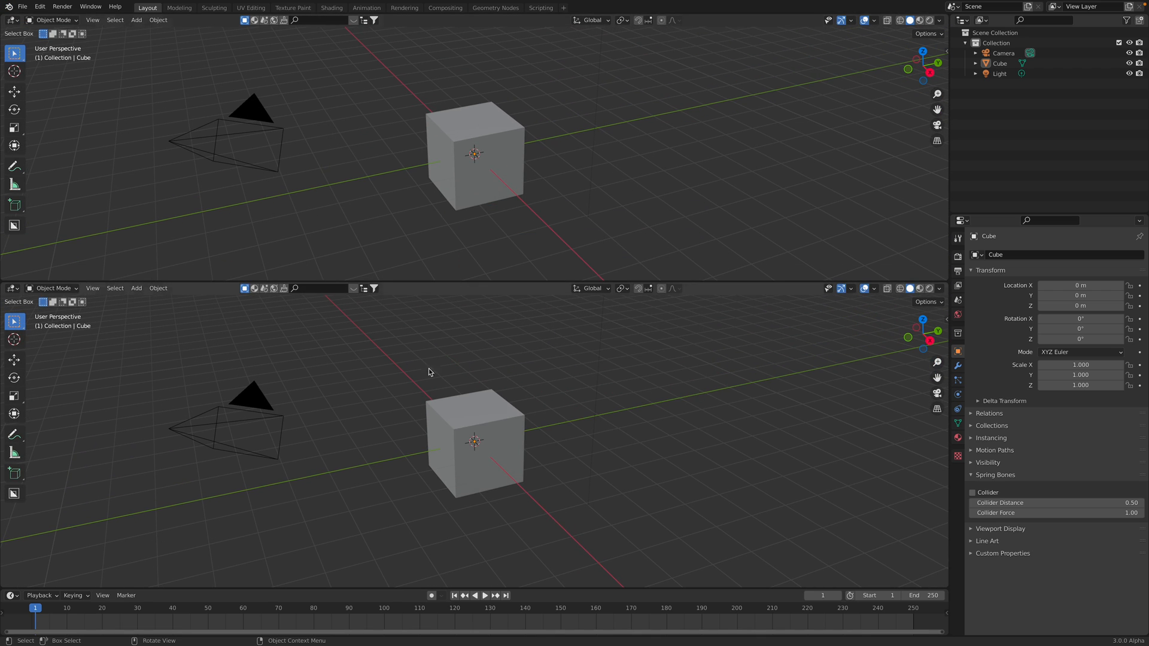
left_click(475, 154)
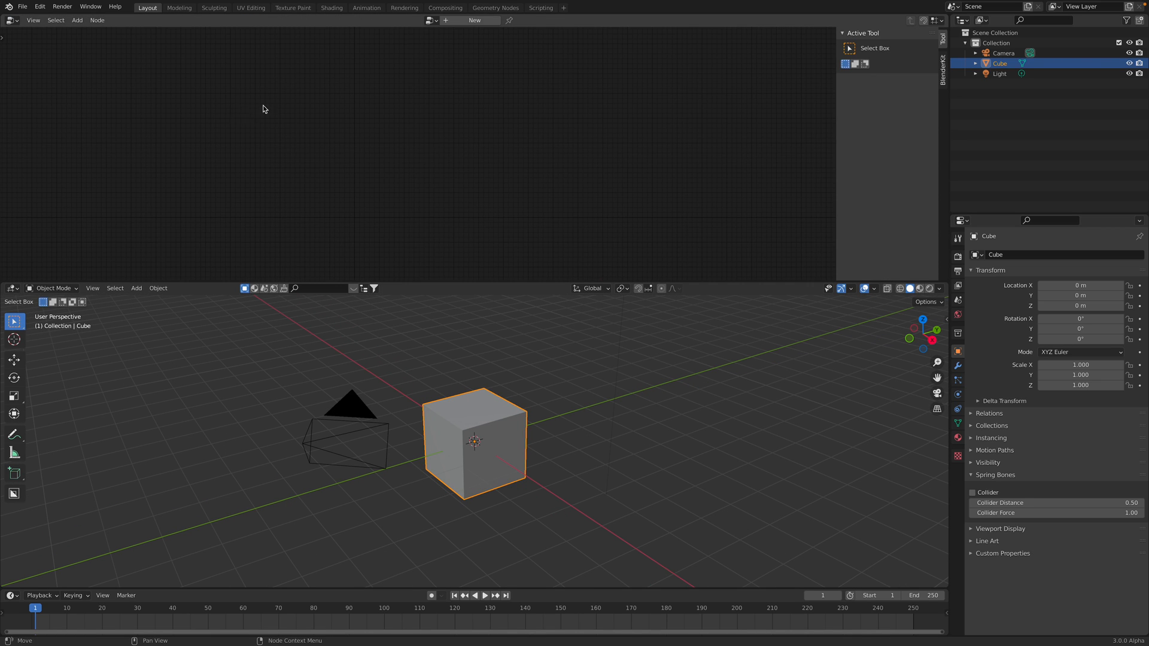
Step: Create a geometry node tree on the cube and add a String to Curves node feeding the output
left_click(474, 20)
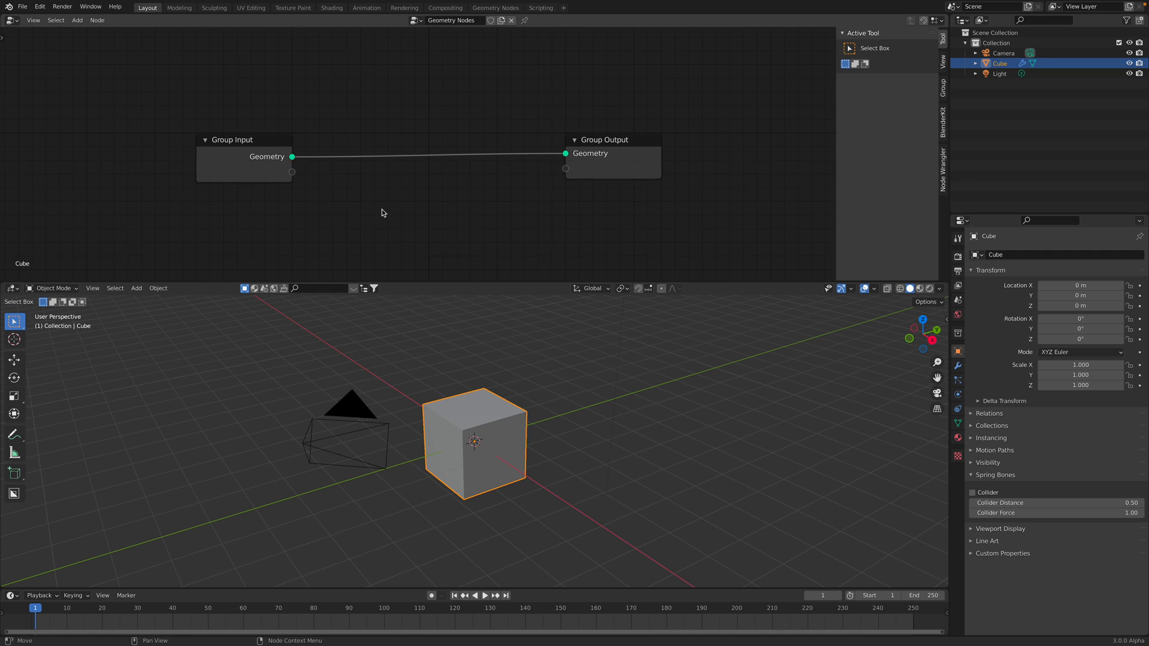
left_click(77, 20)
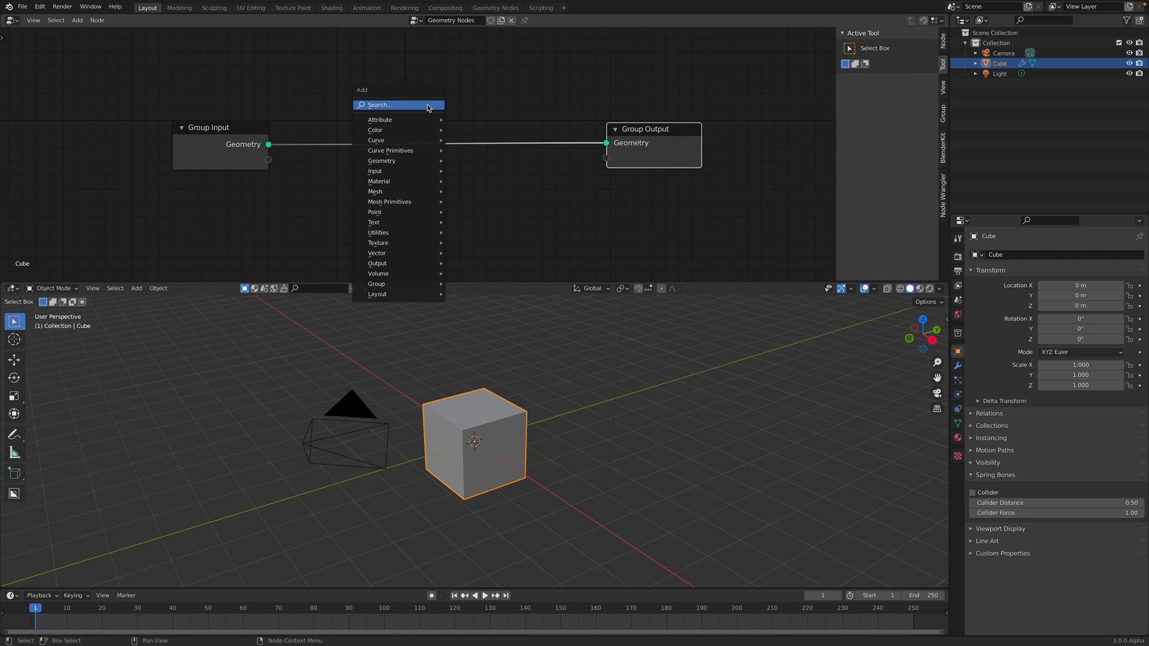
mouse_move(373, 222)
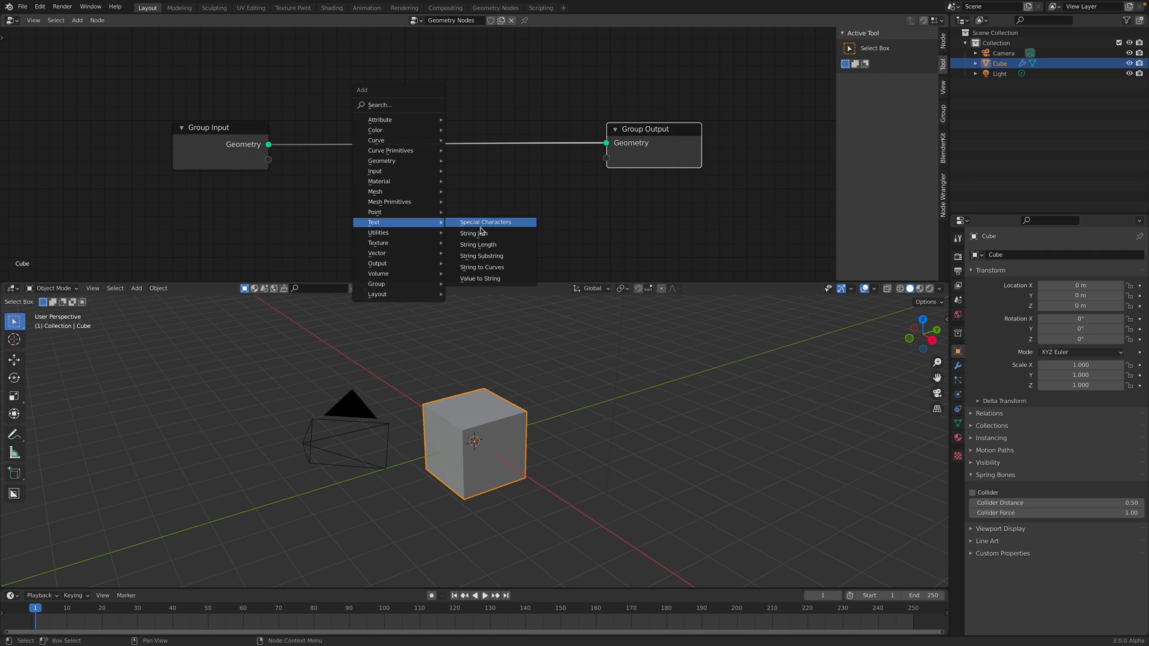
mouse_move(481, 256)
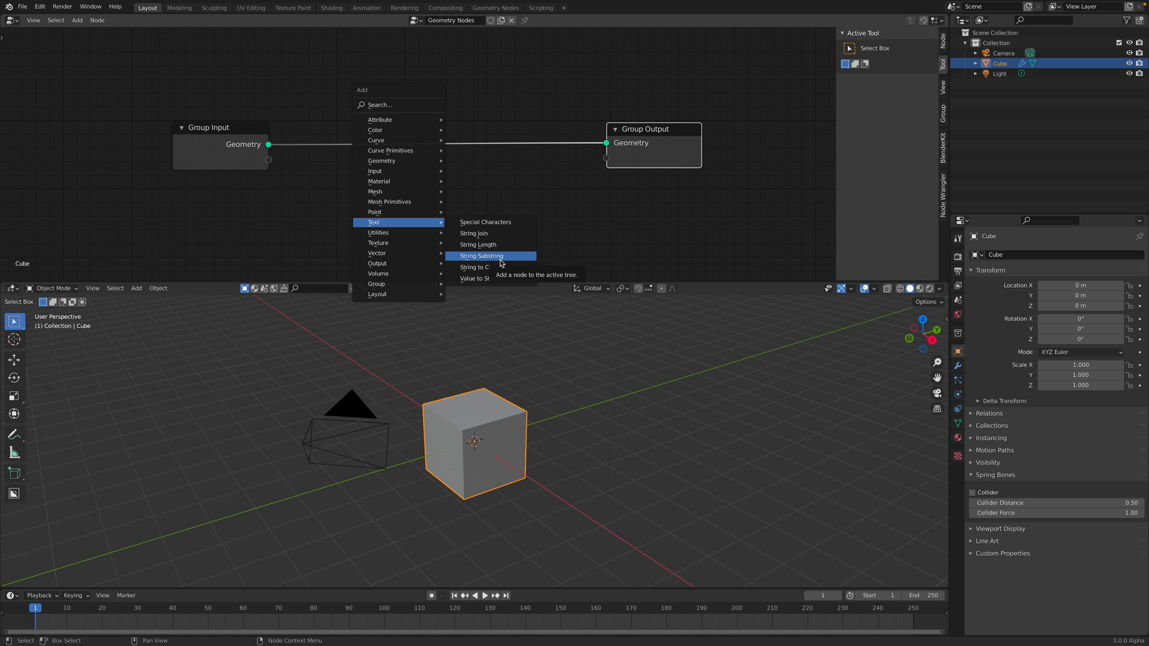
mouse_move(501, 244)
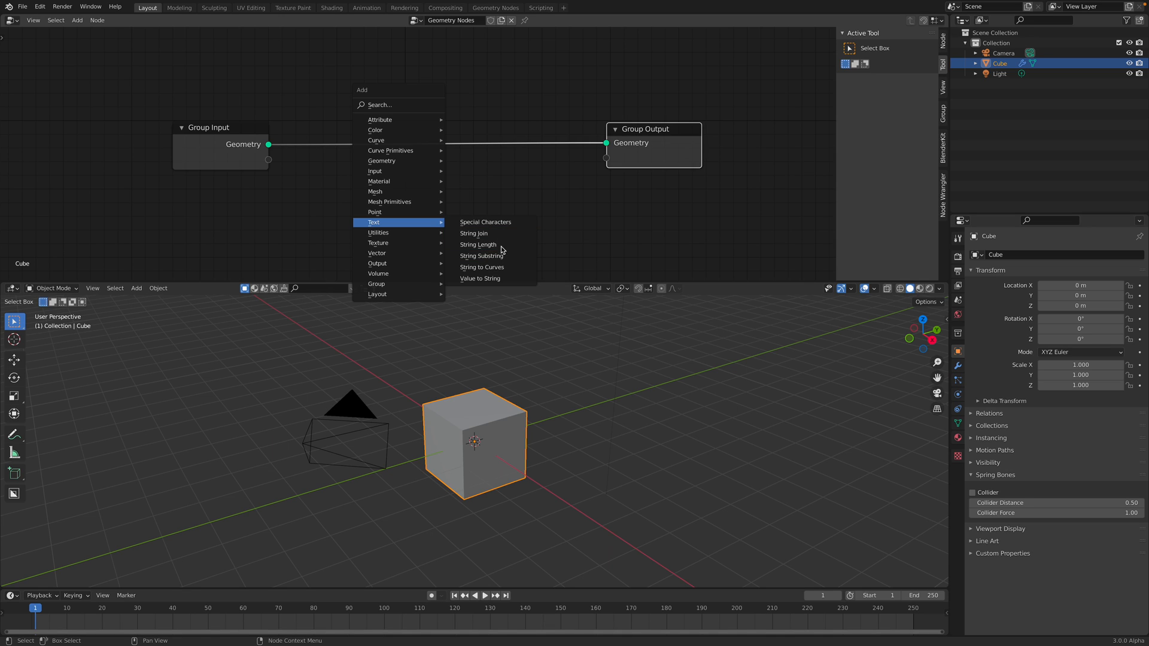
mouse_move(474, 233)
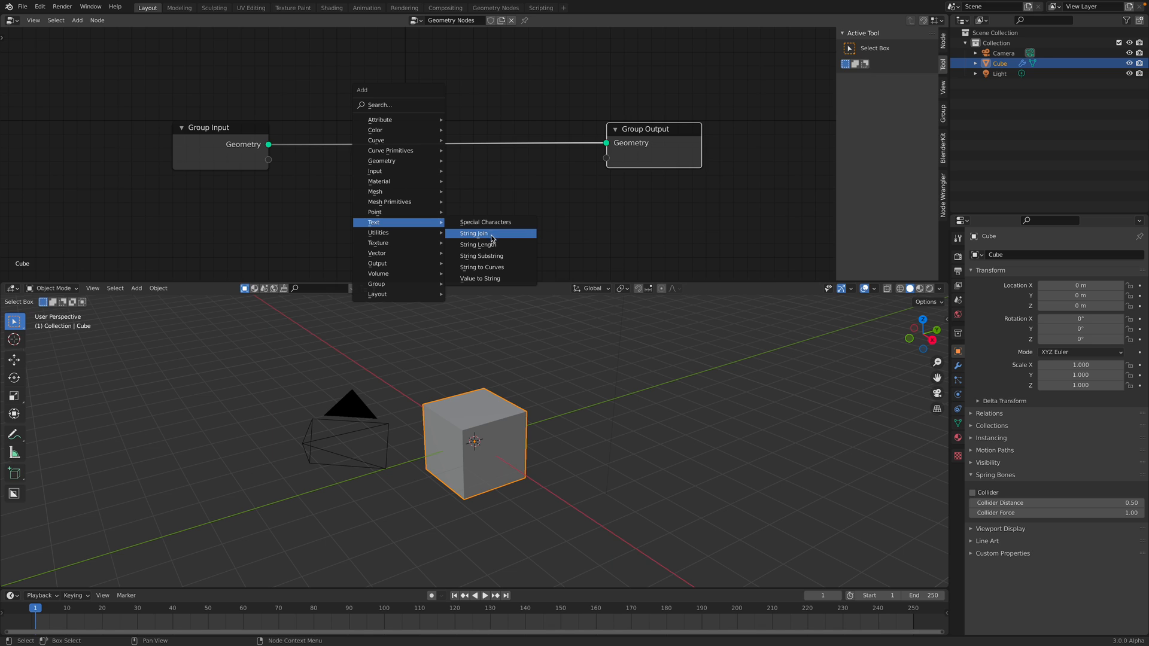
mouse_move(481, 266)
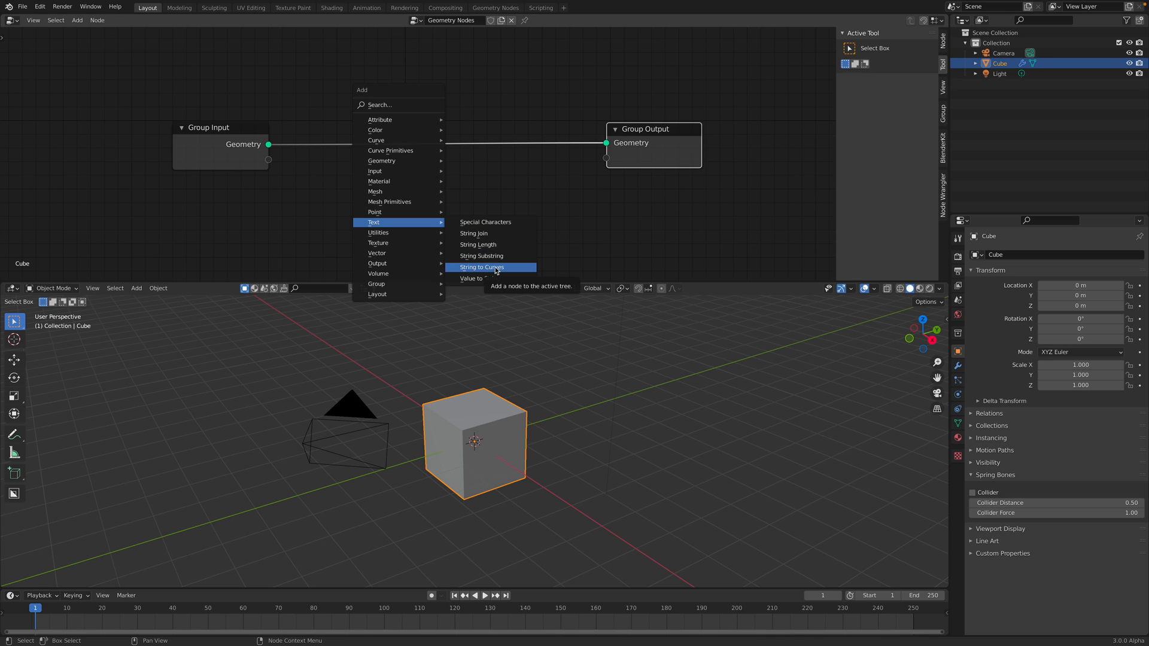
left_click(481, 267)
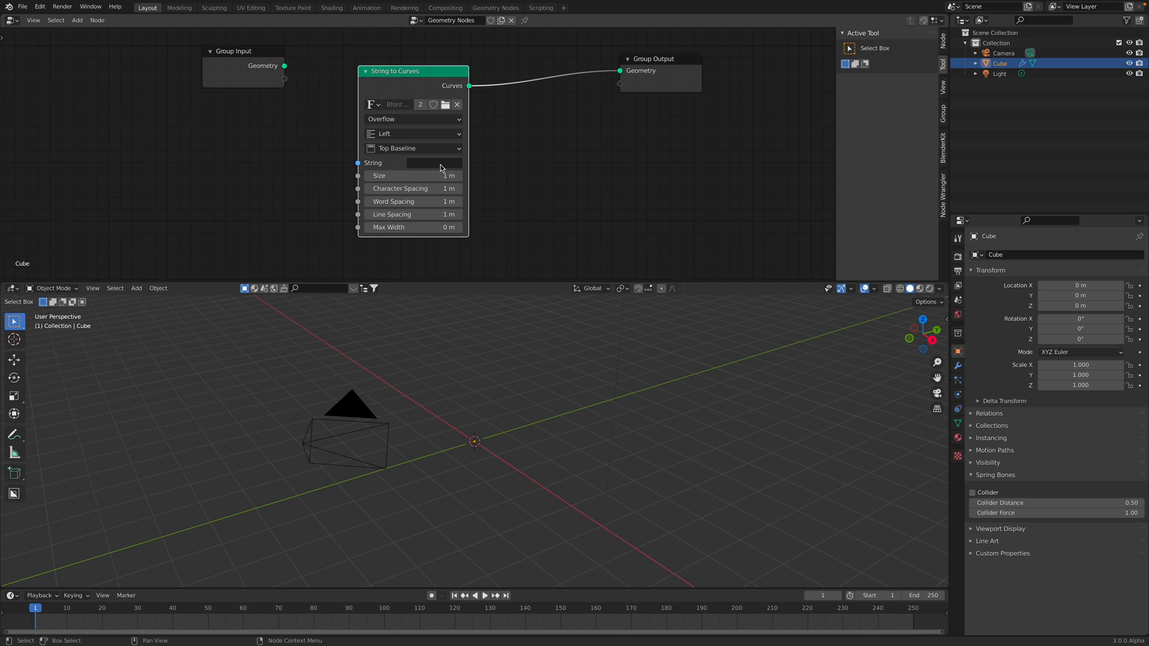
Step: Set the String to Curves text to 'hello'
type("hello")
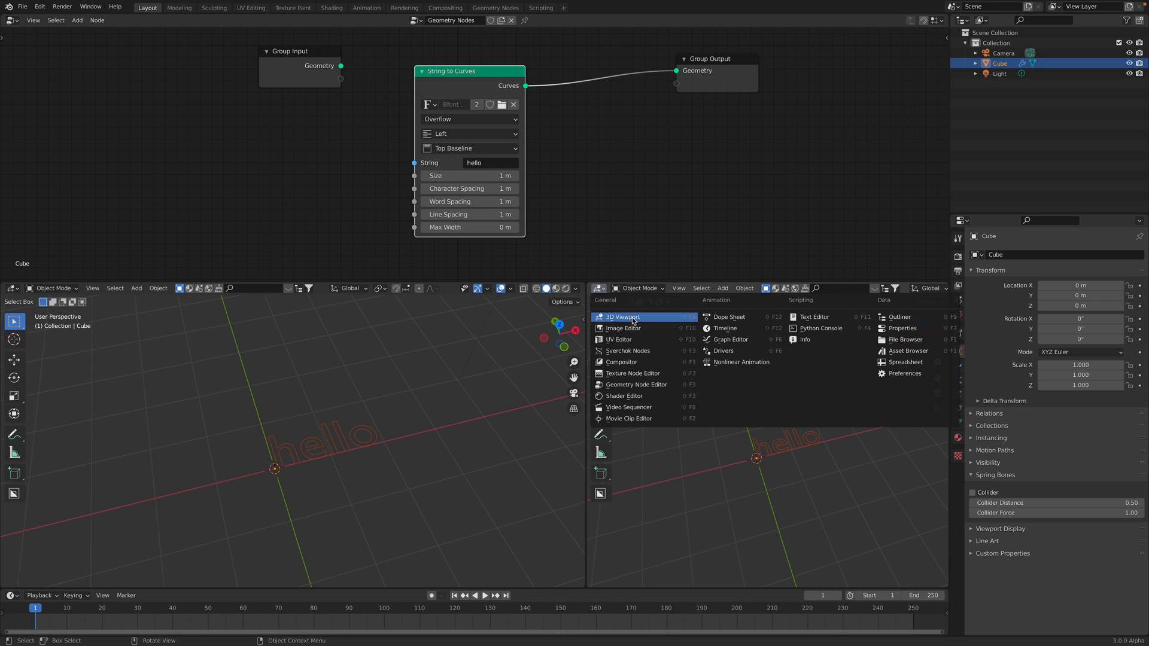
Step: Show a spreadsheet of the five letter instances beside the 3D view
left_click(906, 361)
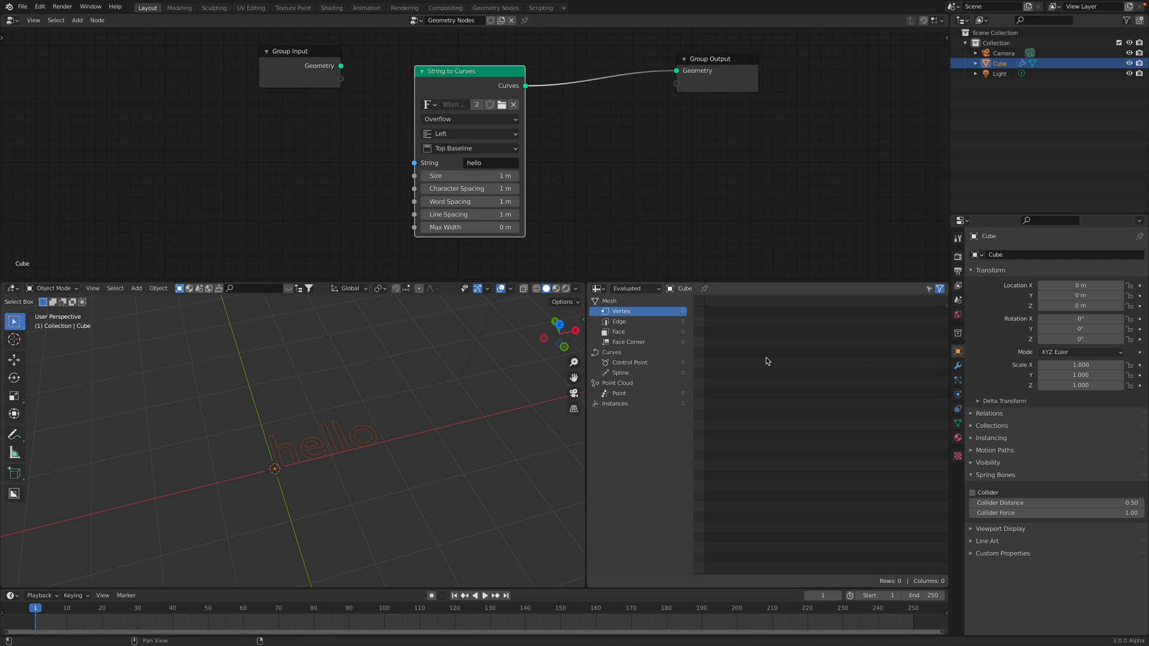
left_click(615, 403)
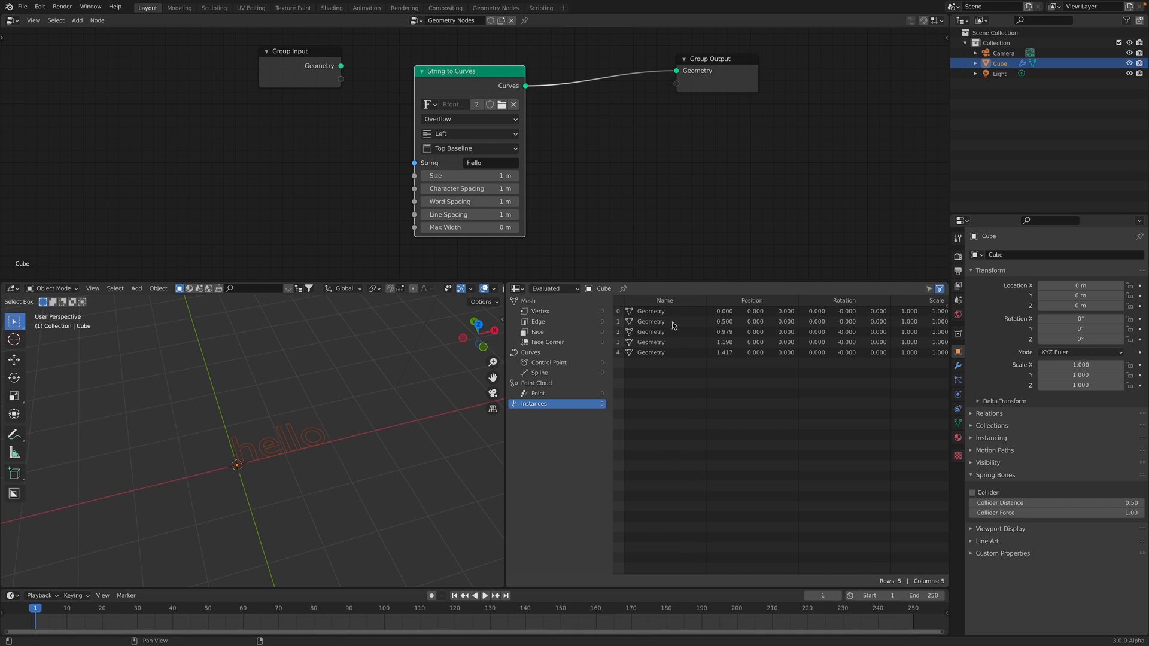
left_click(488, 162)
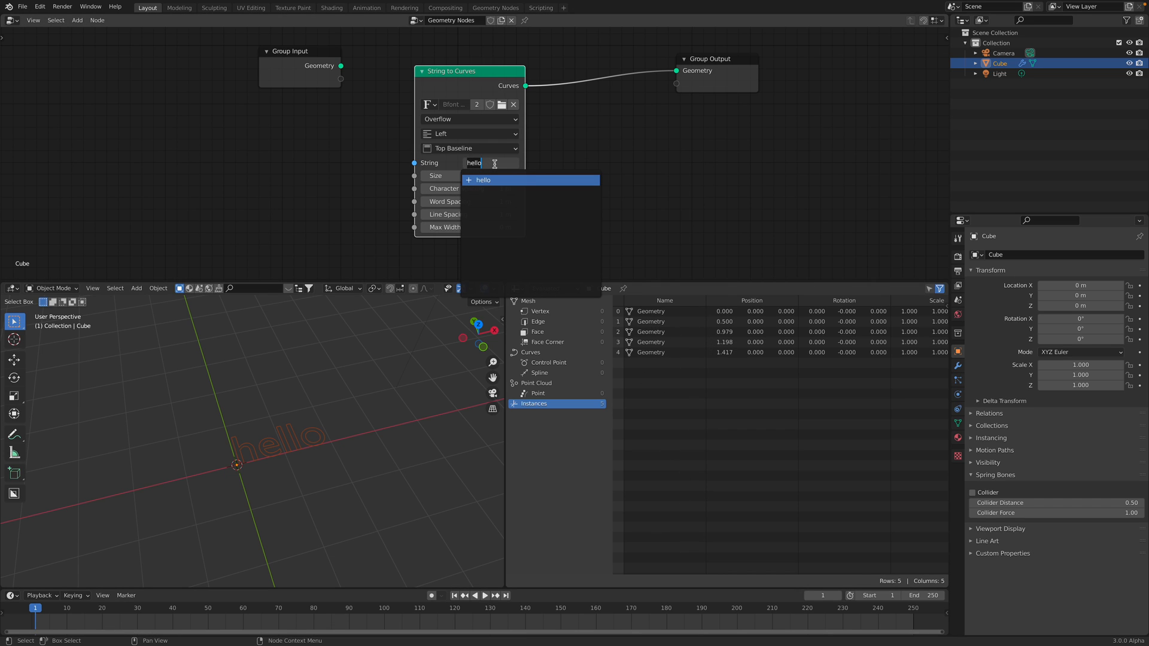
key("Return")
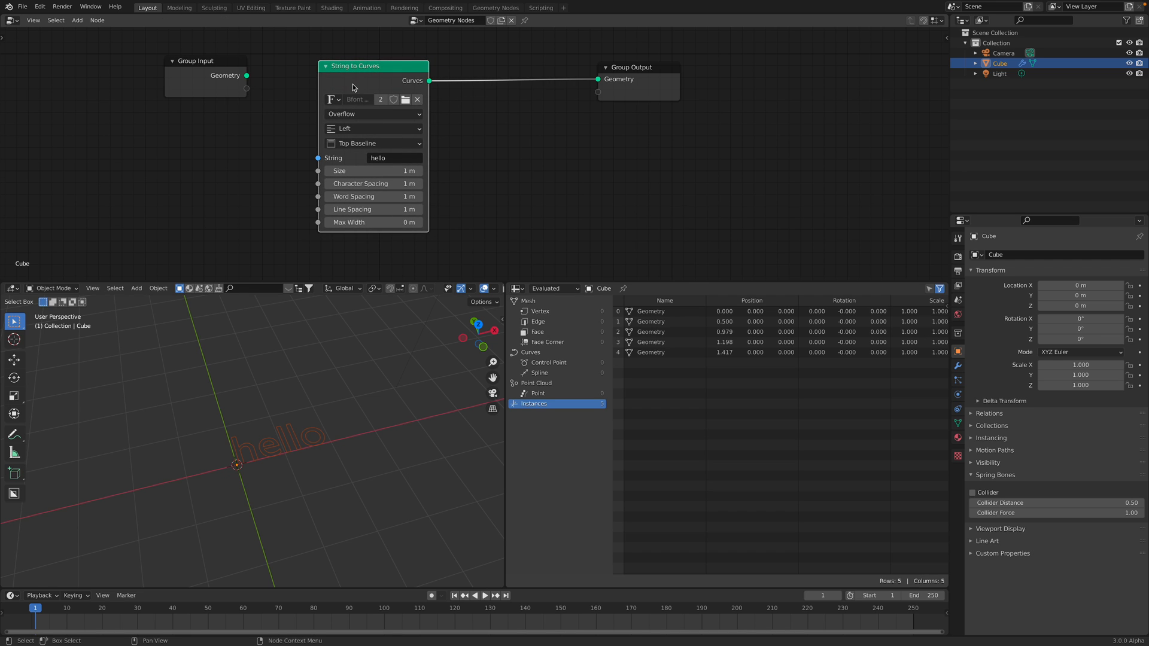
Step: Expose the String as a modifier input and set it to 'sushi'
left_click(394, 158)
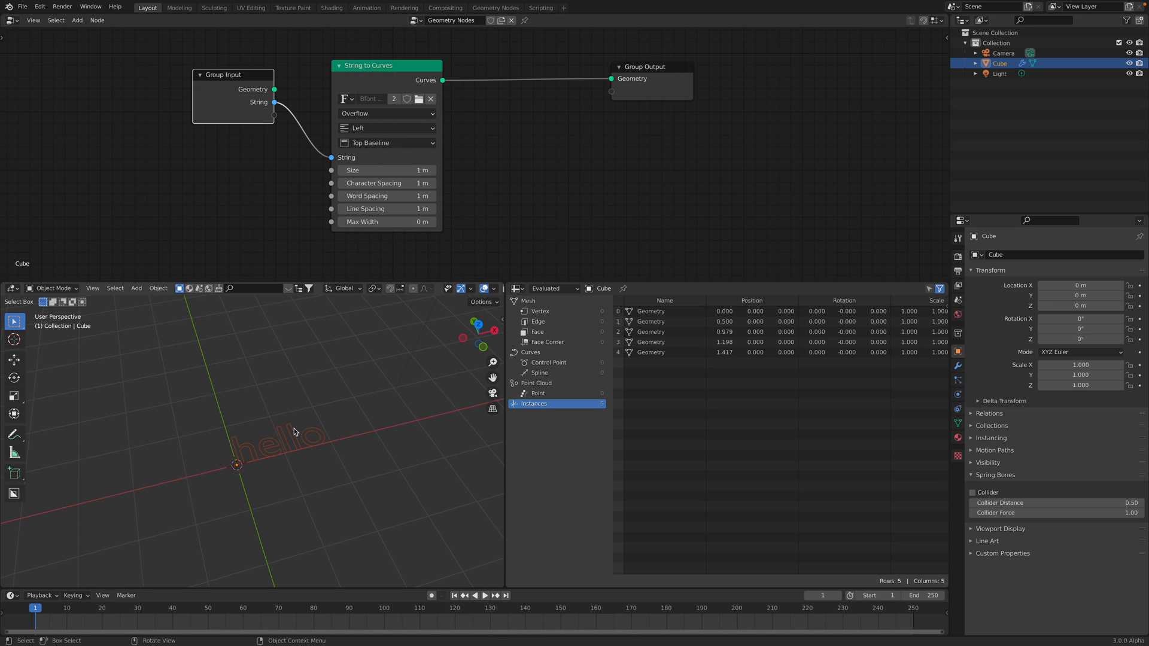
left_click(957, 366)
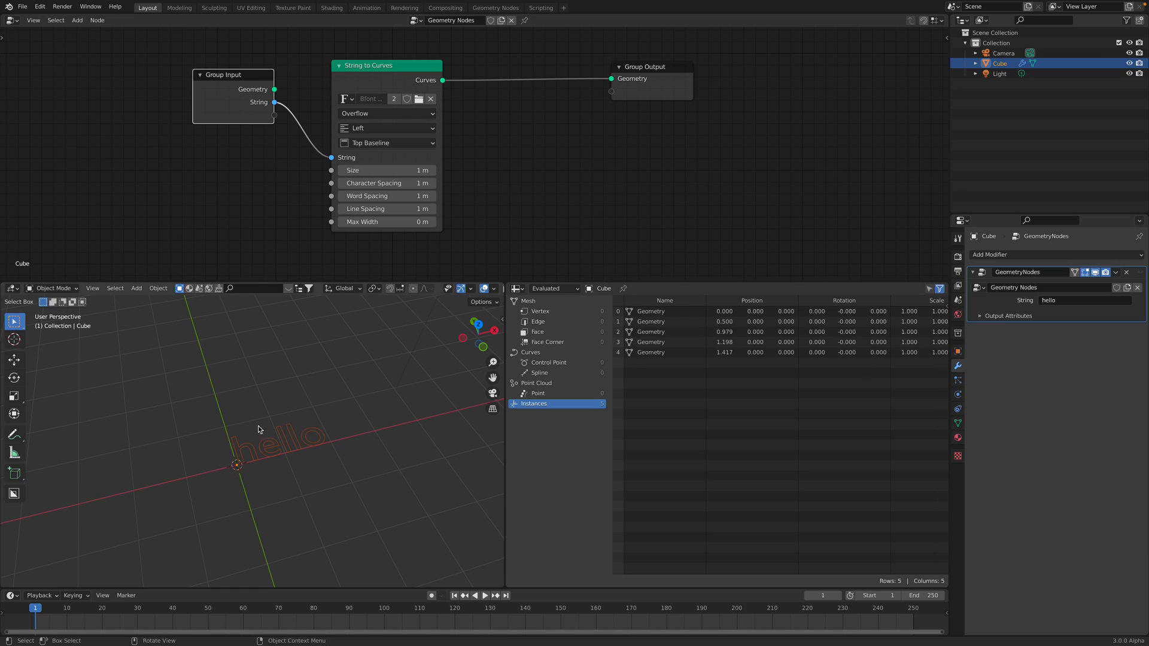
left_click(1077, 301)
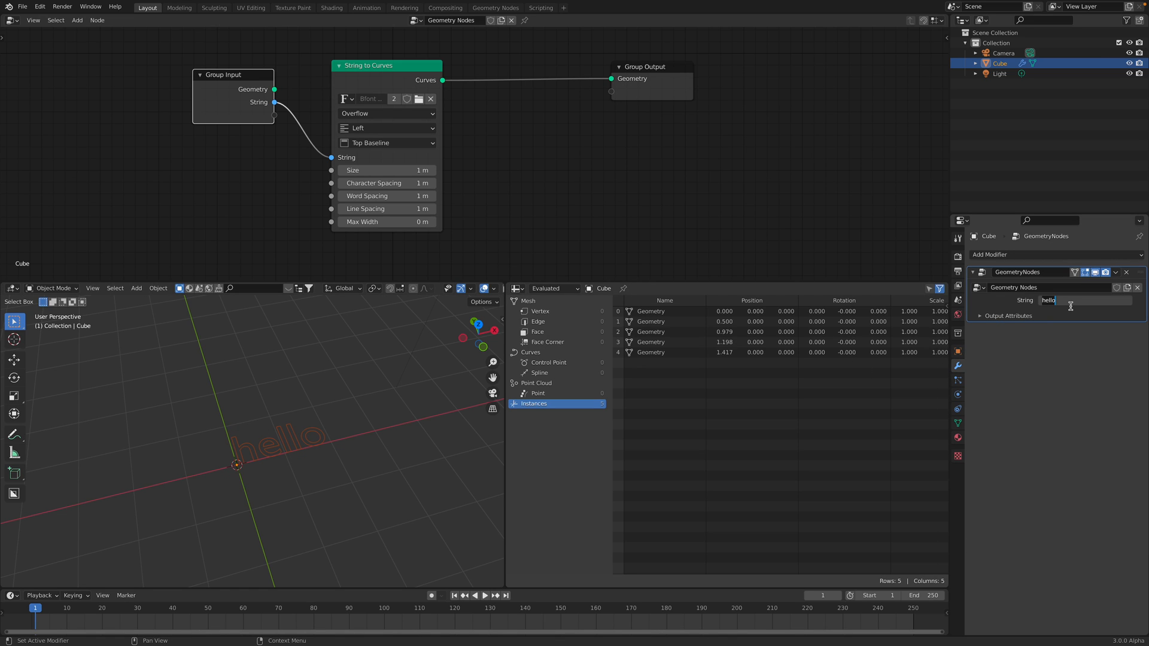
type("sushi")
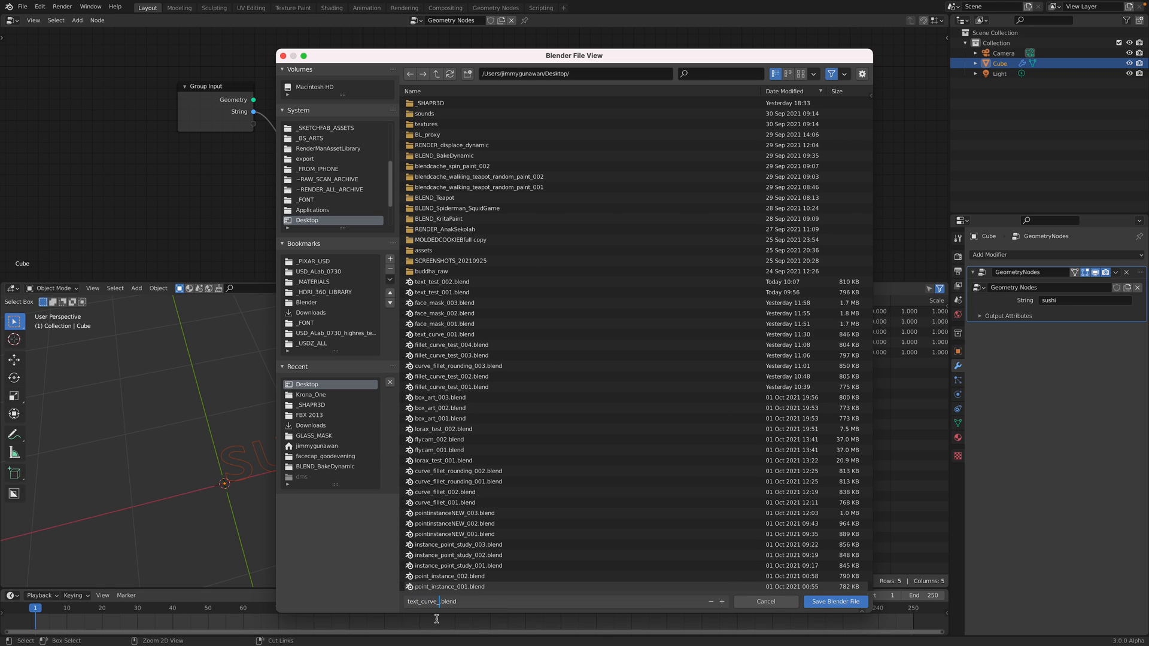
Step: Save the file as text_curve_004.blend
left_click(445, 334)
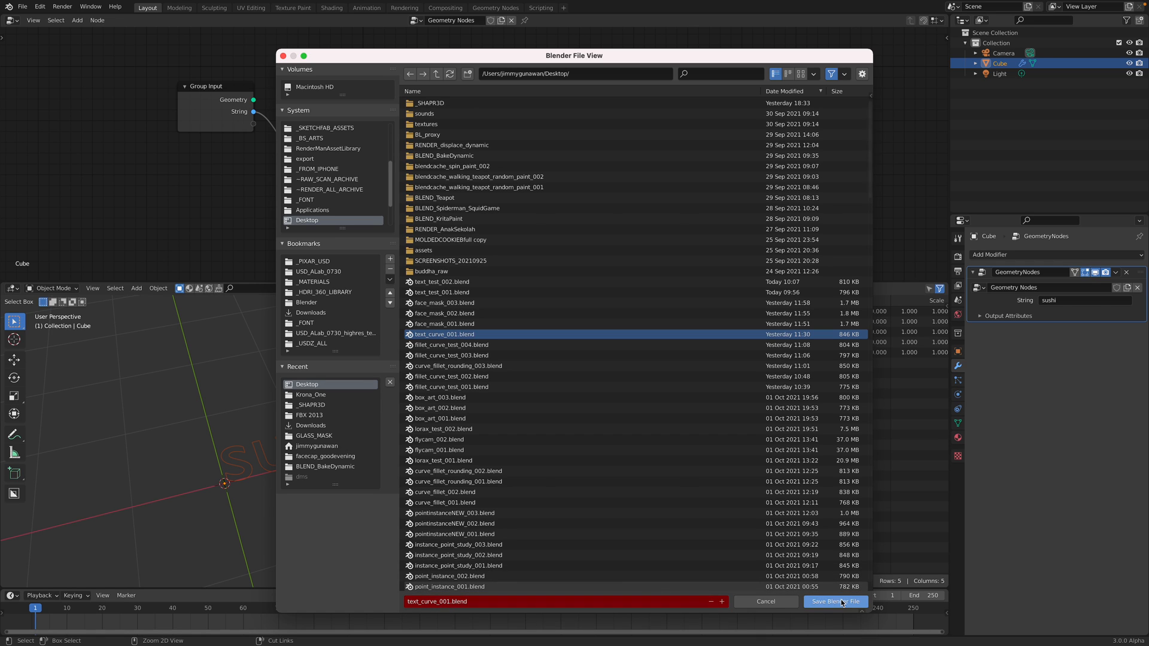
left_click(835, 602)
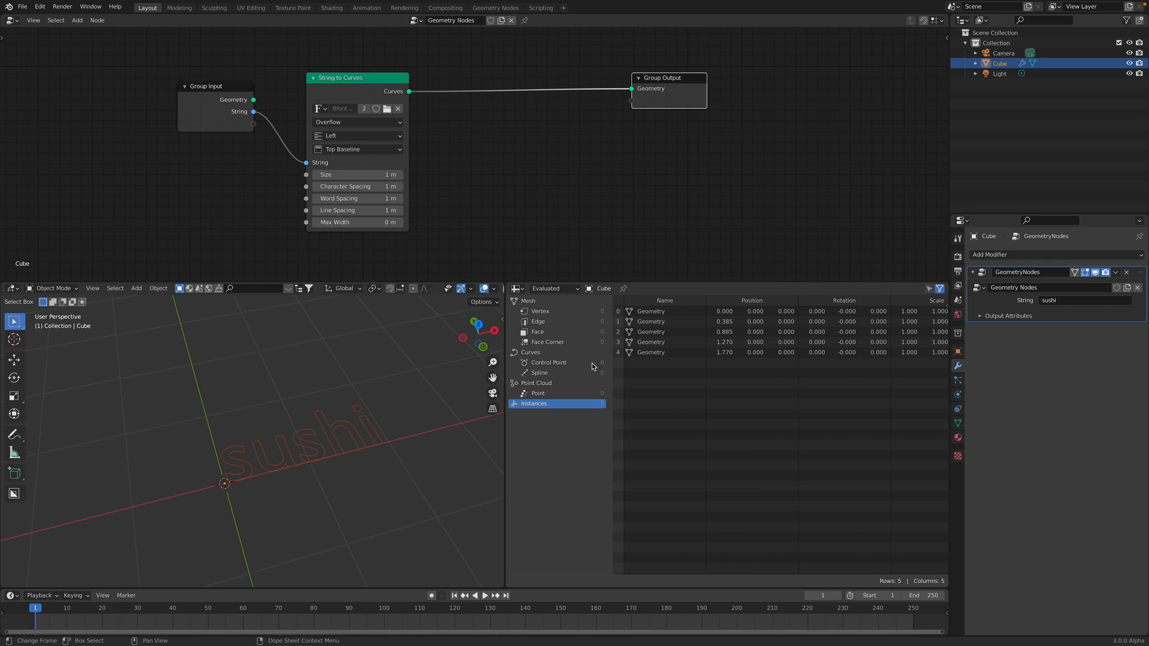
left_click_drag(357, 78, 364, 73)
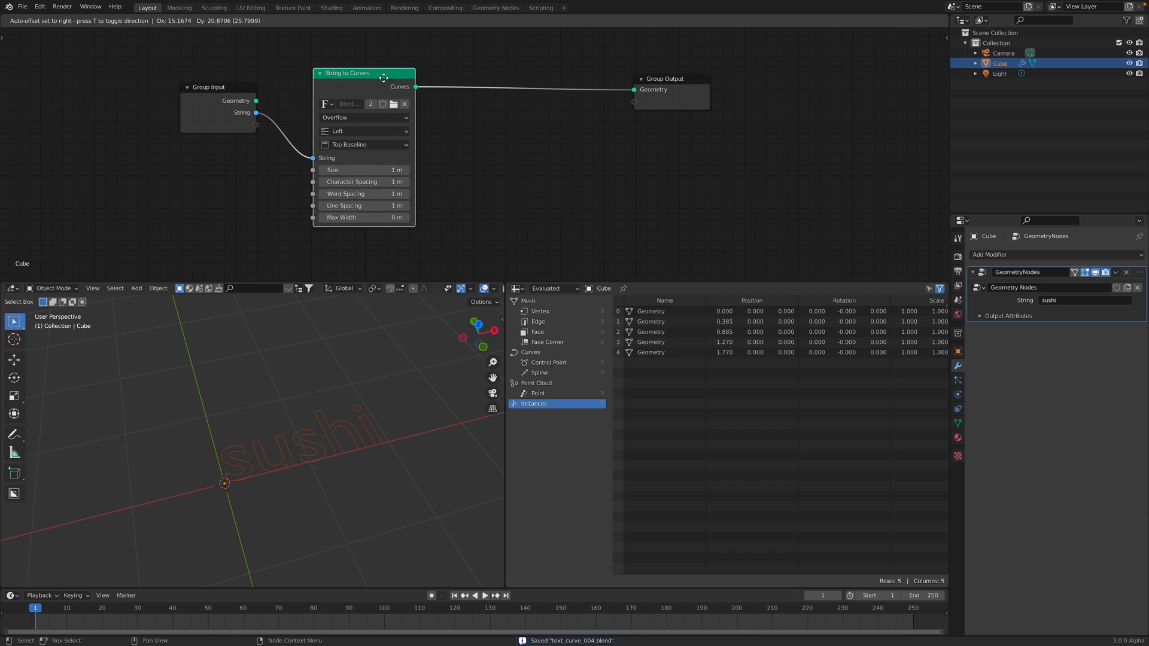
Step: Add a Curve Fillet node and insert a Curve Fill node before the output for solid letters
left_click(76, 20)
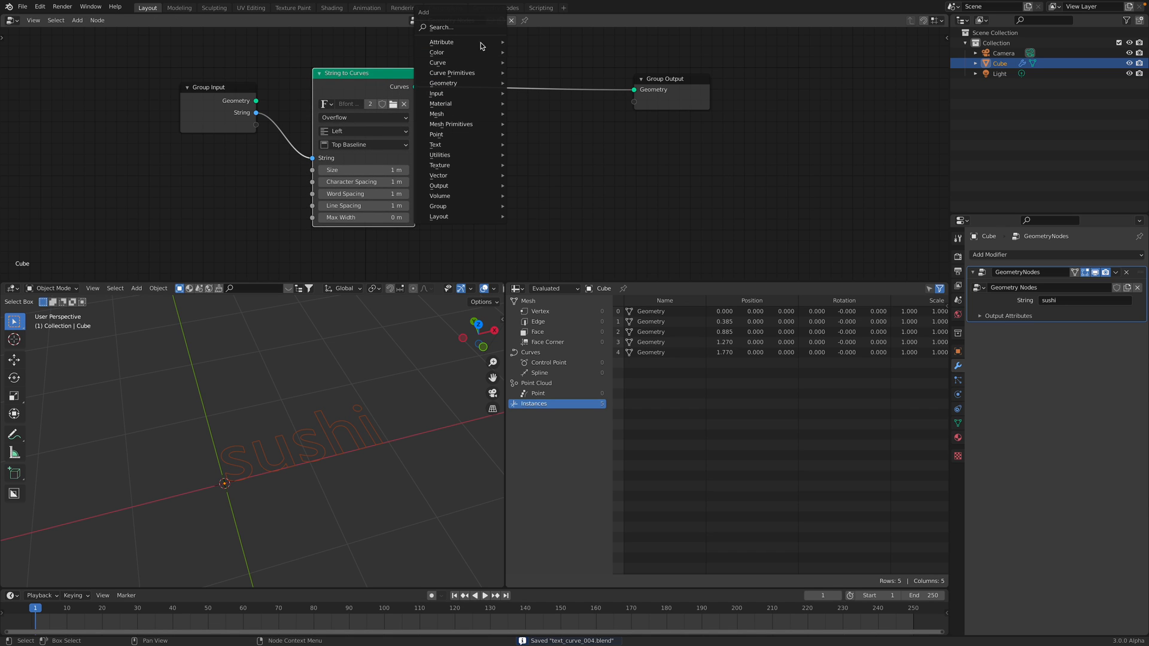
type("curv")
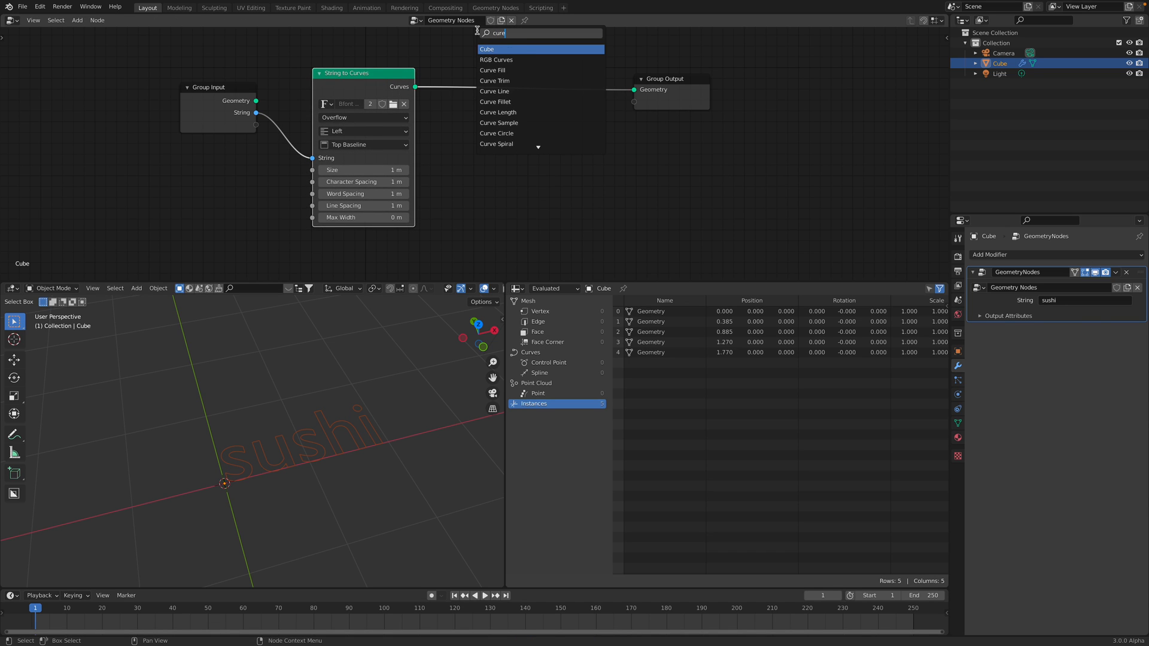
mouse_move(496, 101)
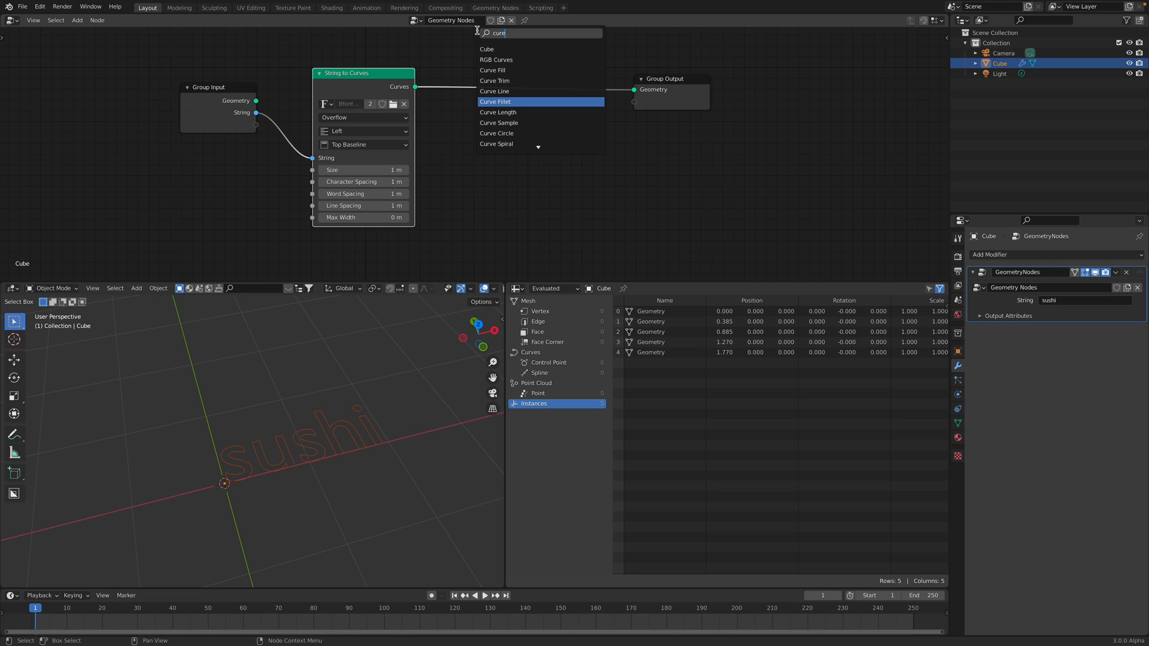
left_click(495, 101)
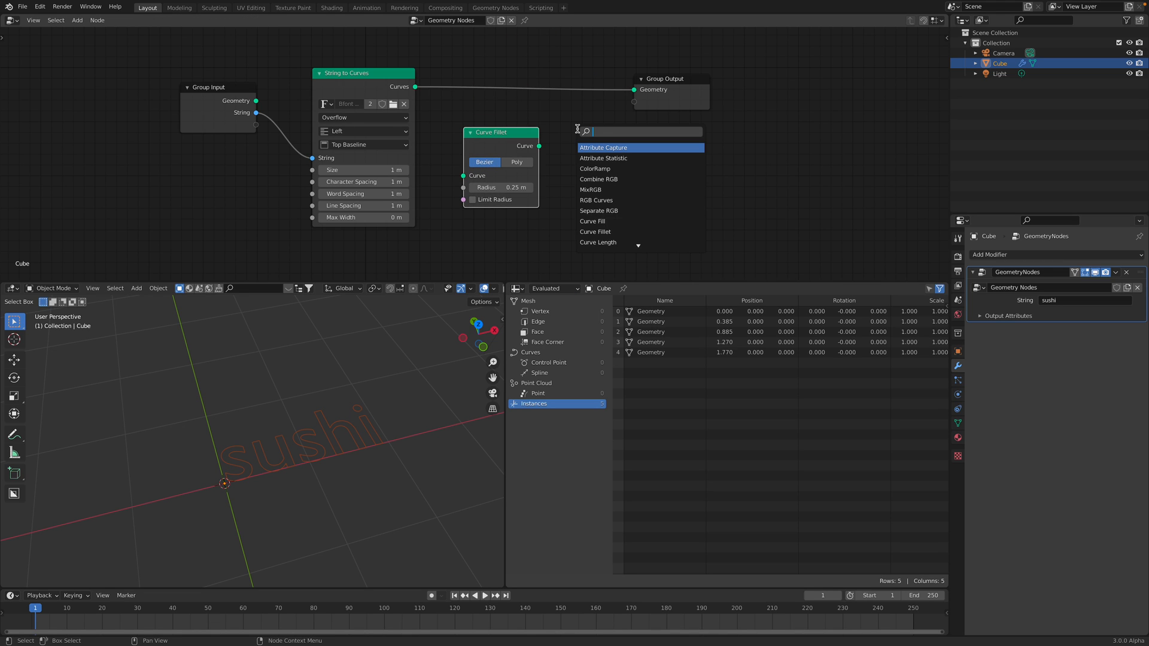
left_click(595, 220)
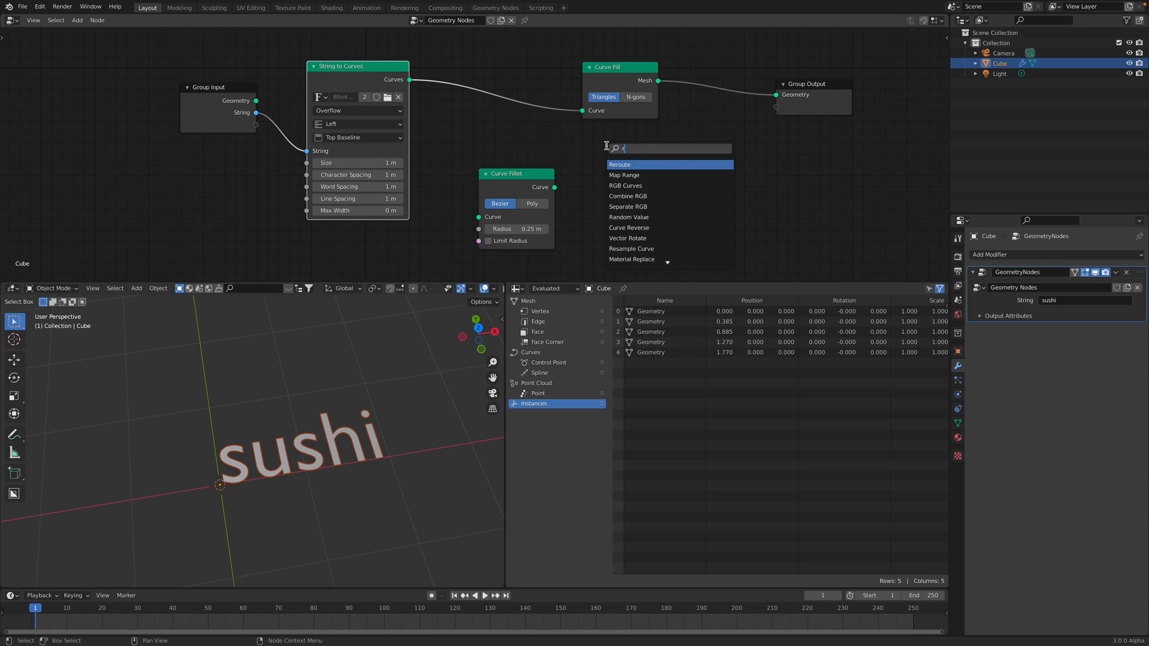
Step: Resample the letter curves by Length mode at 0.12 m instead of a 12-point count
left_click(631, 249)
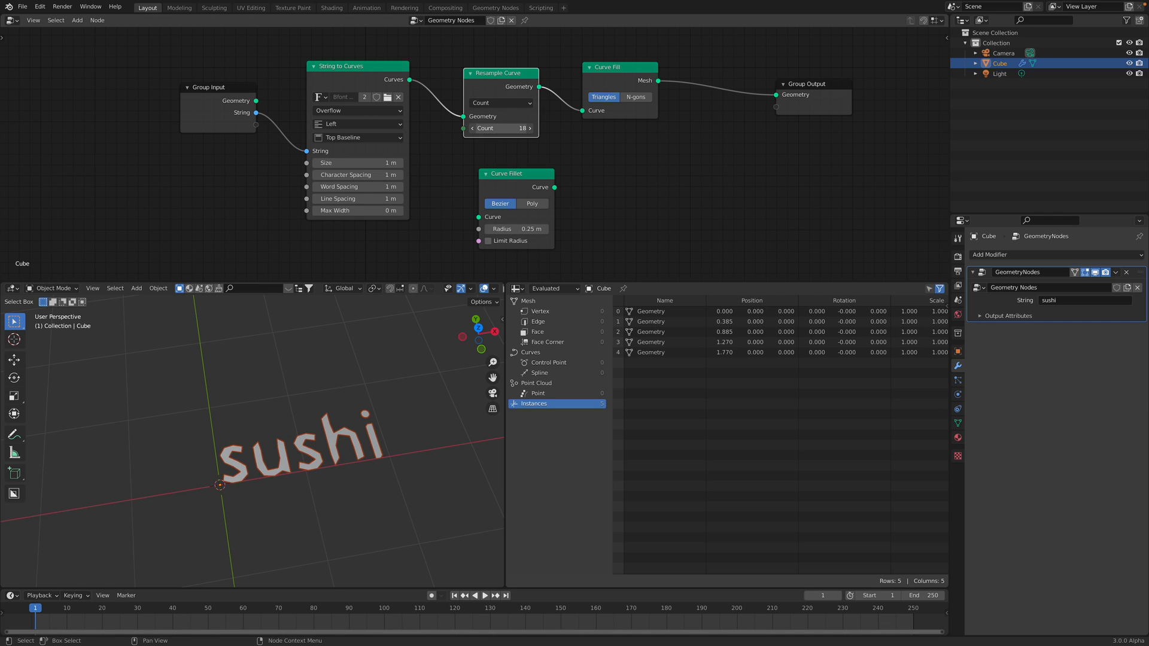
left_click_drag(514, 128, 498, 129)
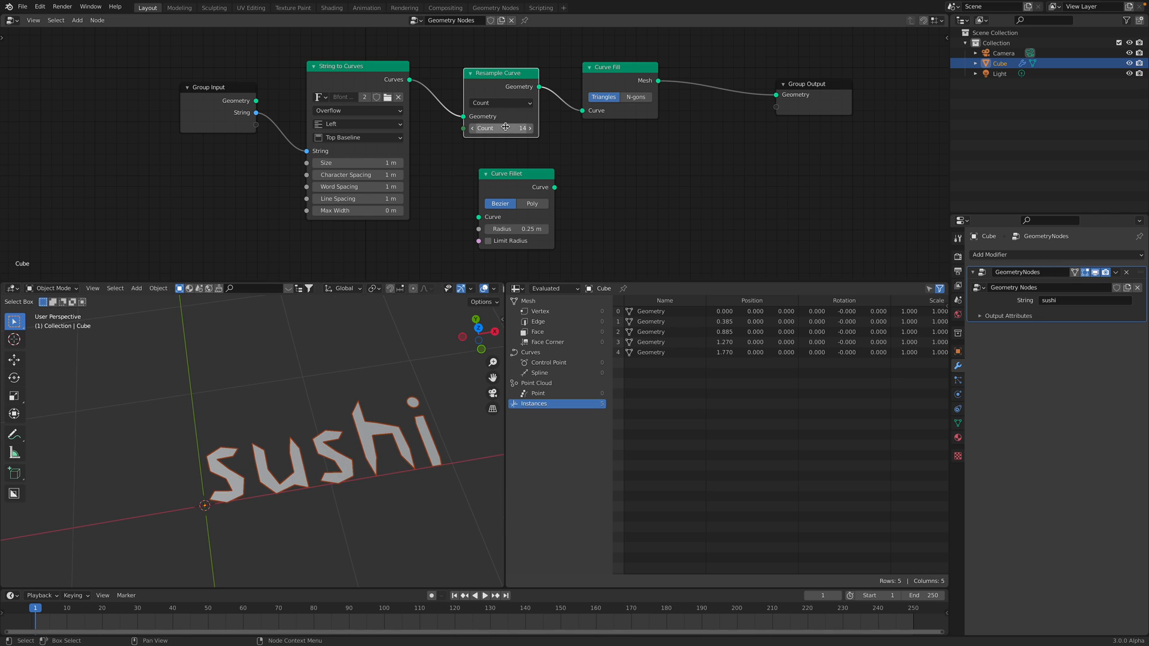
left_click_drag(513, 128, 498, 128)
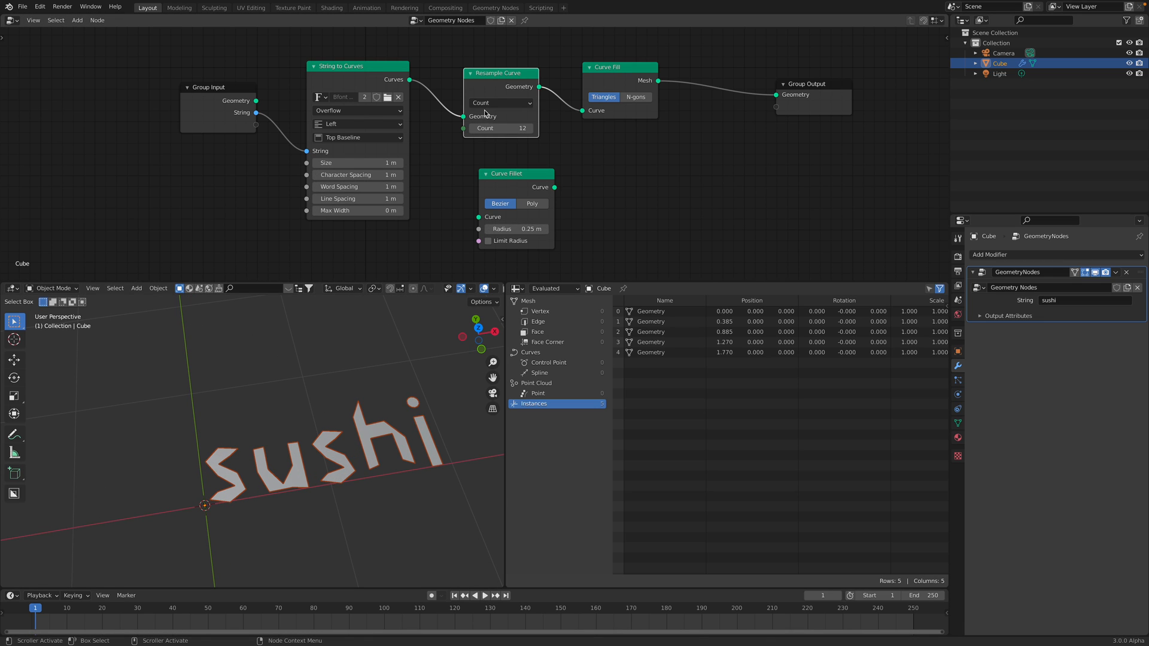
left_click(500, 103)
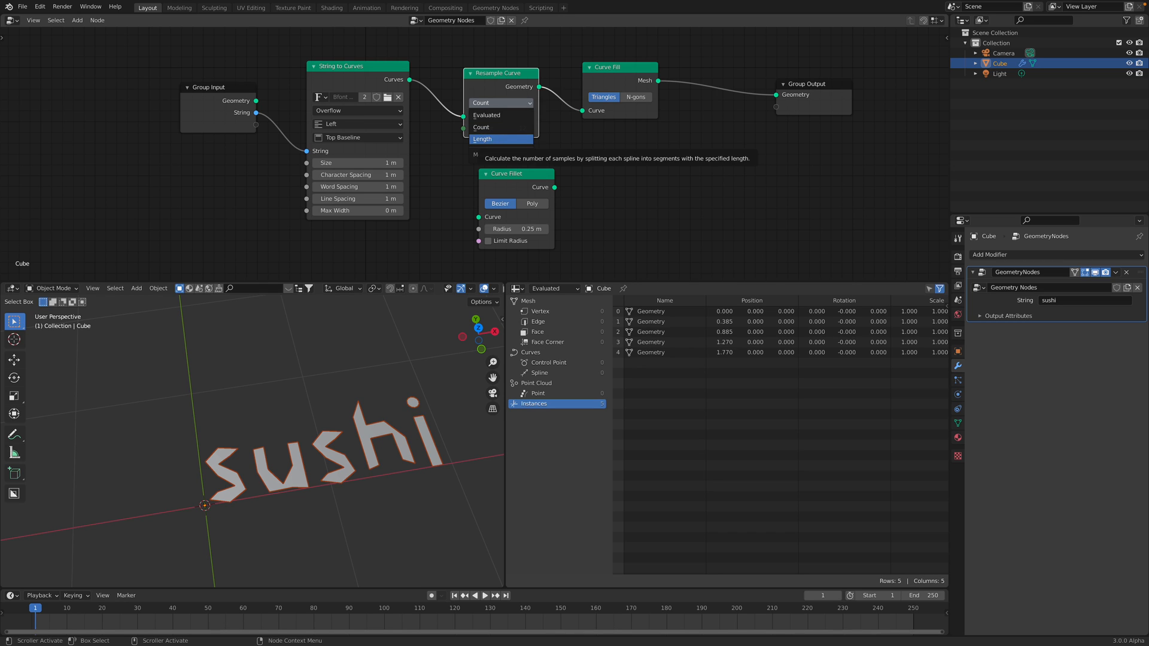
left_click(482, 139)
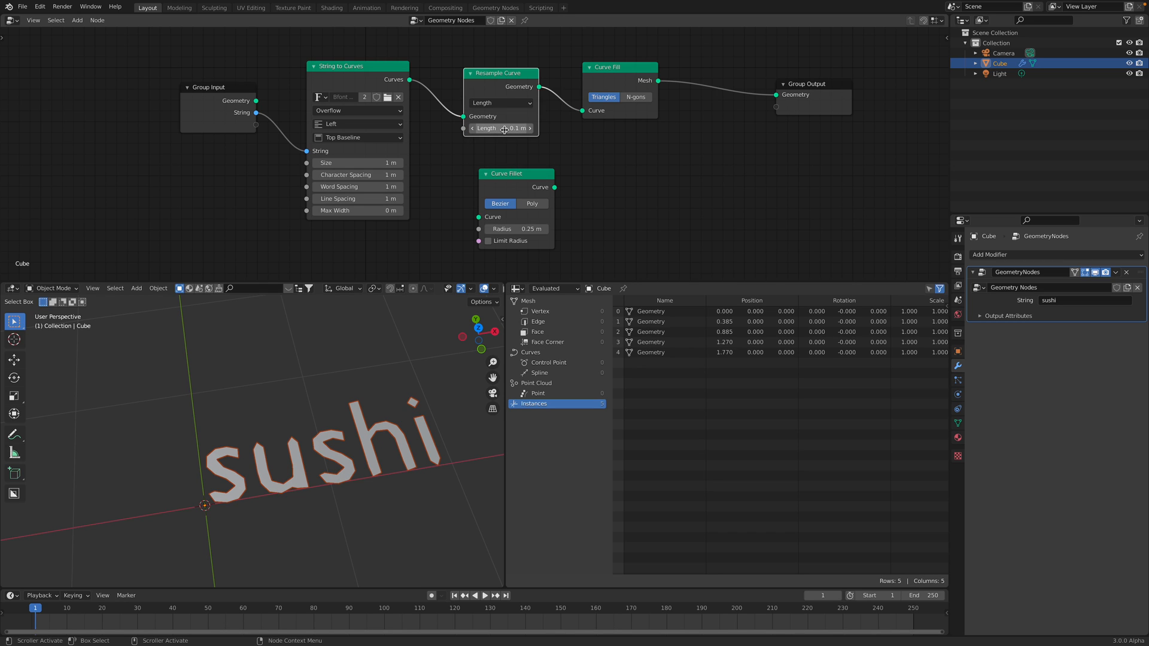
left_click_drag(501, 128, 513, 128)
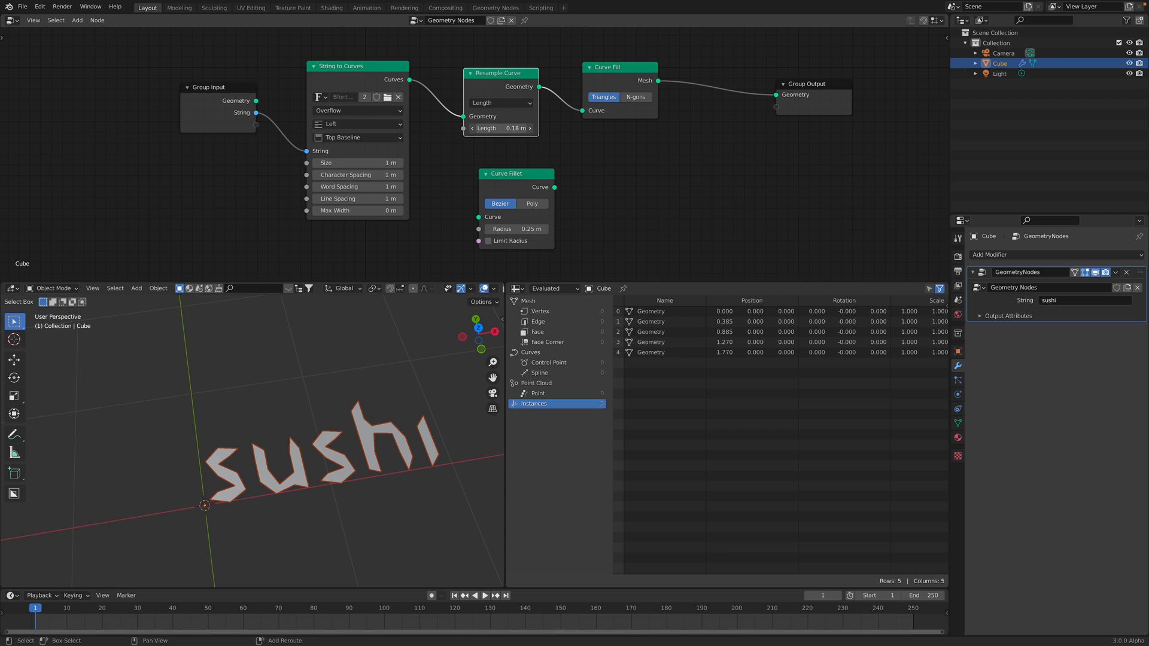
left_click(501, 128)
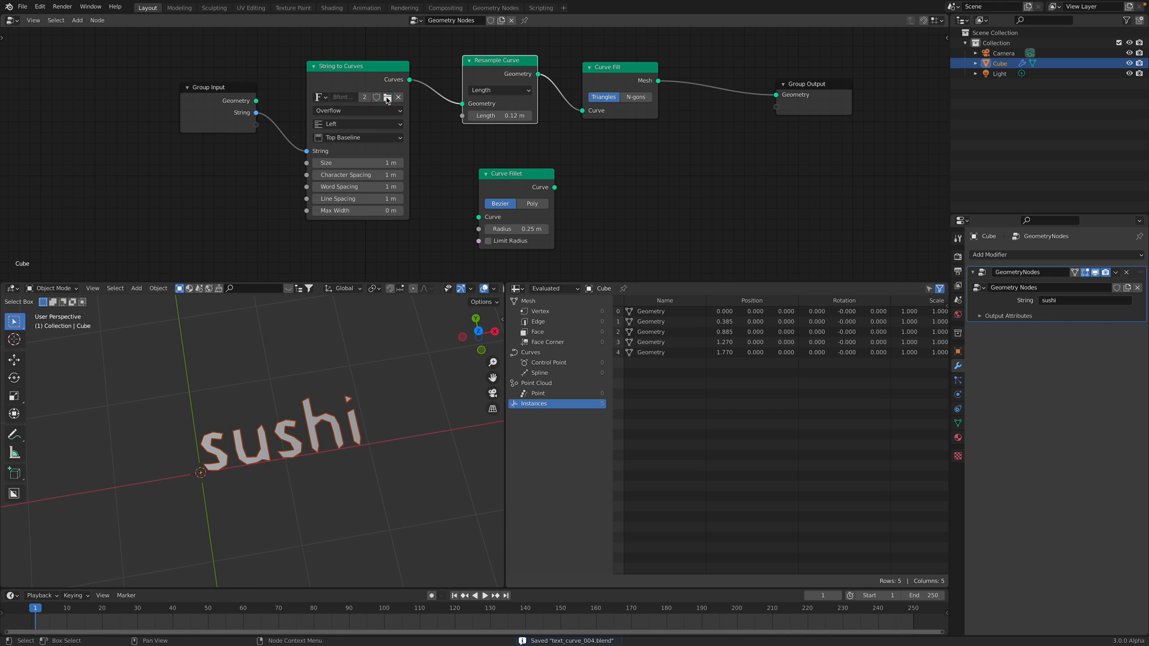
Step: Load the Oswald Bold font for the String to Curves text
left_click(386, 97)
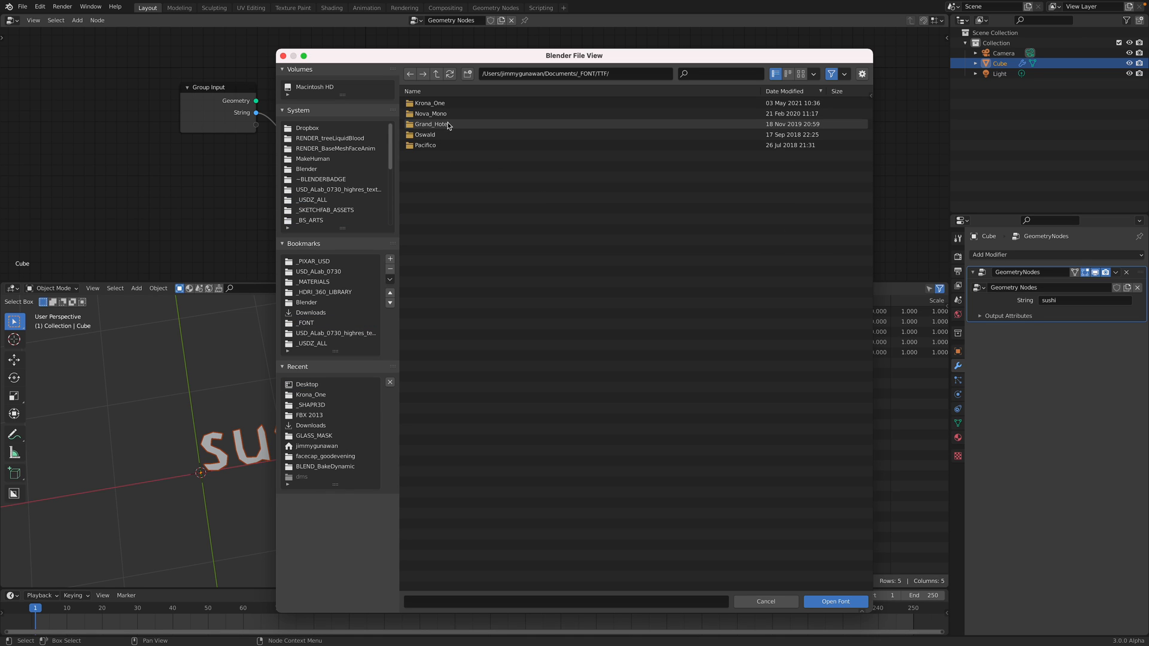
double_click(425, 134)
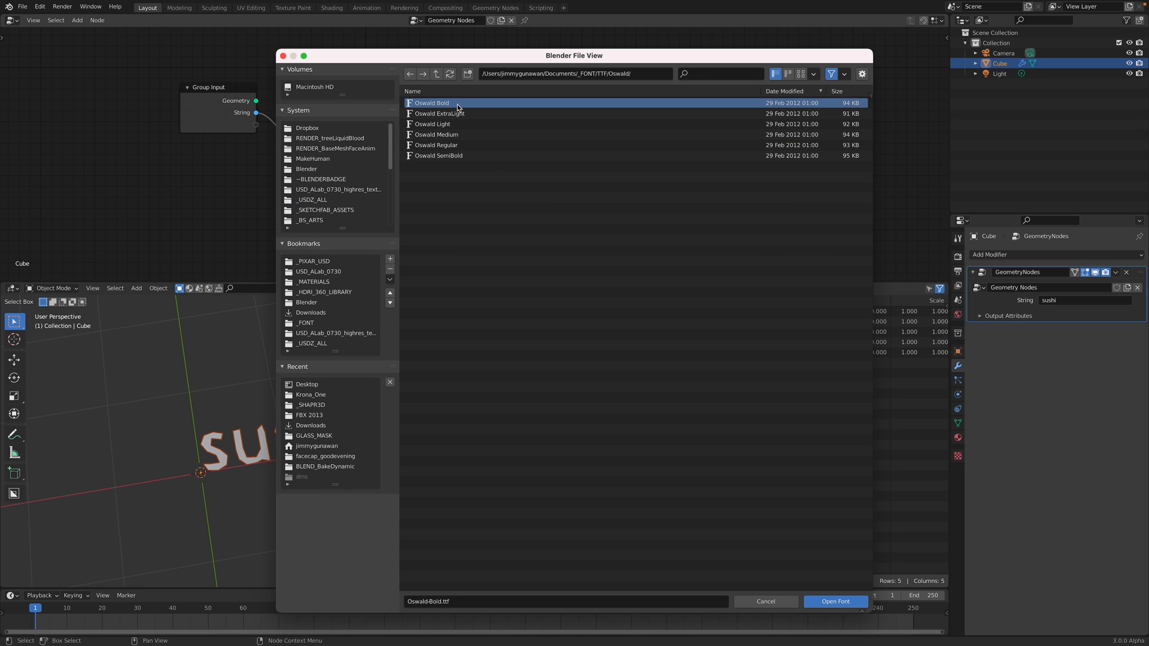
left_click(834, 601)
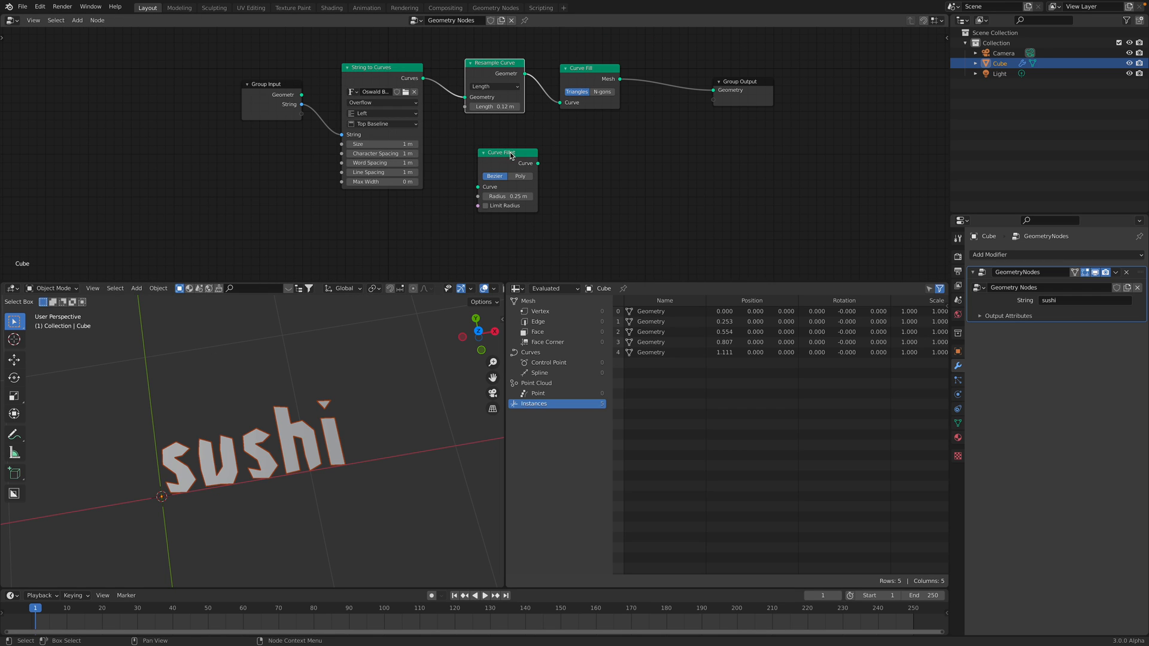
Step: Add a Solidify modifier and adjust its thickness to give the letters depth
left_click_drag(507, 153, 545, 158)
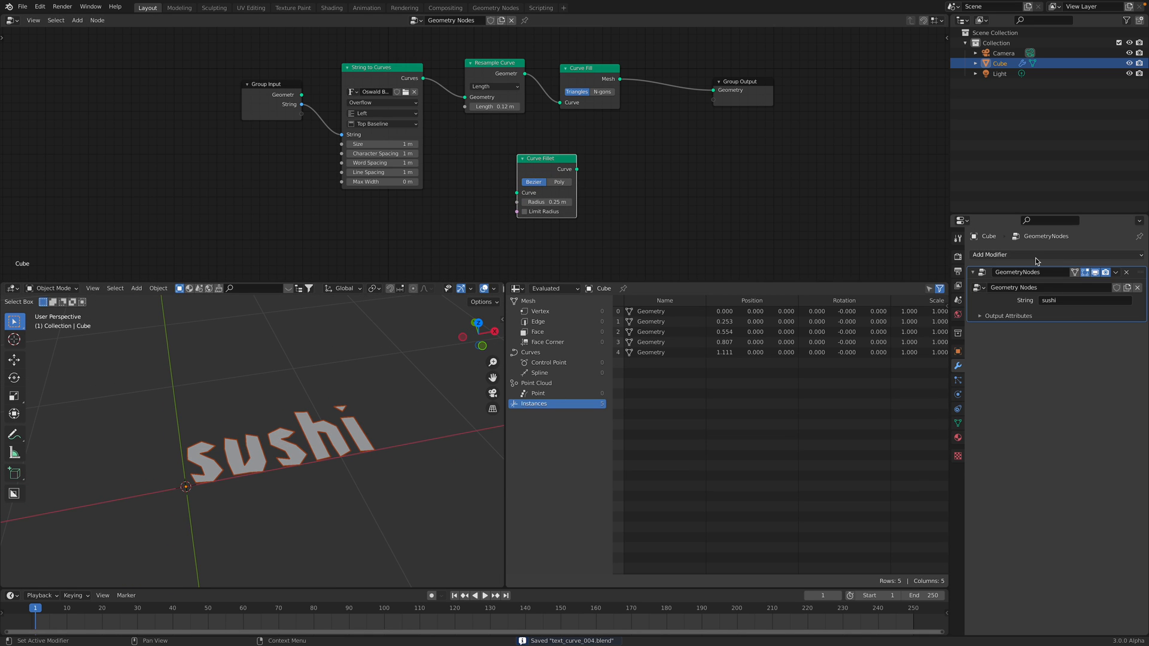
left_click(991, 254)
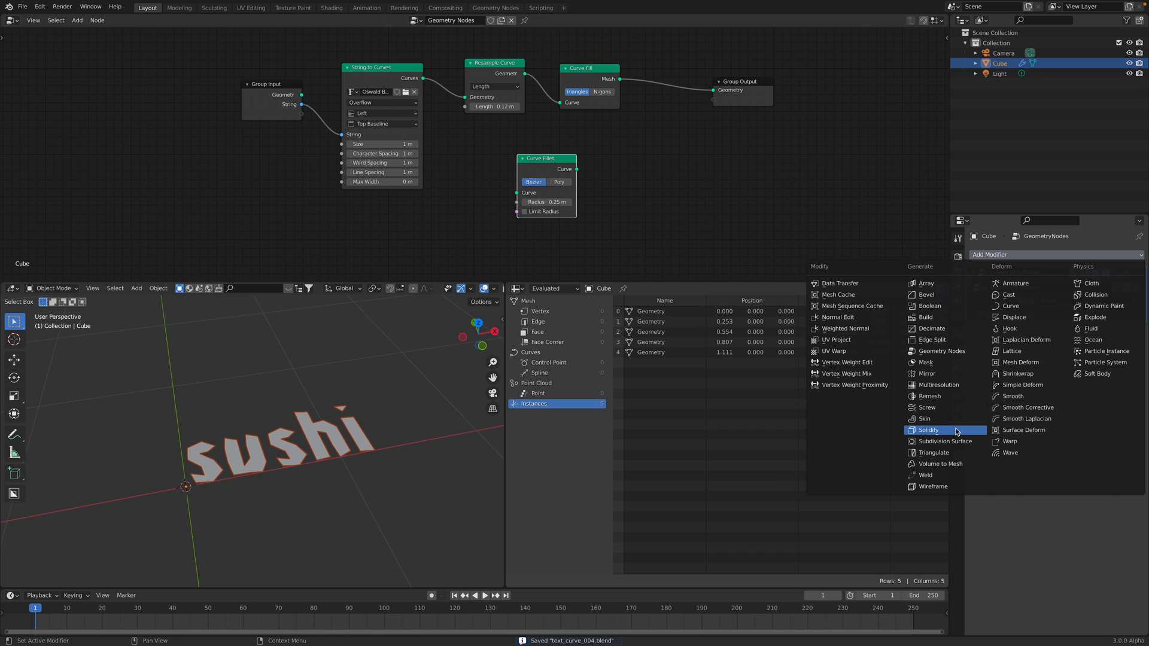
left_click(928, 429)
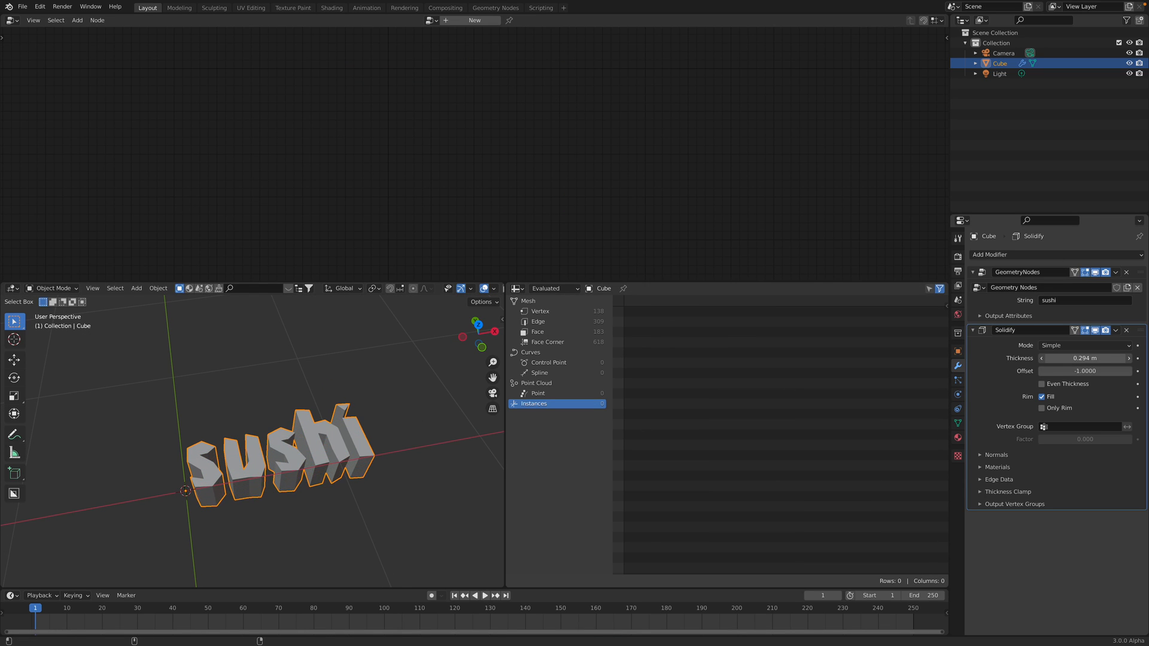
left_click_drag(1114, 357, 1063, 358)
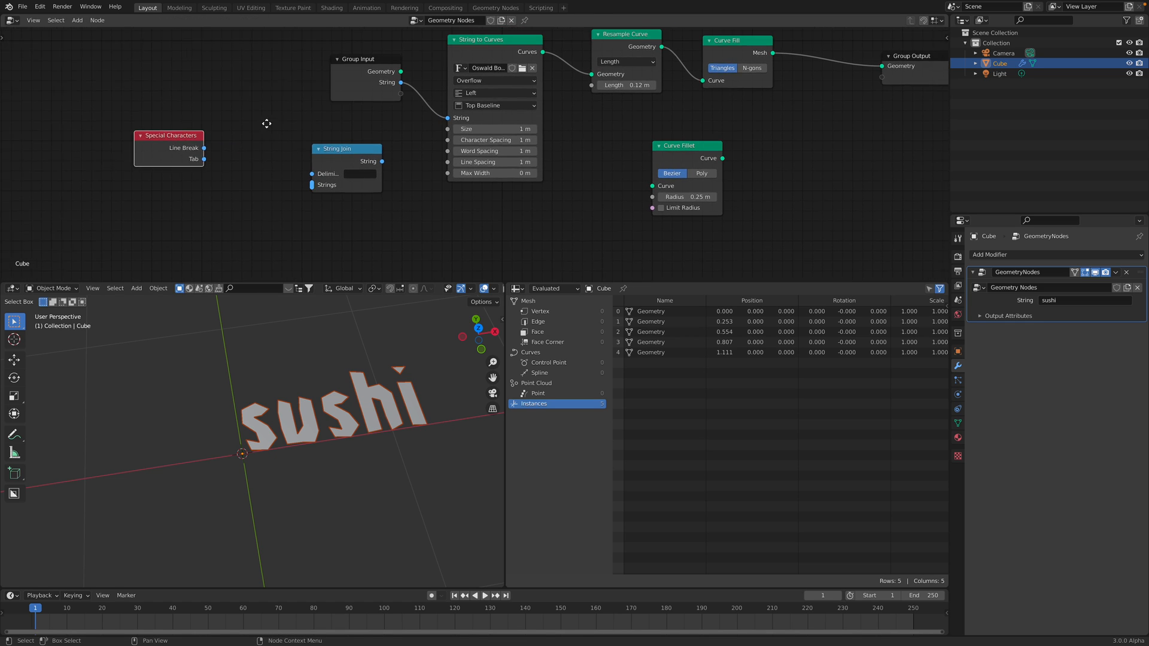
Step: Add a String Substring node from the Text category
left_click(76, 20)
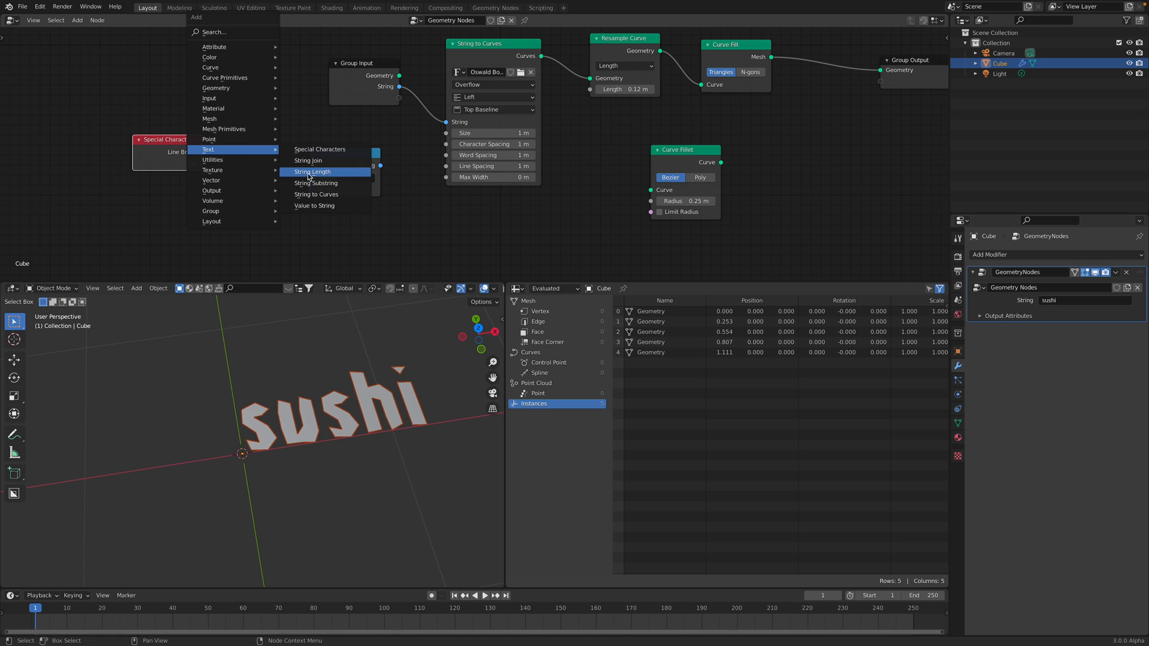
mouse_move(334, 175)
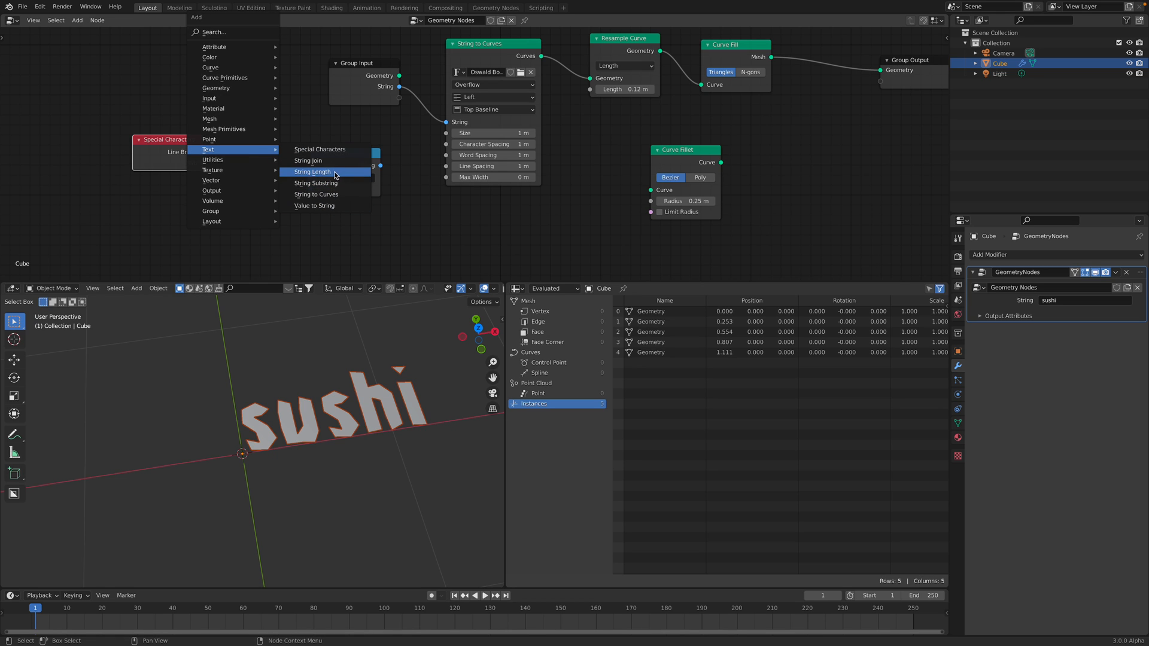
mouse_move(322, 182)
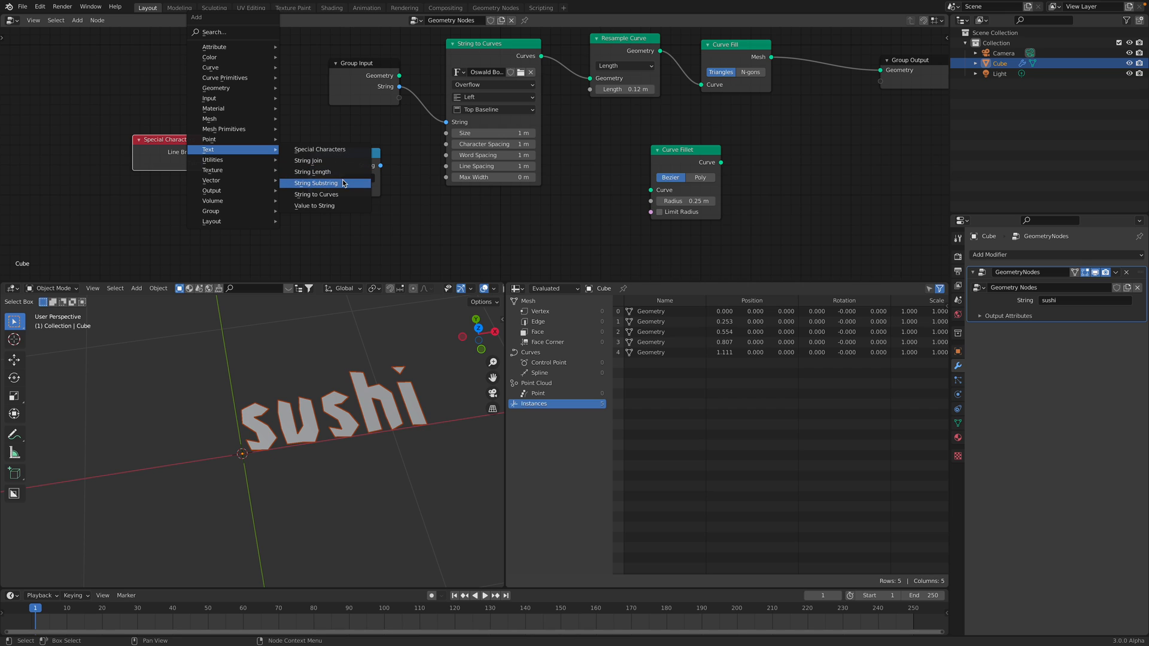
left_click(316, 182)
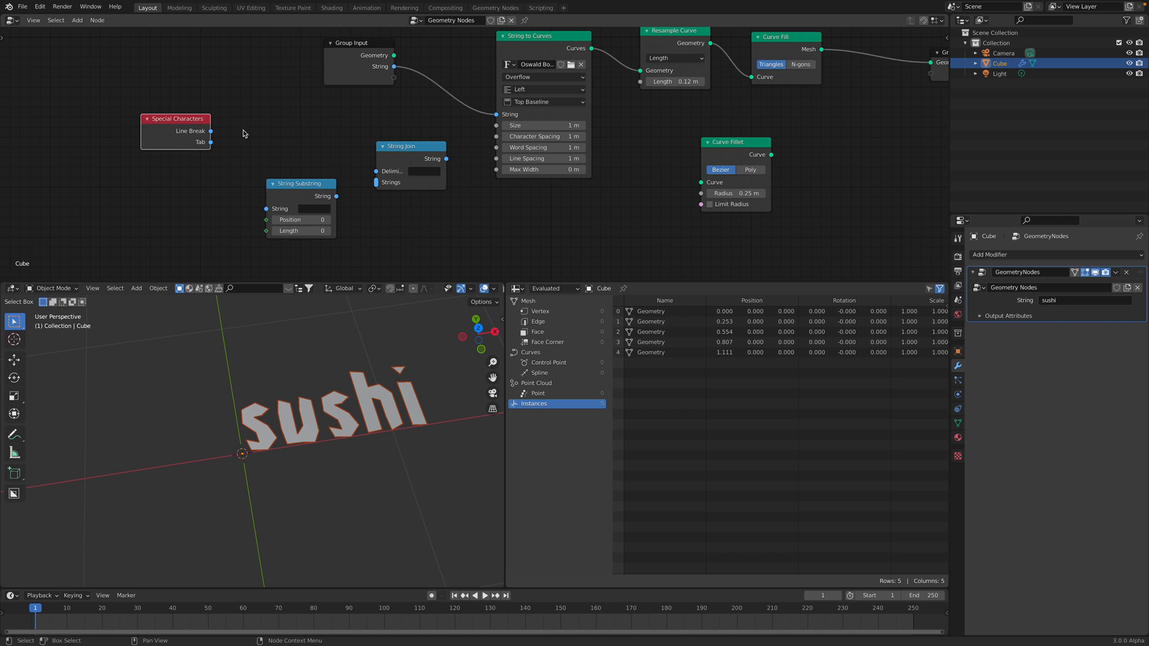
Step: Add String nodes reading hello, blend and sushi and feed them through String Join into String to Curves
key("ctrl+s")
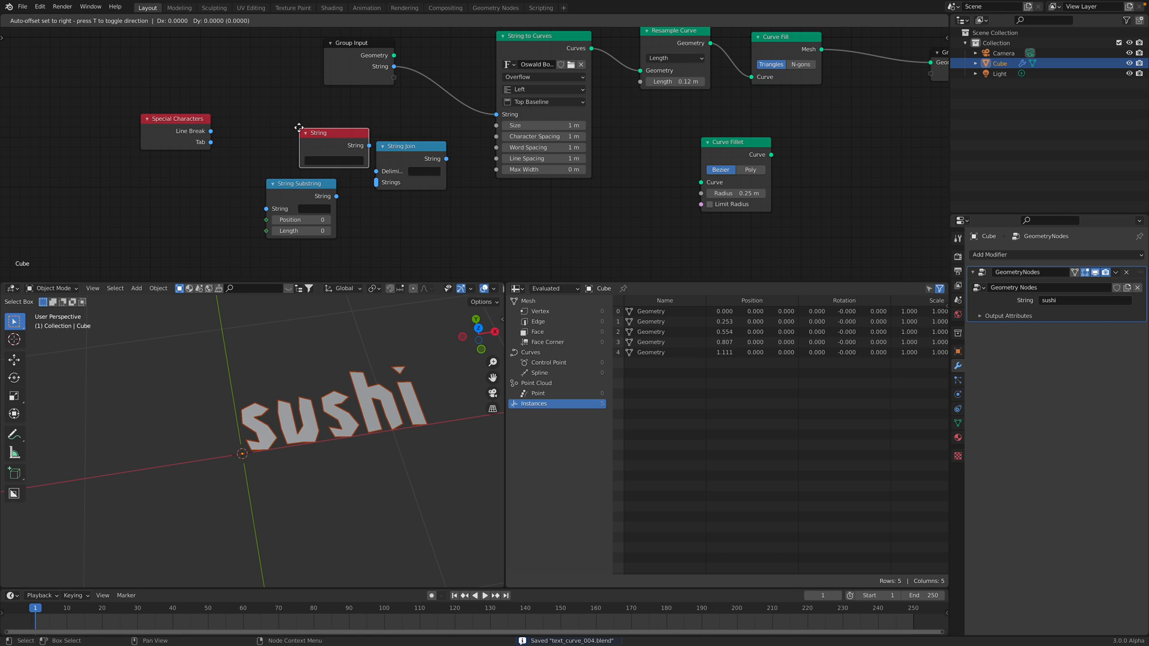
left_click_drag(331, 133, 132, 141)
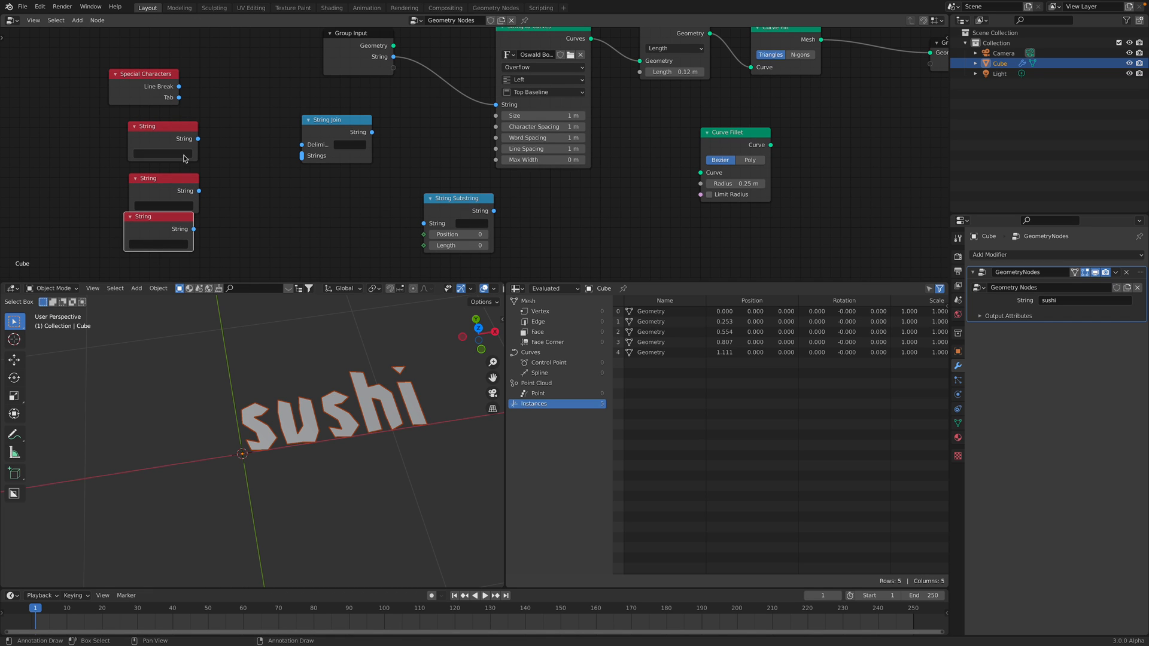
type("hello")
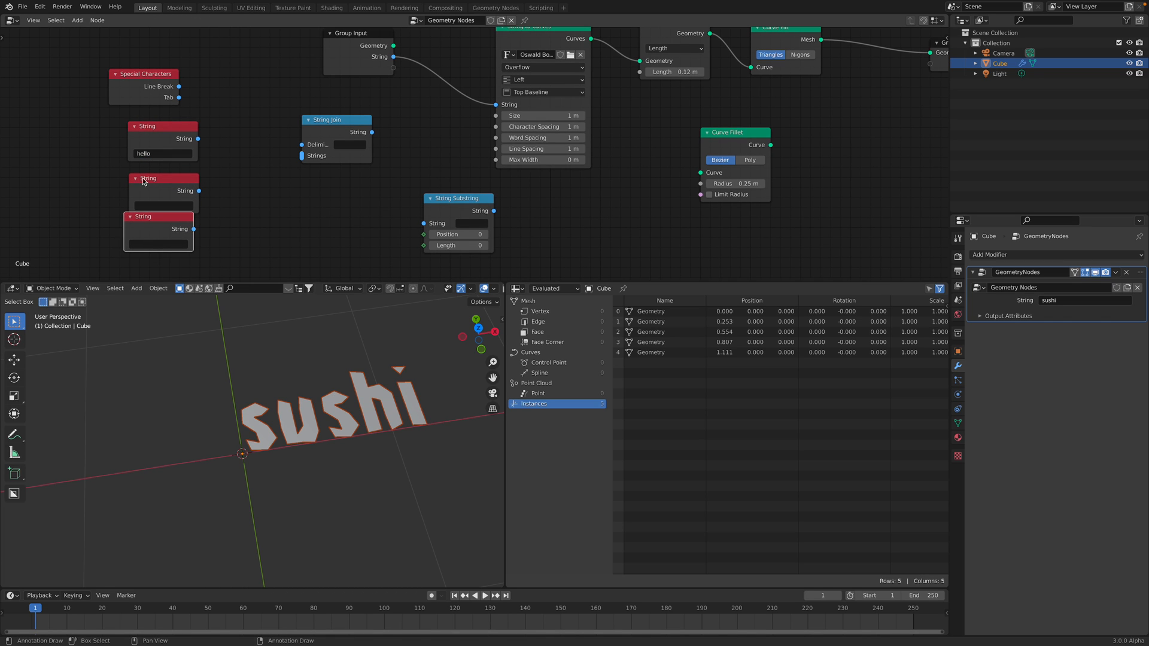
type("blend")
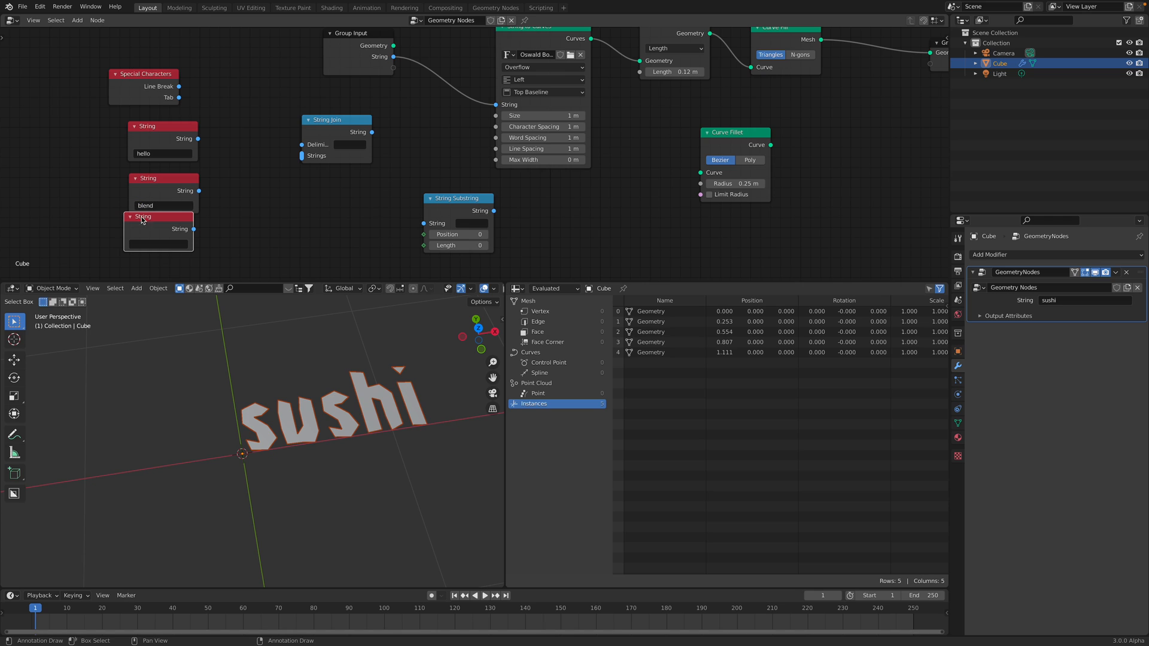
type("sushi")
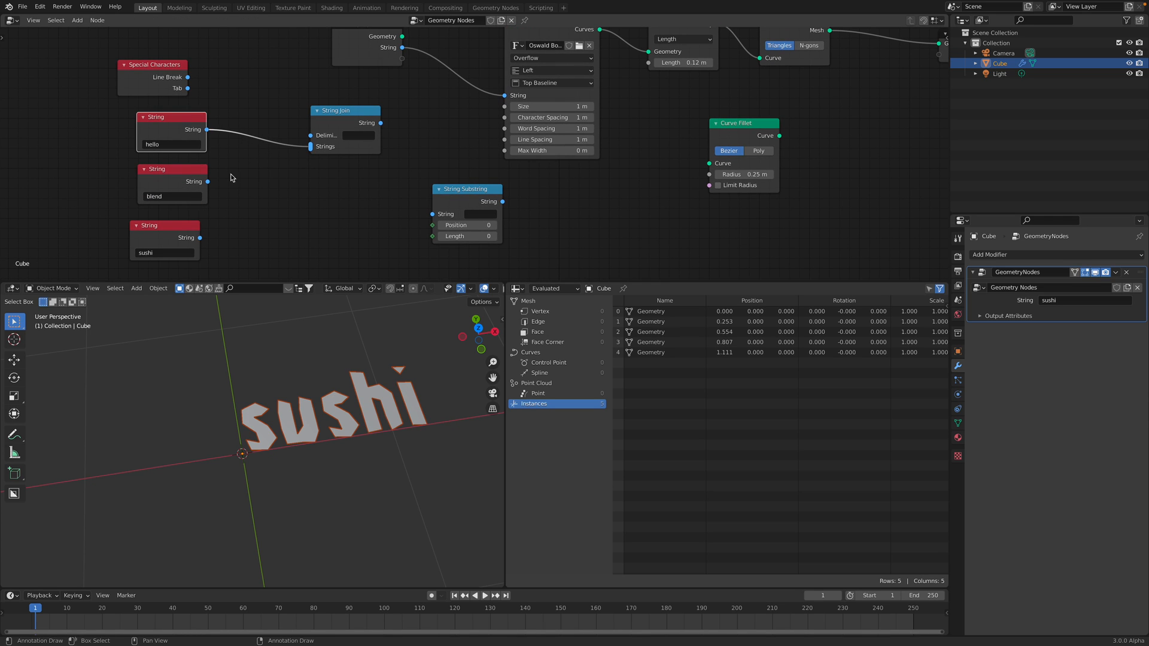
left_click_drag(207, 237, 308, 146)
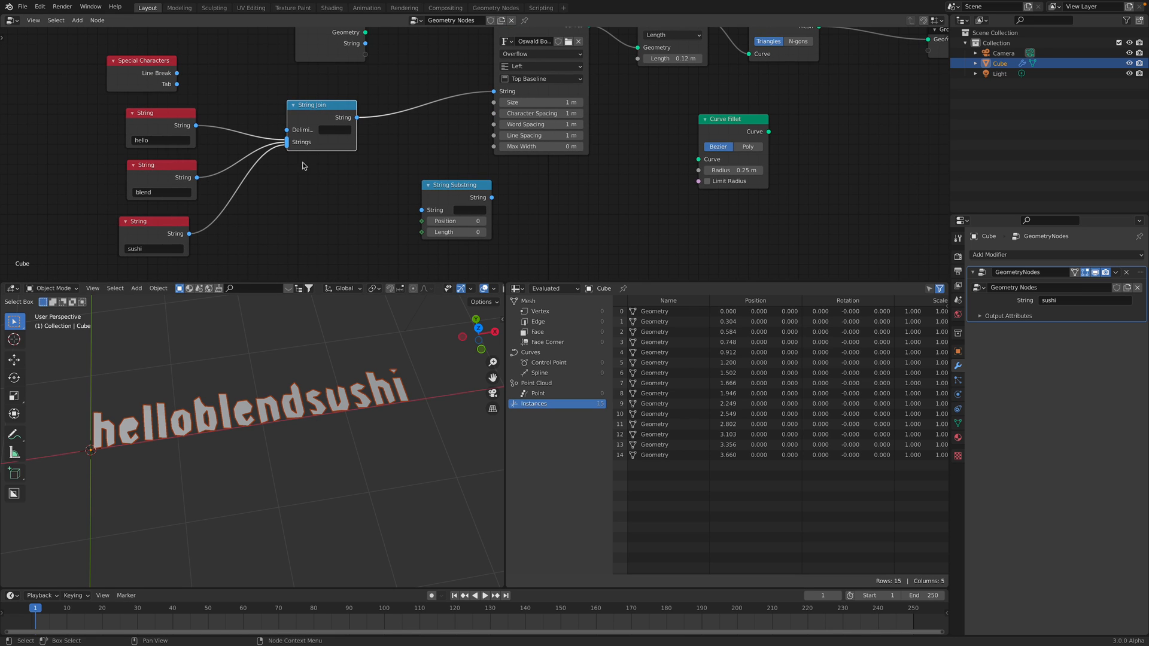
mouse_move(374, 406)
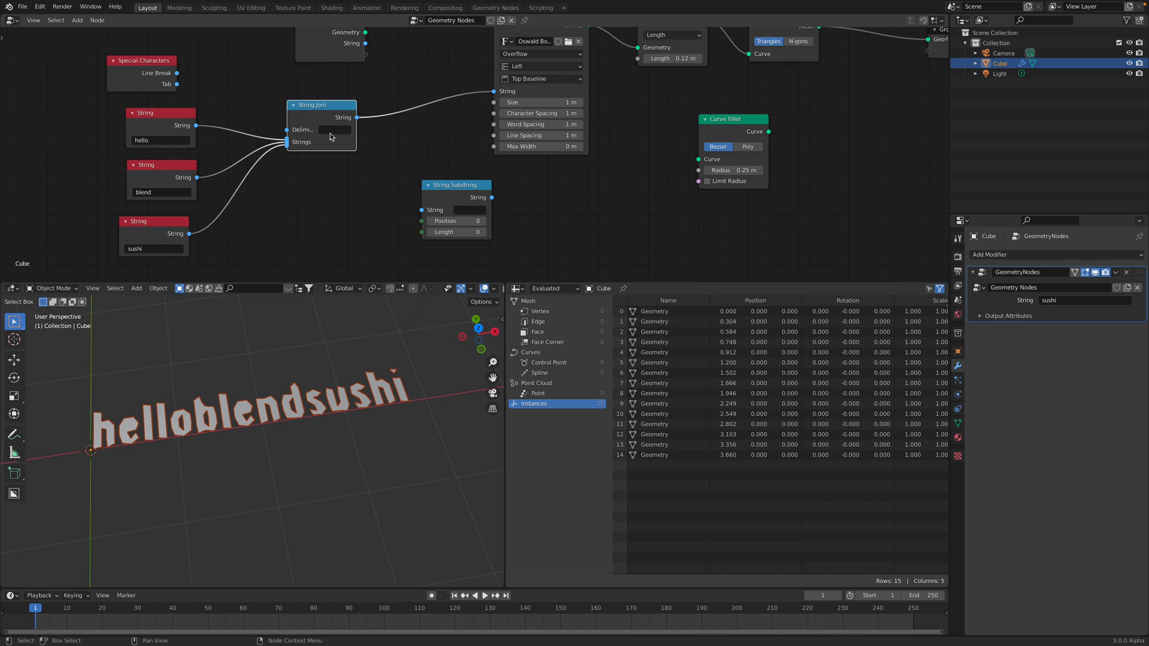
Step: Separate the joined words with a Line Break delimiter and add a fourth string reading geometry
type("x")
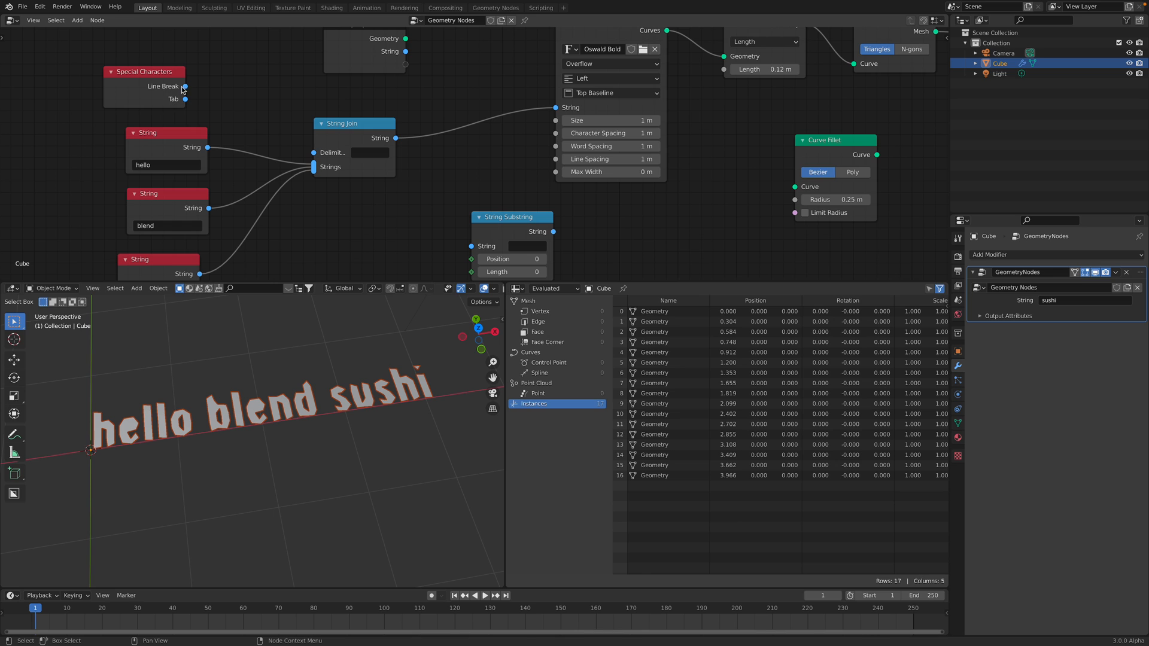
left_click_drag(186, 86, 293, 151)
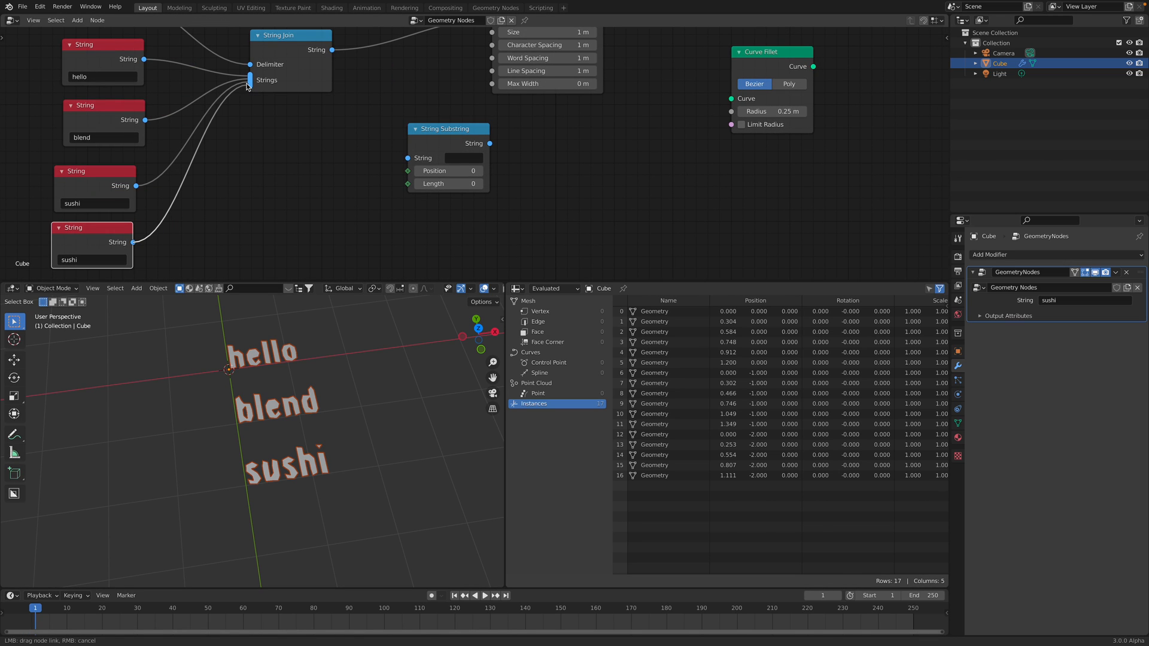
type("geometry")
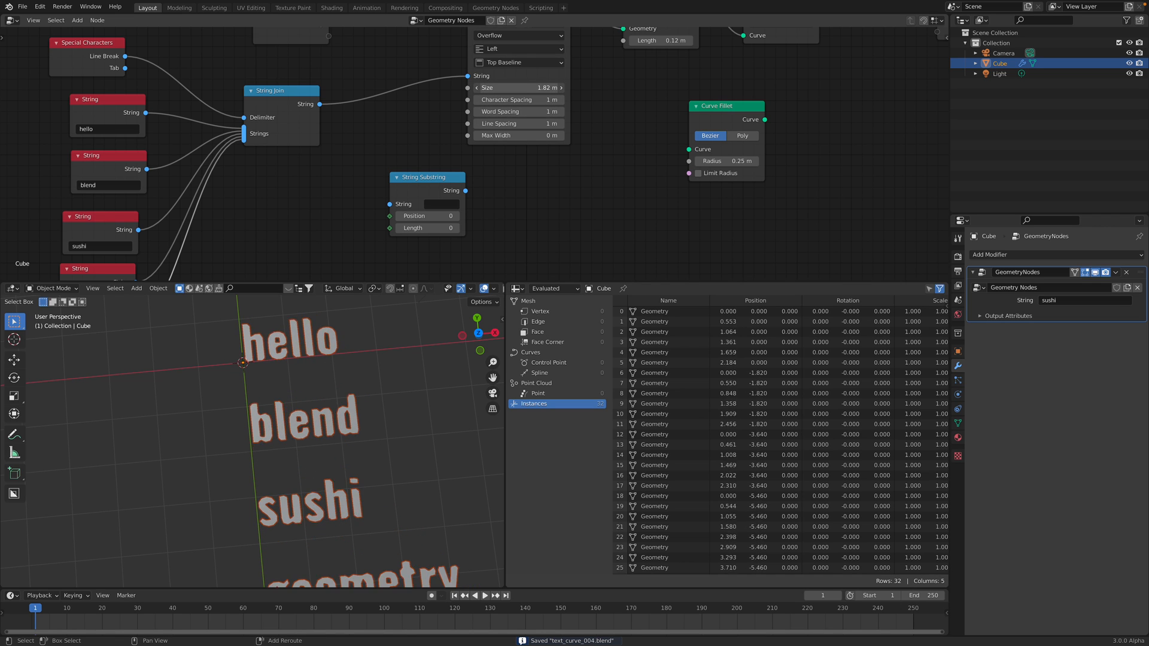
Step: Set the text size to 0.68 m and tighten line spacing to 0.64 m, trying character and word spacing
left_click(517, 87)
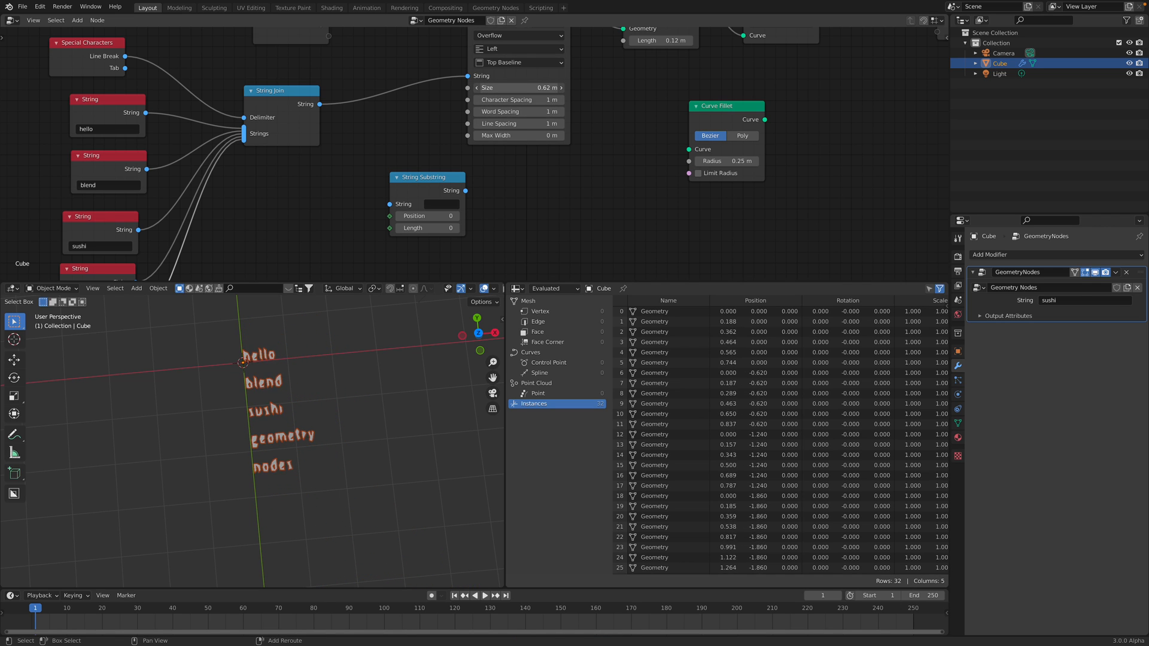
left_click_drag(513, 87, 528, 88)
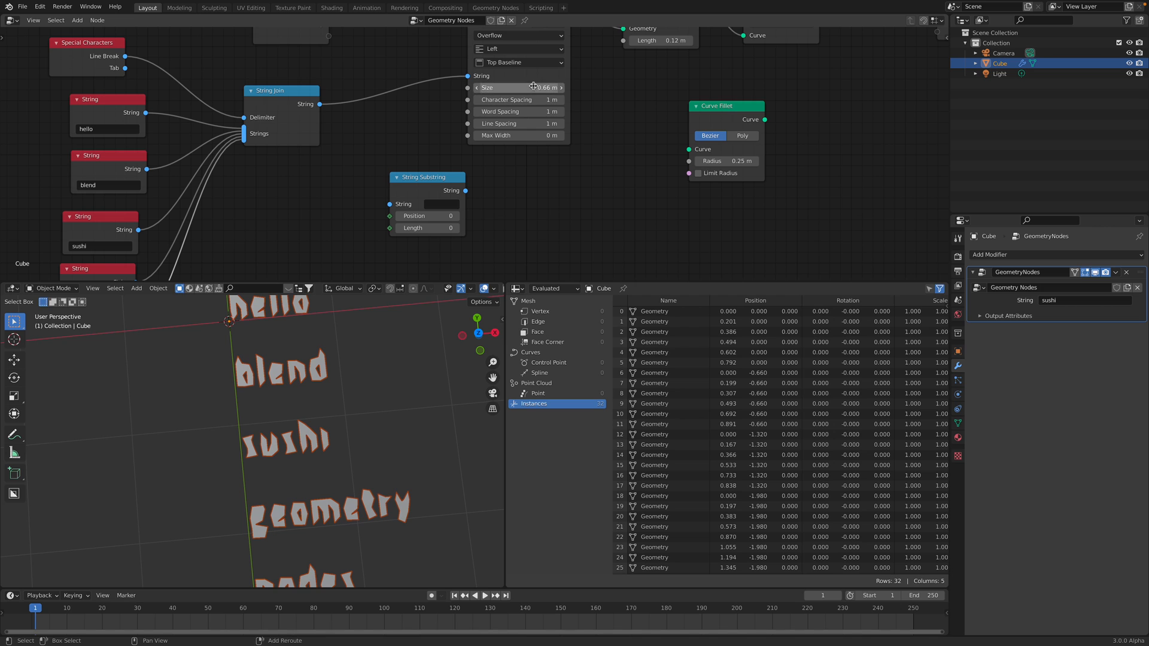
left_click_drag(546, 87, 514, 87)
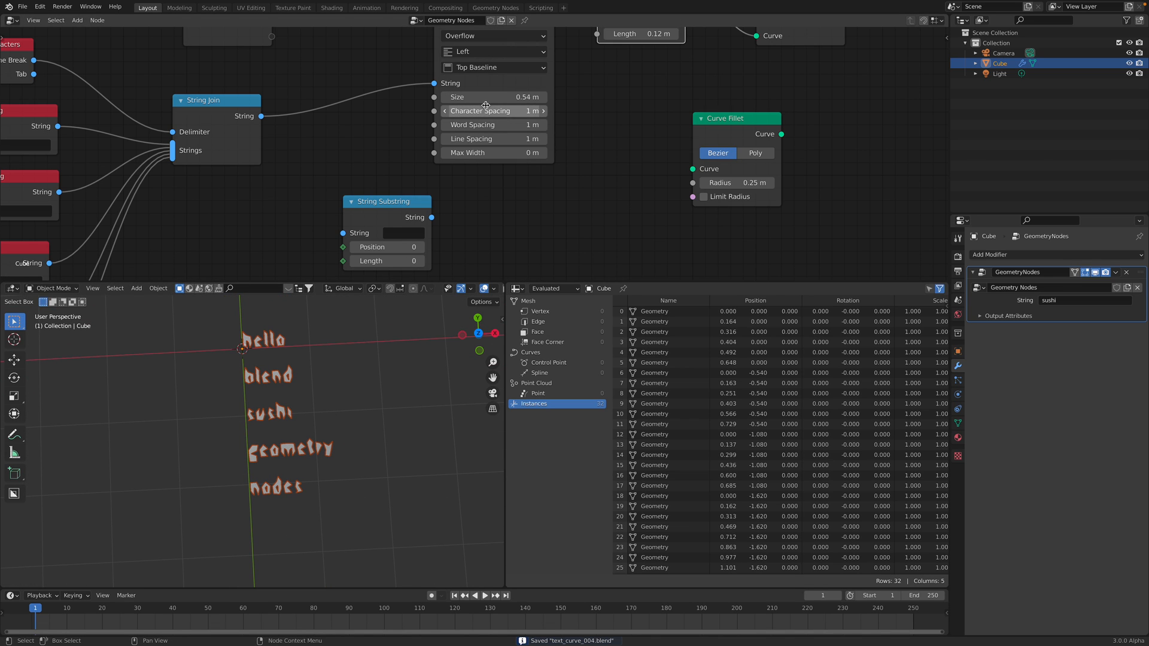
left_click_drag(484, 110, 495, 110)
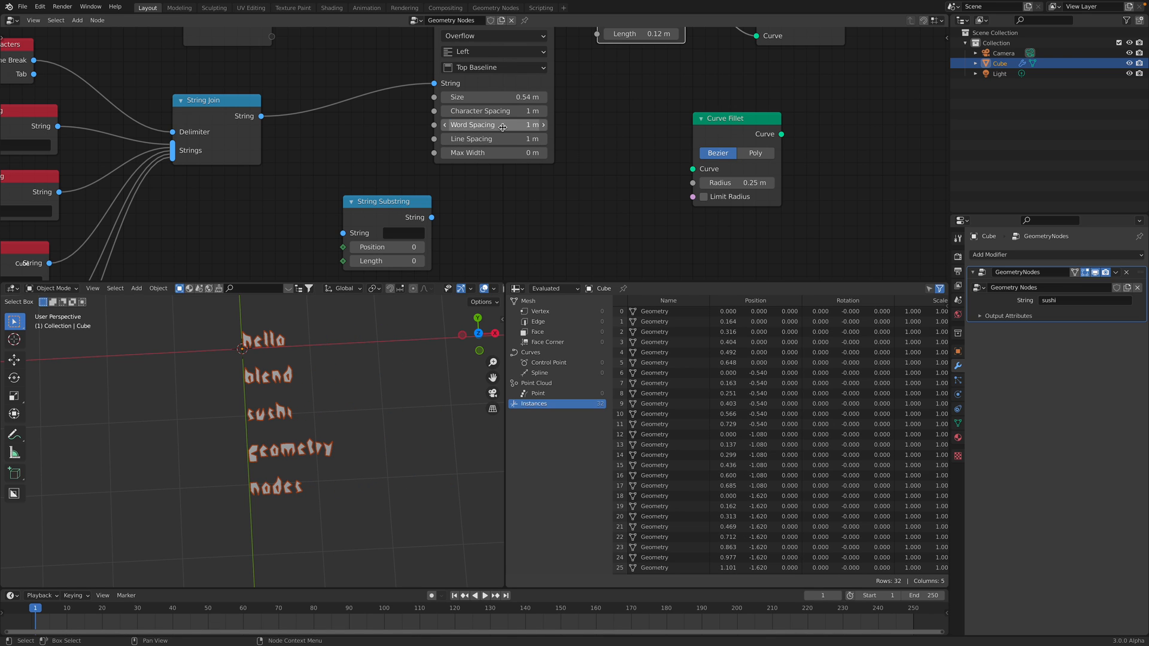
left_click_drag(491, 139, 510, 139)
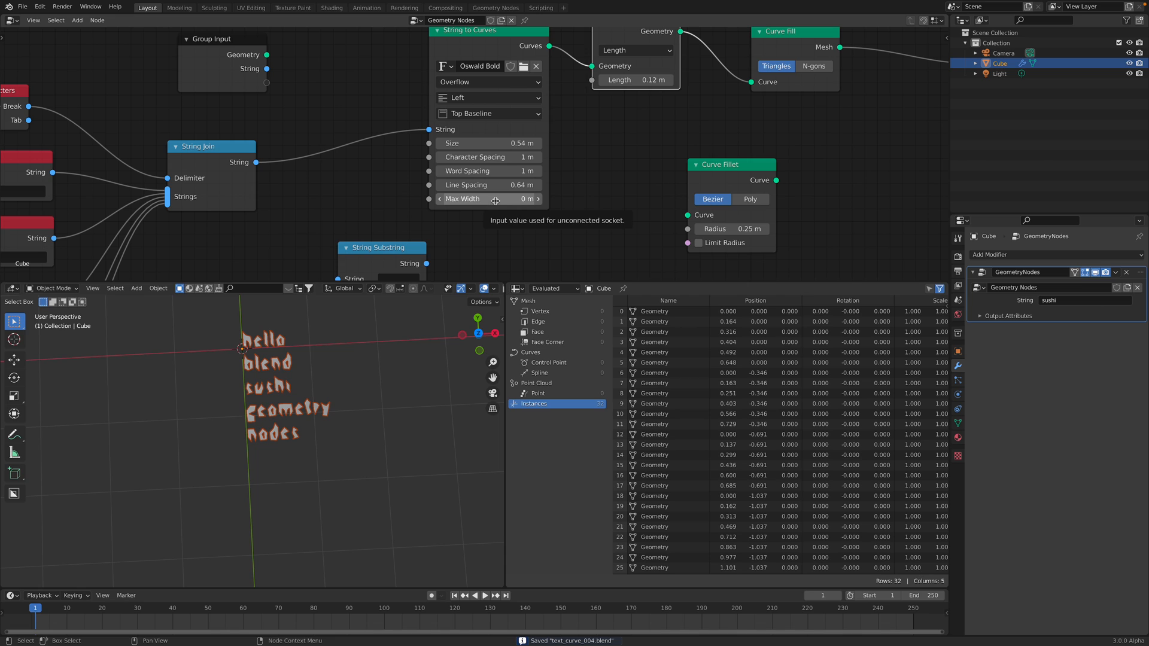
mouse_move(585, 129)
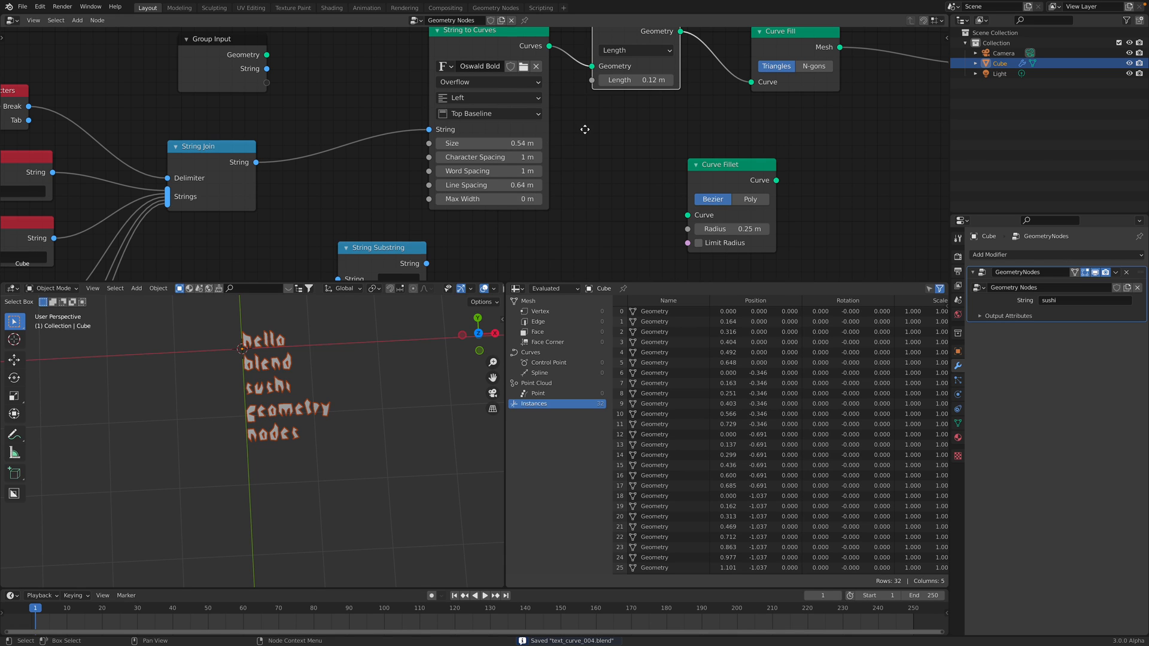
Step: Try Center alignment and Scale To Fit overflow, then revert to left alignment and plain overflow
left_click(487, 97)
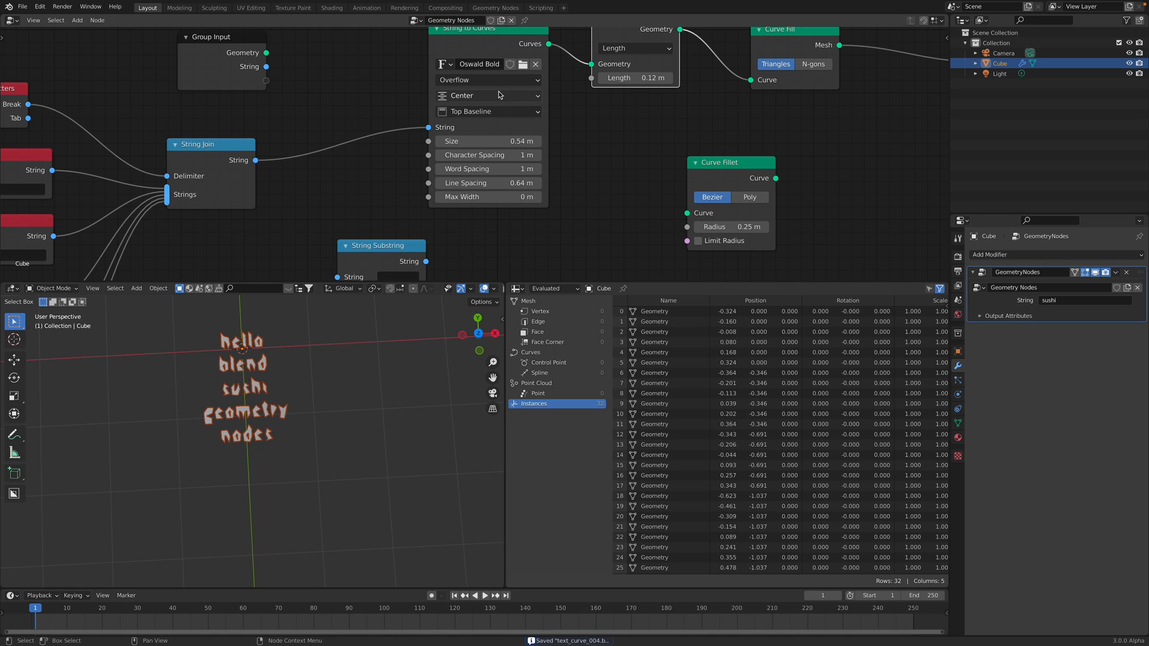
left_click(487, 95)
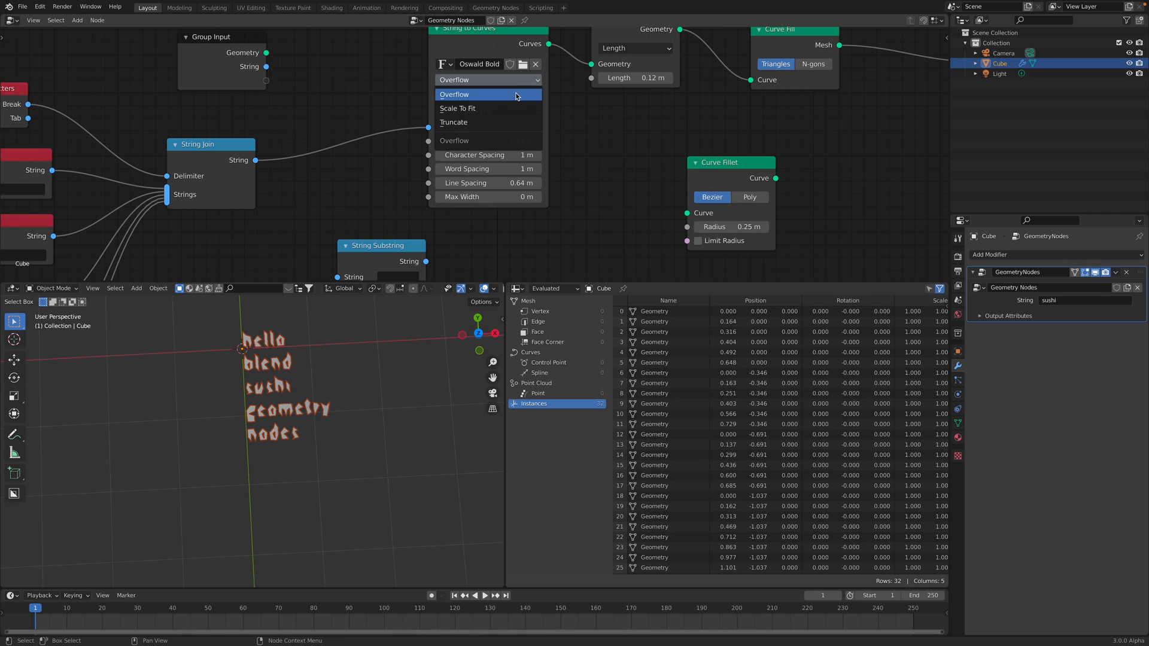
left_click(457, 108)
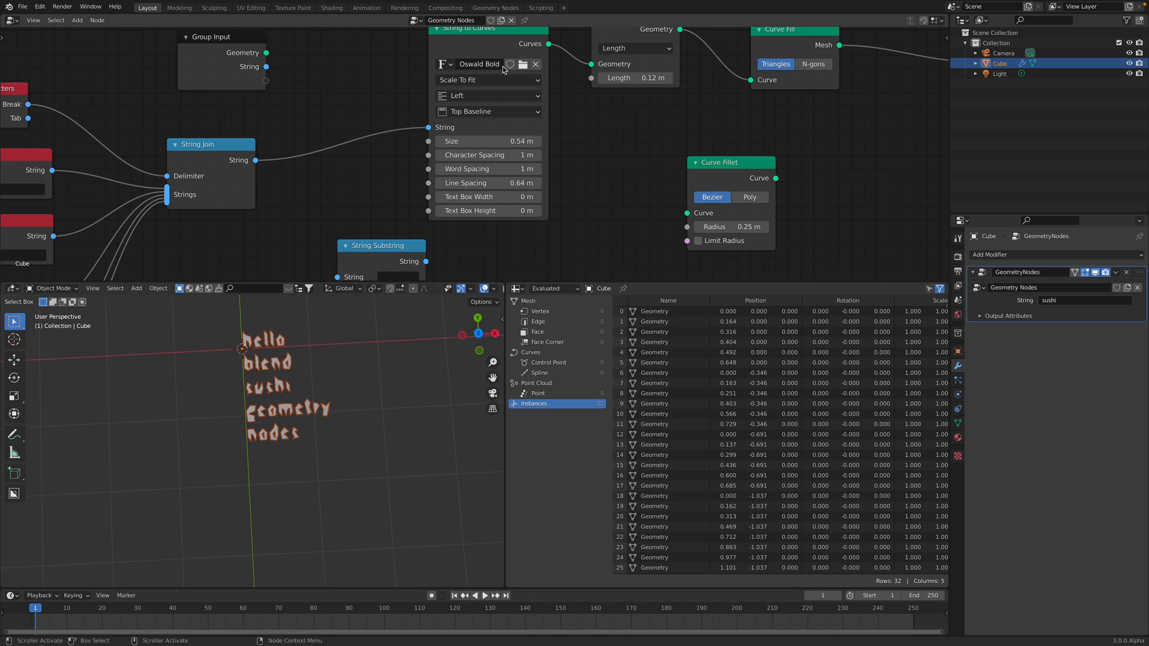
left_click(487, 80)
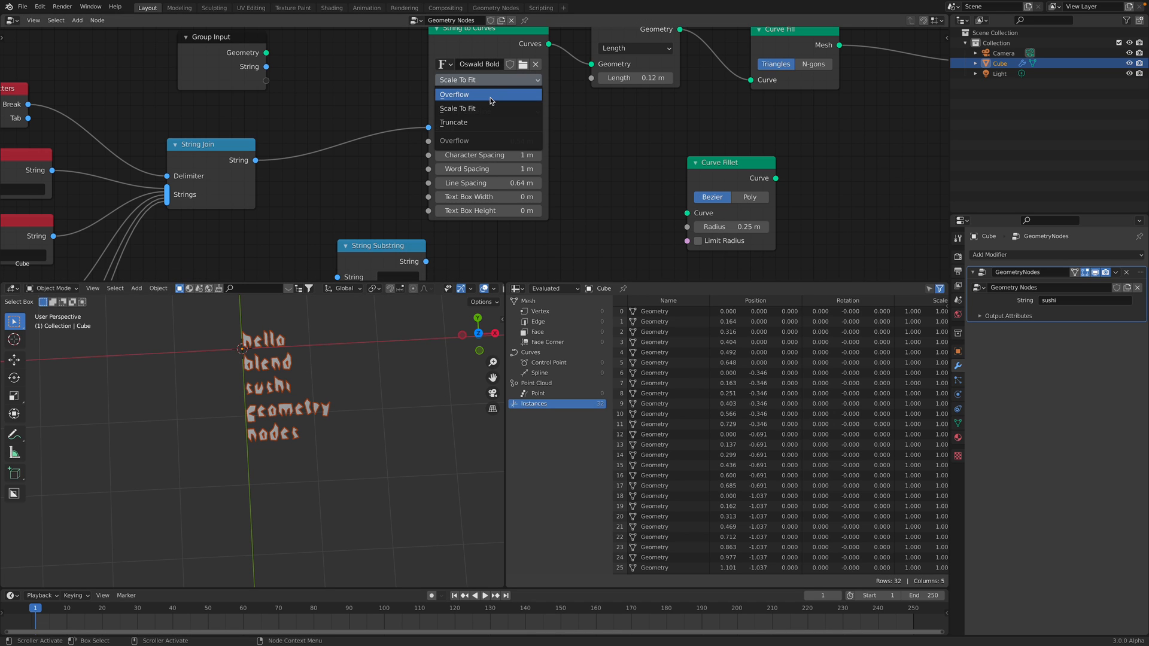
left_click(455, 93)
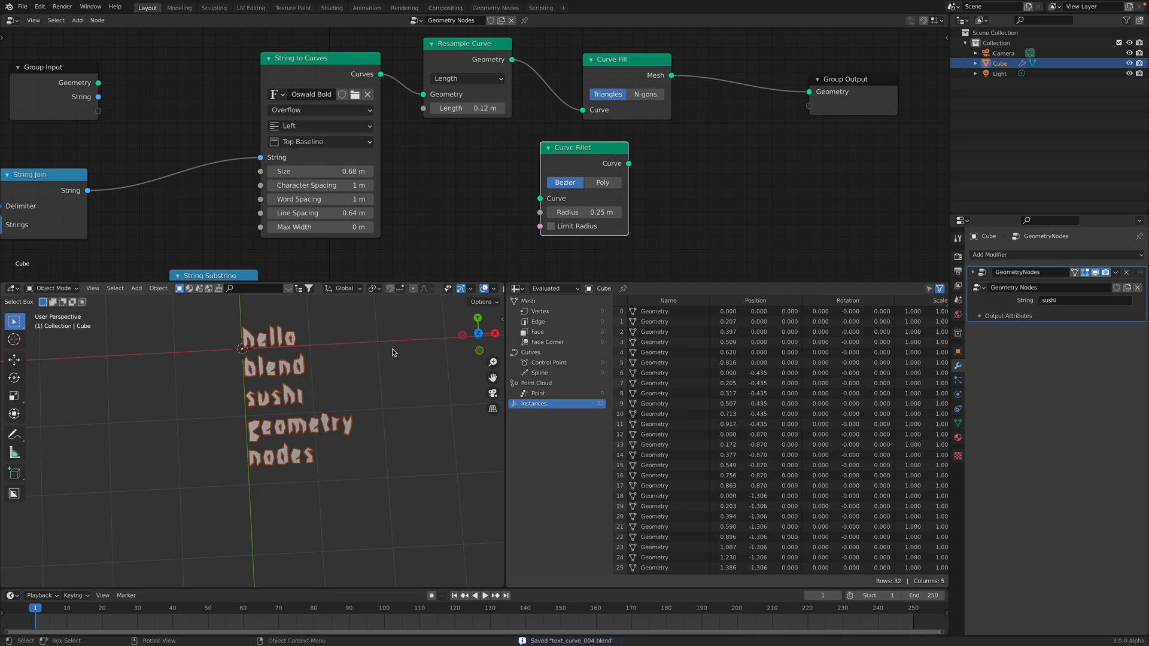
Step: Insert a Curve Fillet before Curve Fill with Limit Radius on and a 0.06 m radius
left_click_drag(626, 59, 700, 51)
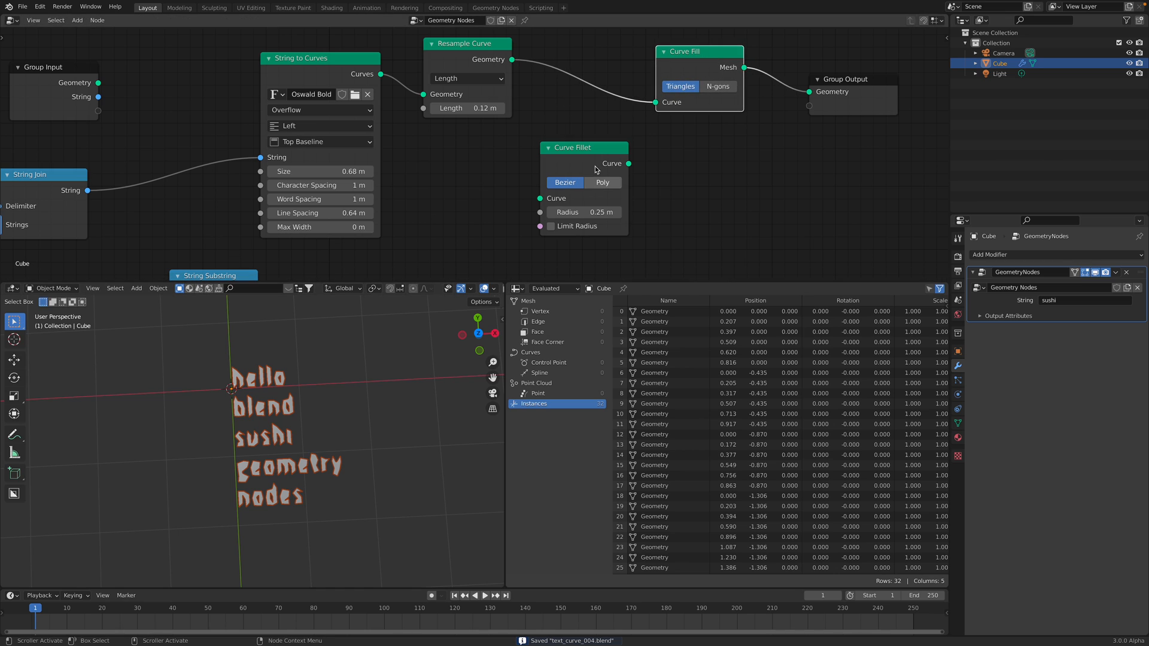
left_click_drag(572, 147, 573, 121)
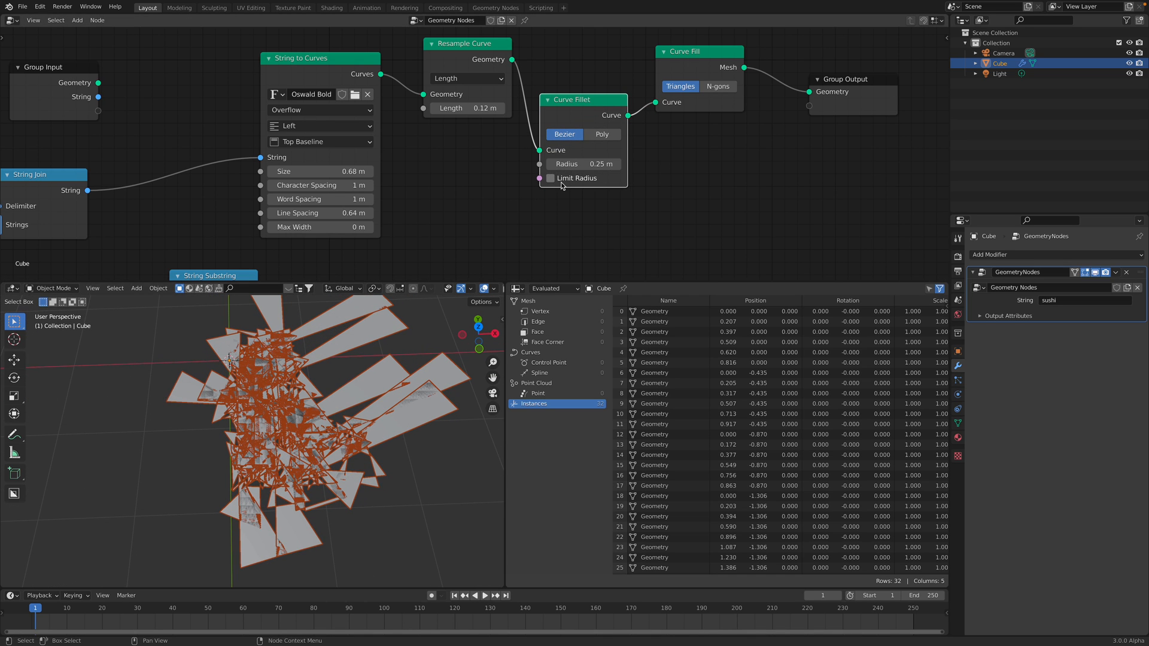
left_click(550, 178)
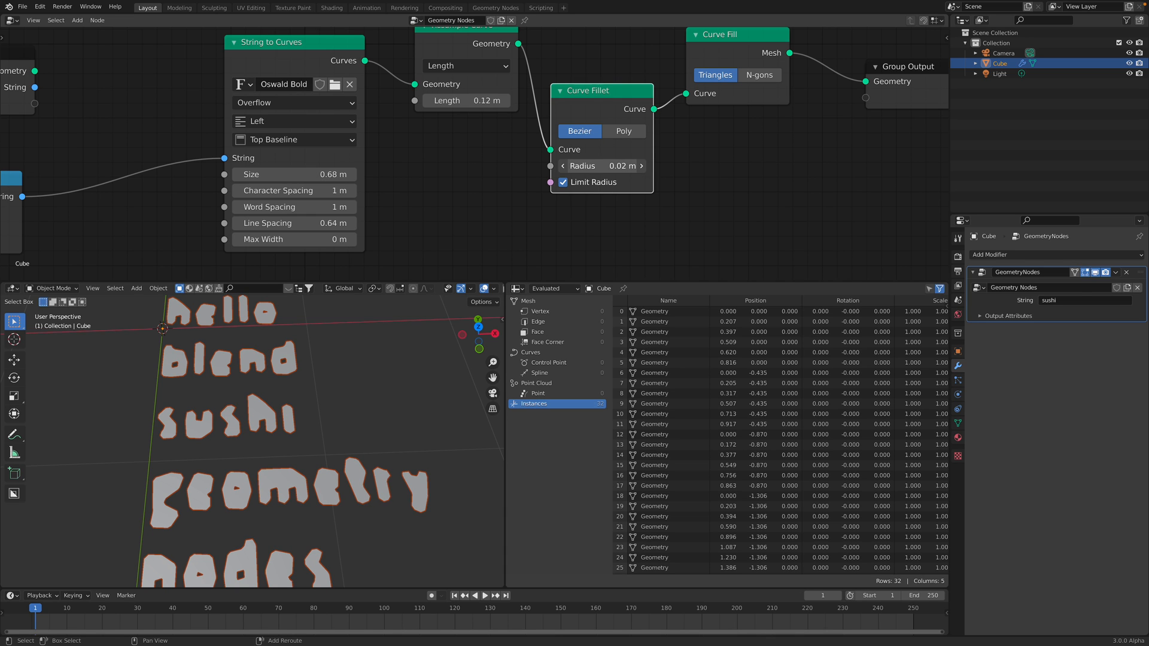
left_click_drag(601, 166, 638, 166)
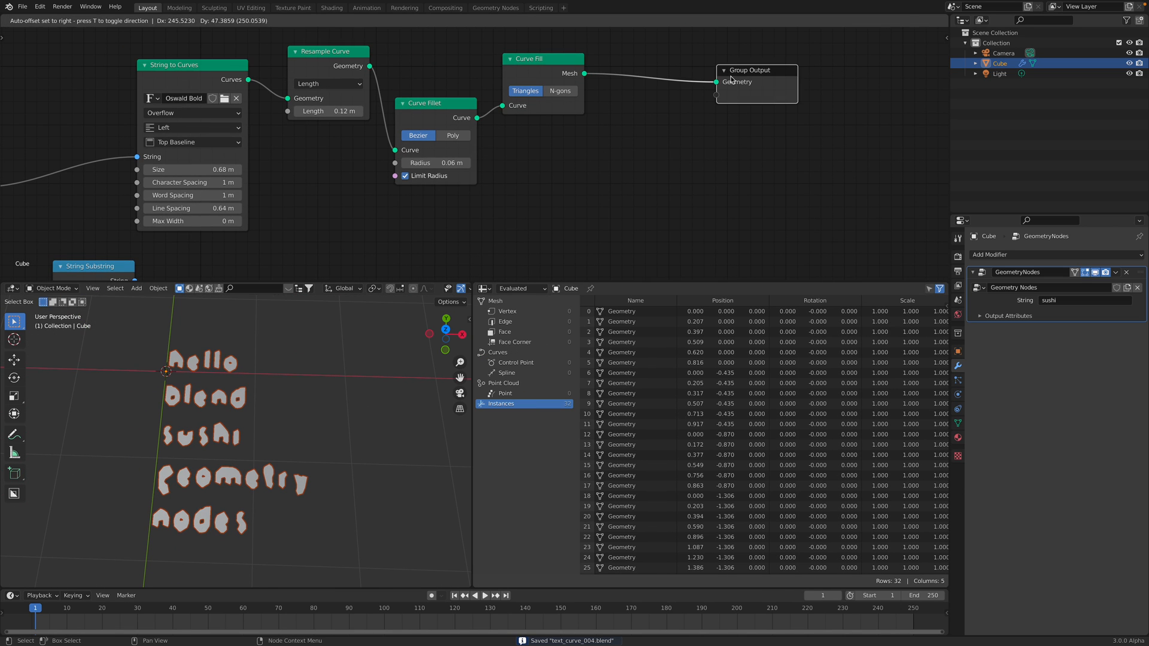
Step: Show the Shader Editor beside the geometry nodes and add a Solidify modifier to the letters
type("attr")
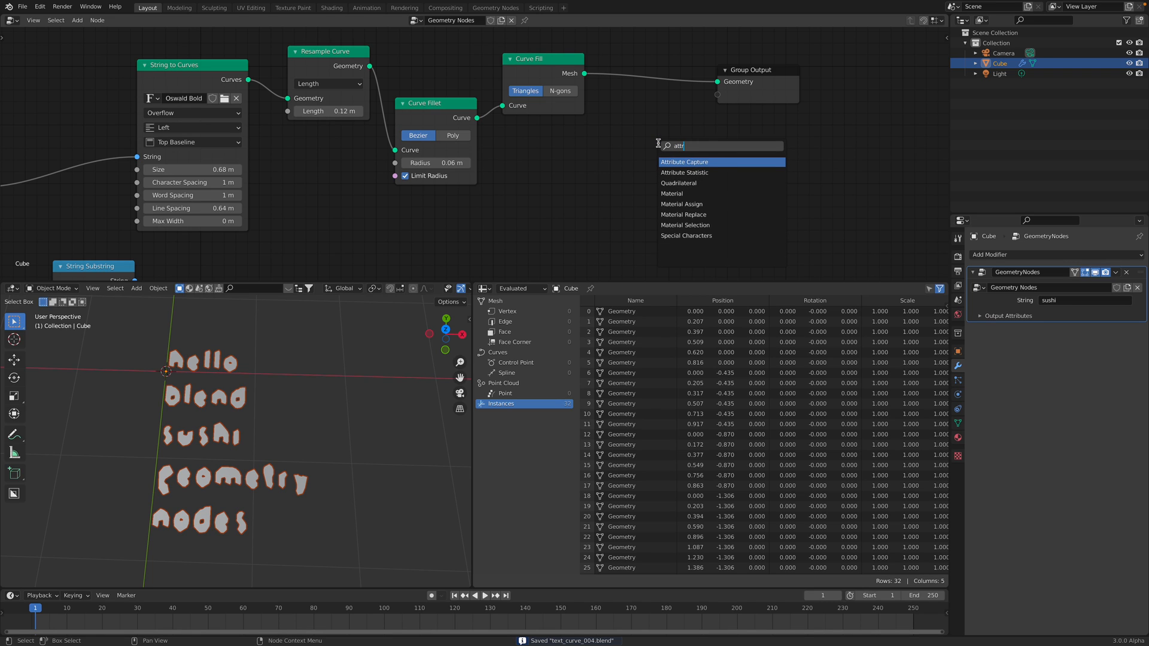
mouse_move(710, 164)
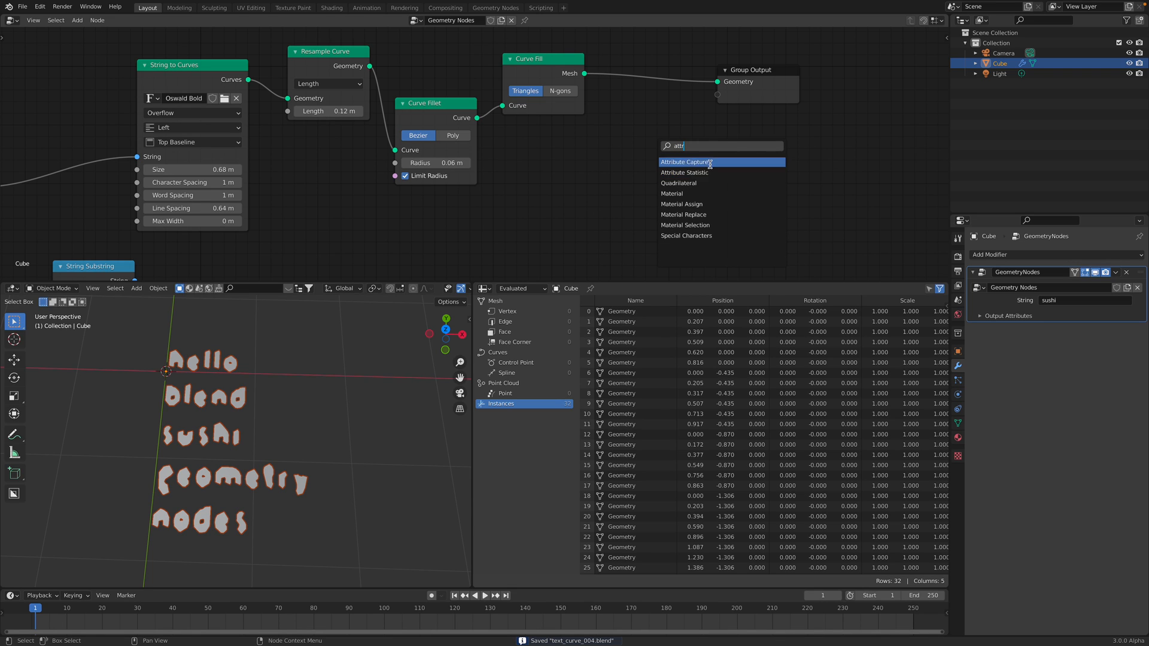
mouse_move(712, 172)
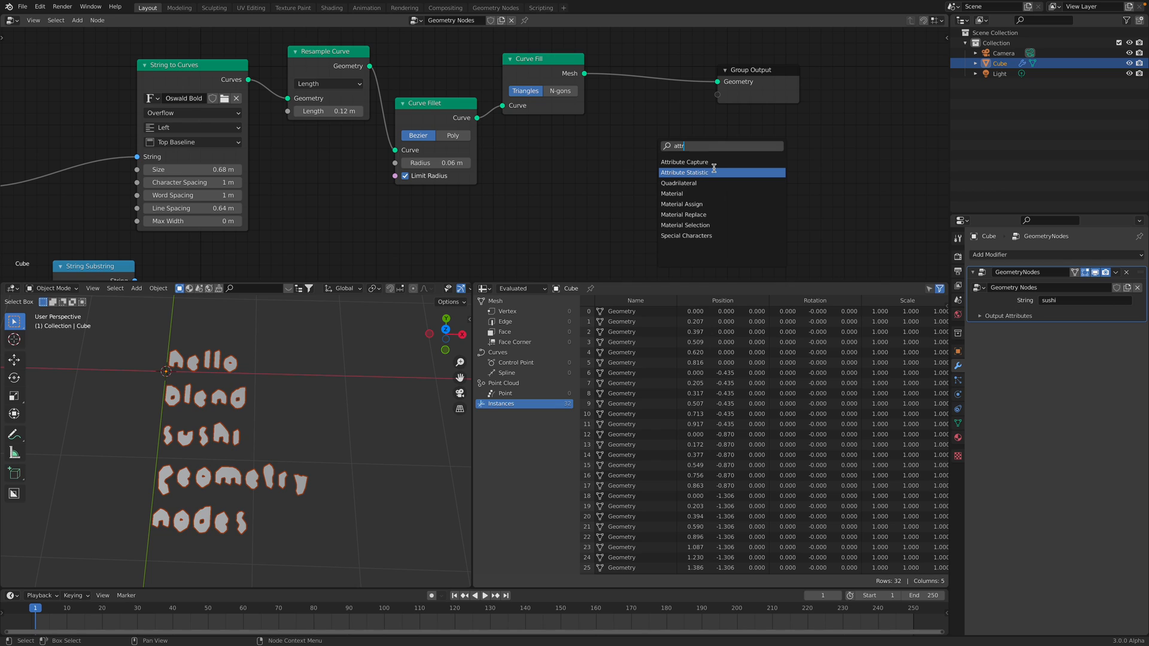
mouse_move(711, 175)
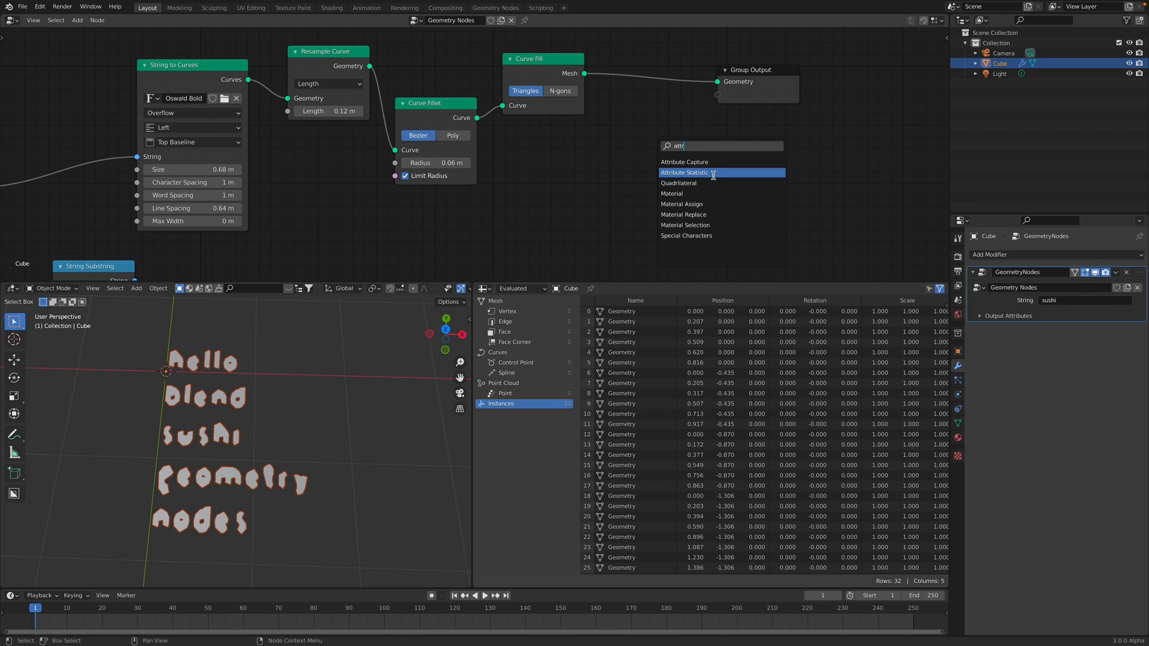
mouse_move(712, 176)
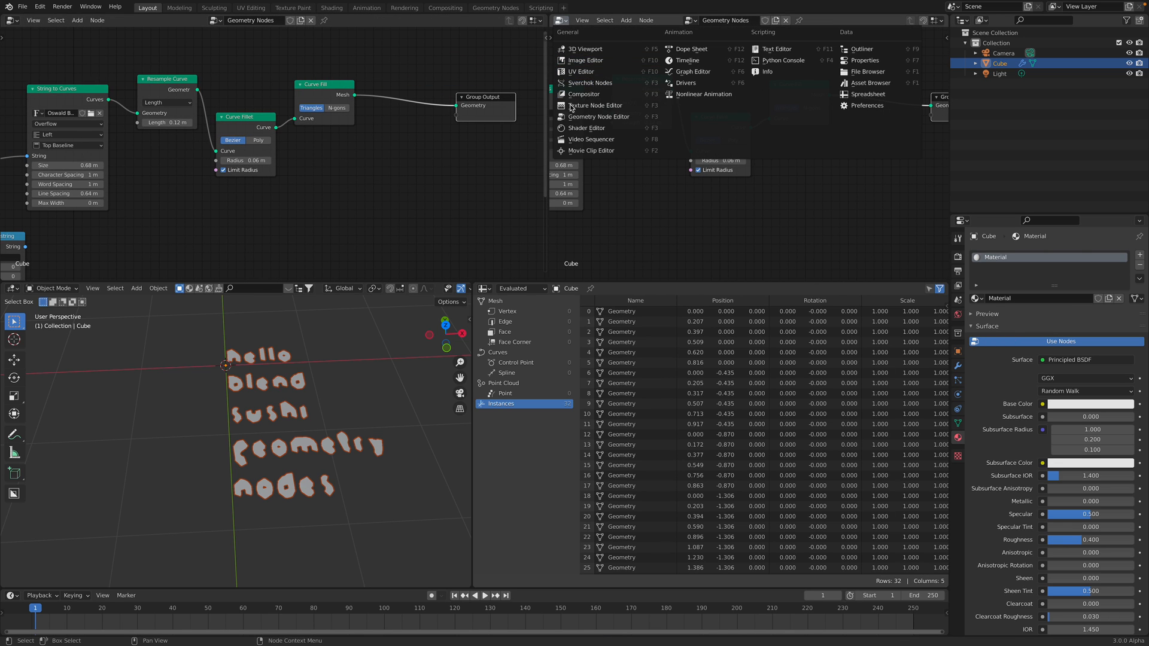
left_click(587, 128)
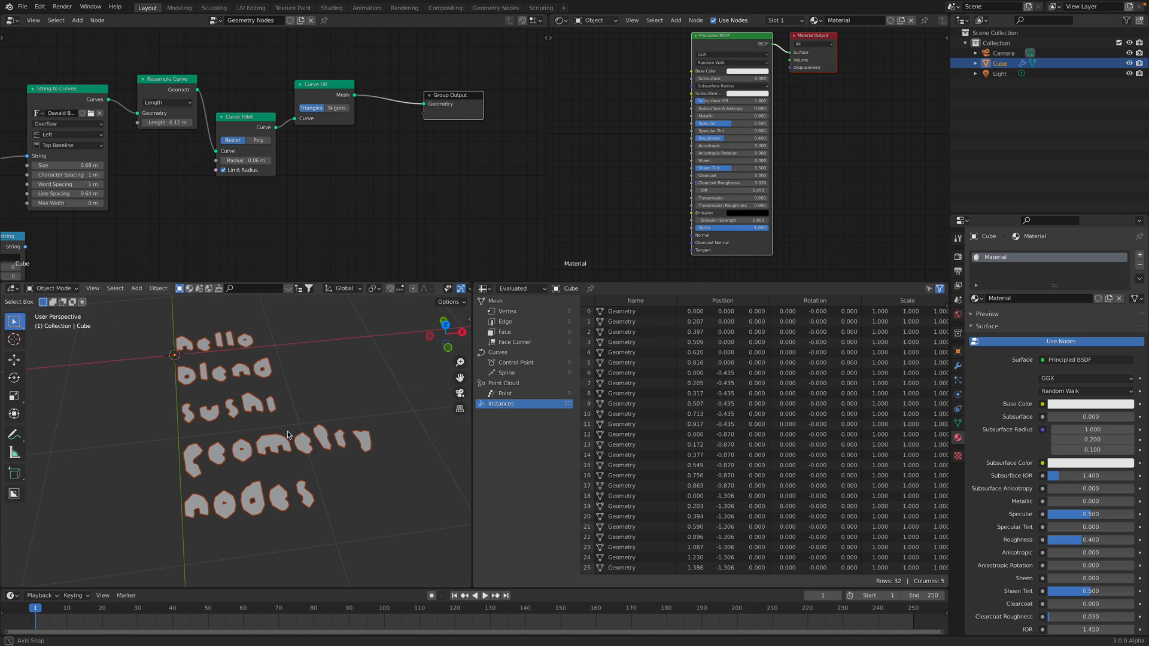
left_click(1015, 254)
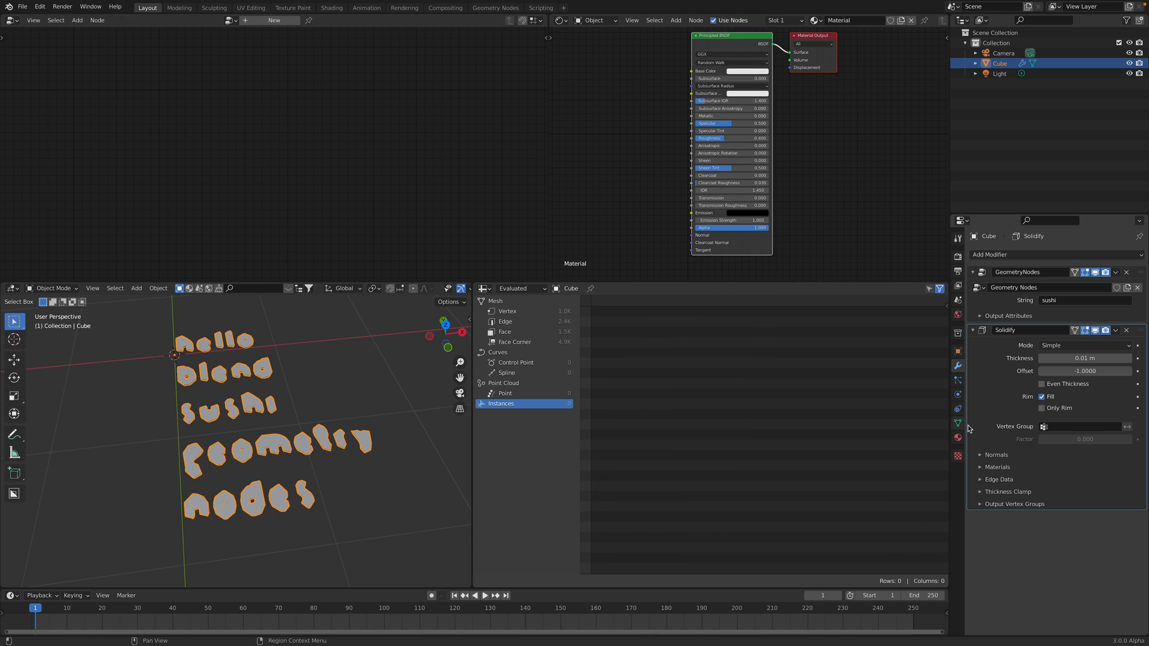
left_click(1085, 358)
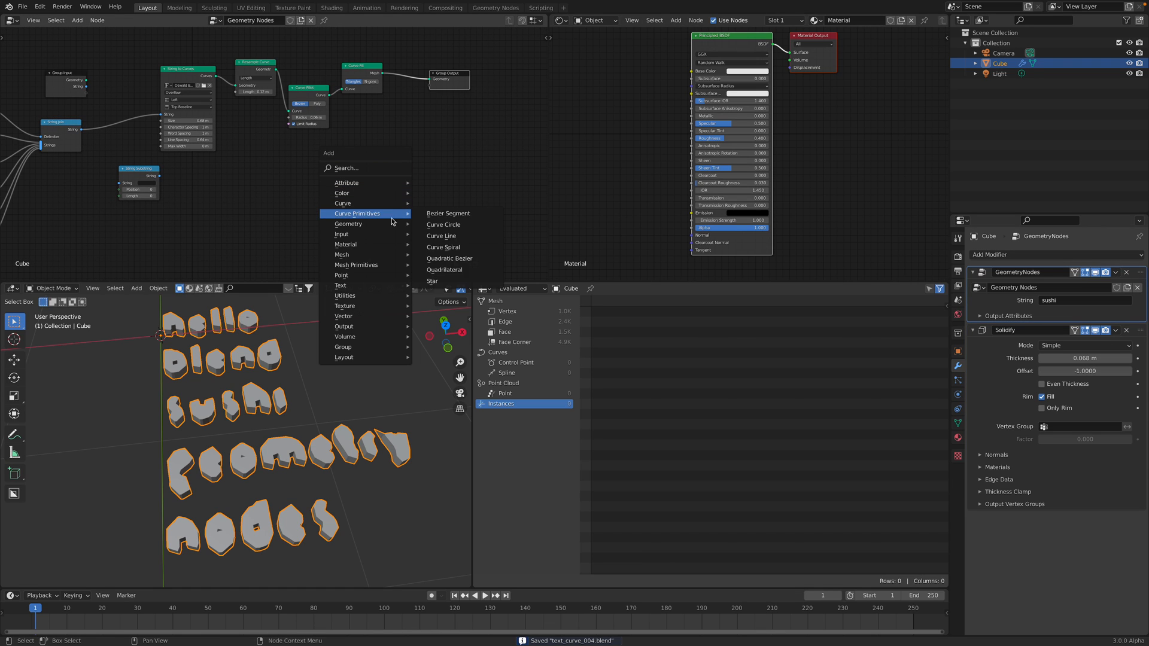
mouse_move(341, 285)
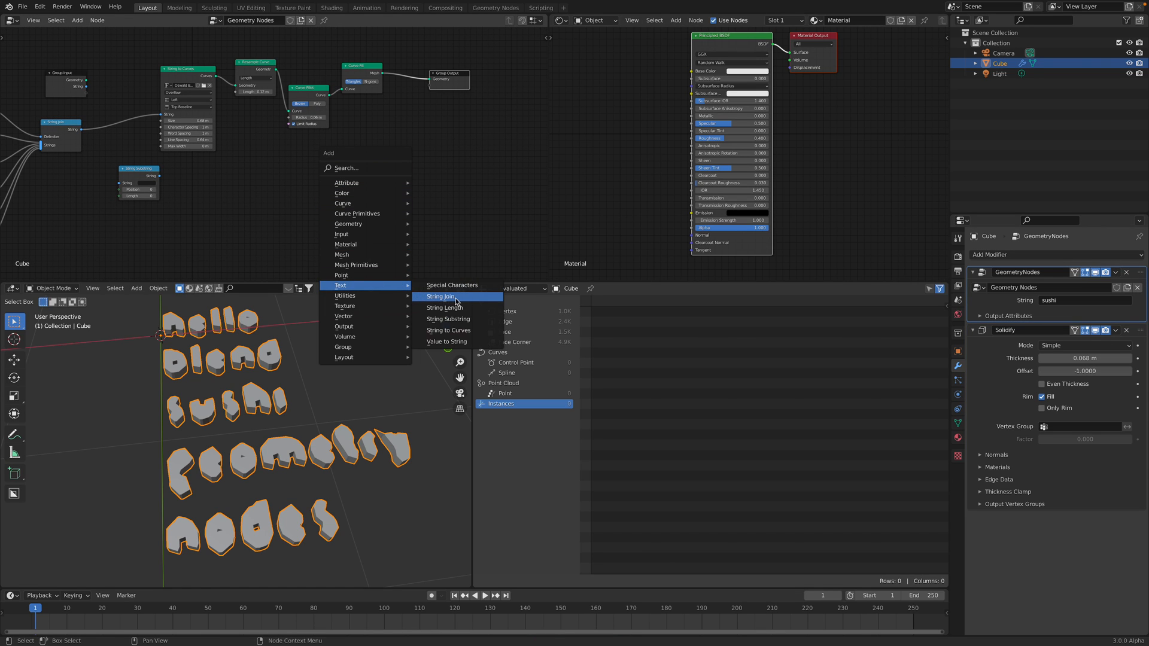
mouse_move(448, 318)
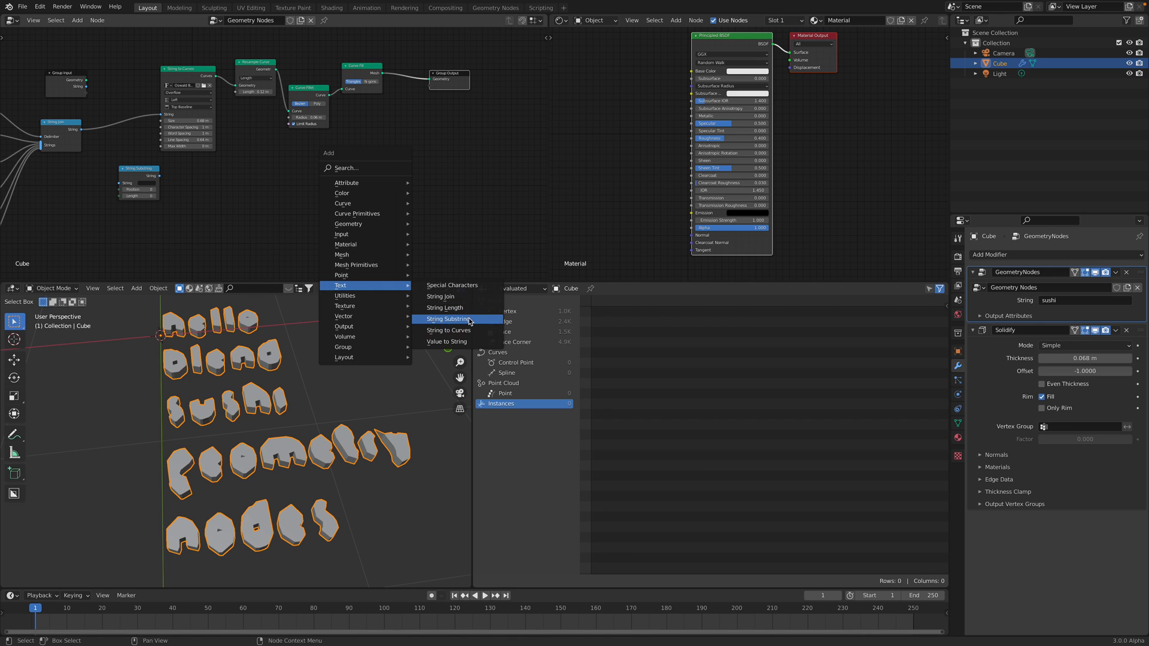
Step: Add a String Substring node at position 10, length 10, and enter hello geometry as the modifier string
left_click(449, 318)
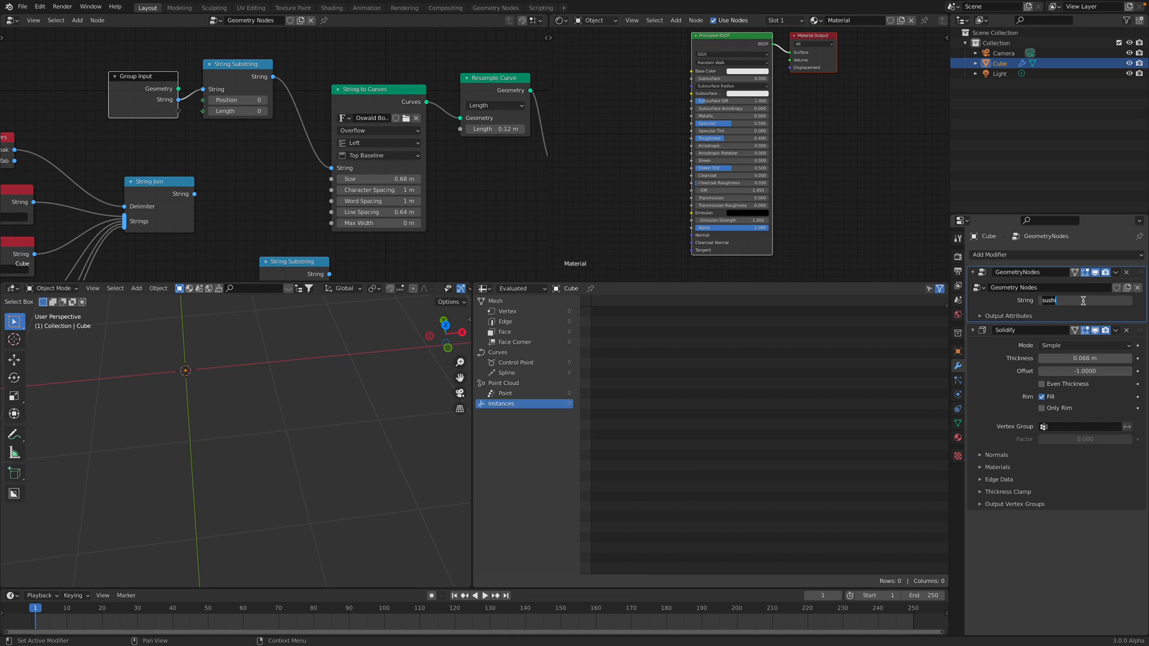
type("hello geometry nodes")
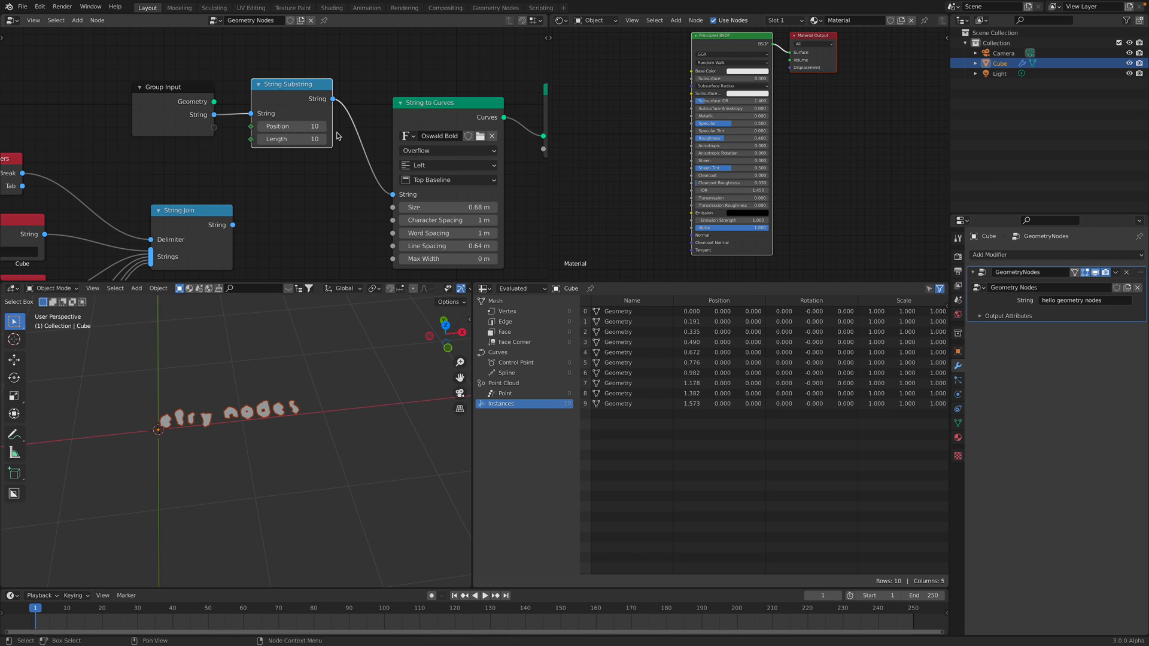
Step: Drive the substring length with a String Length node and set the start position to 4
left_click(291, 126)
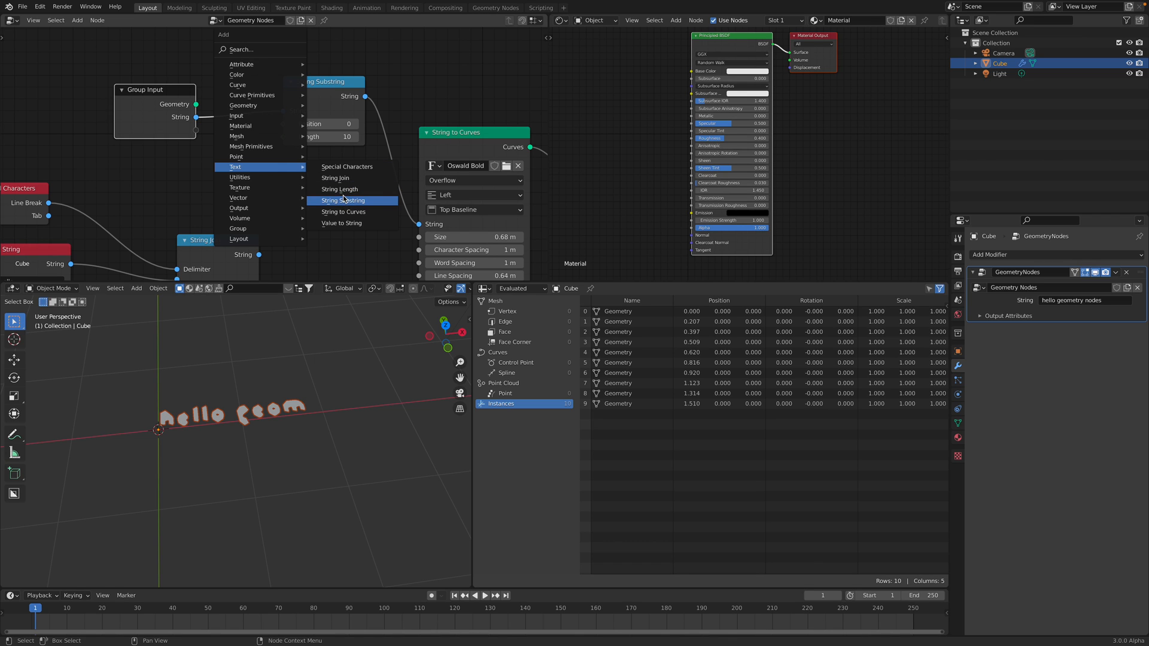
left_click(341, 199)
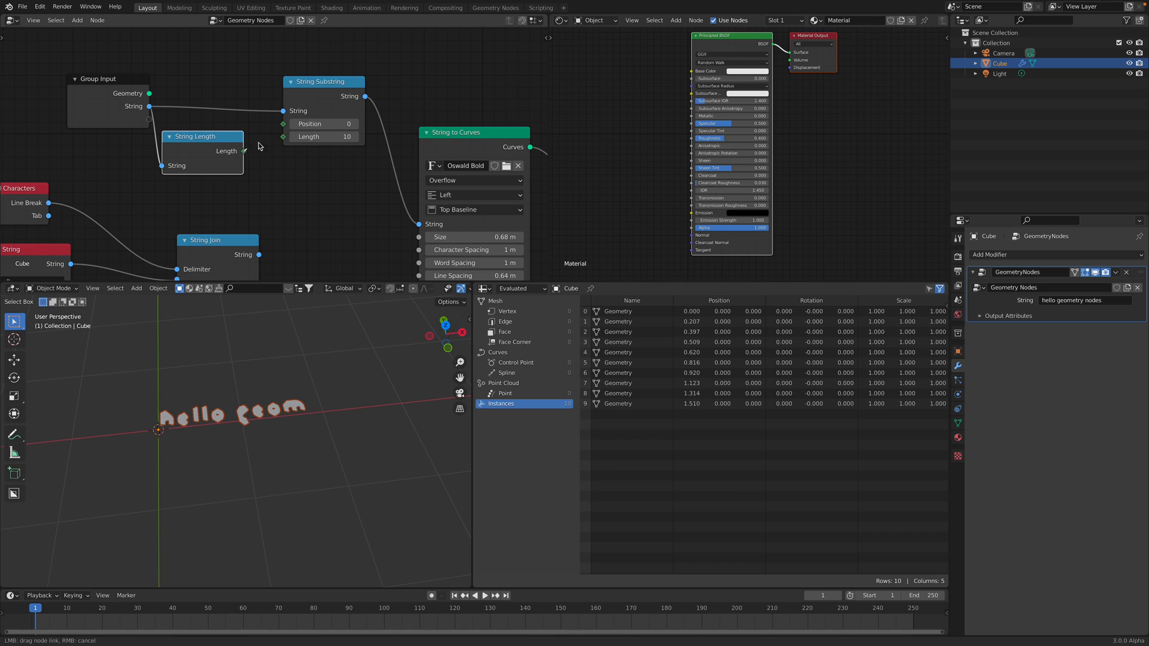
left_click(322, 124)
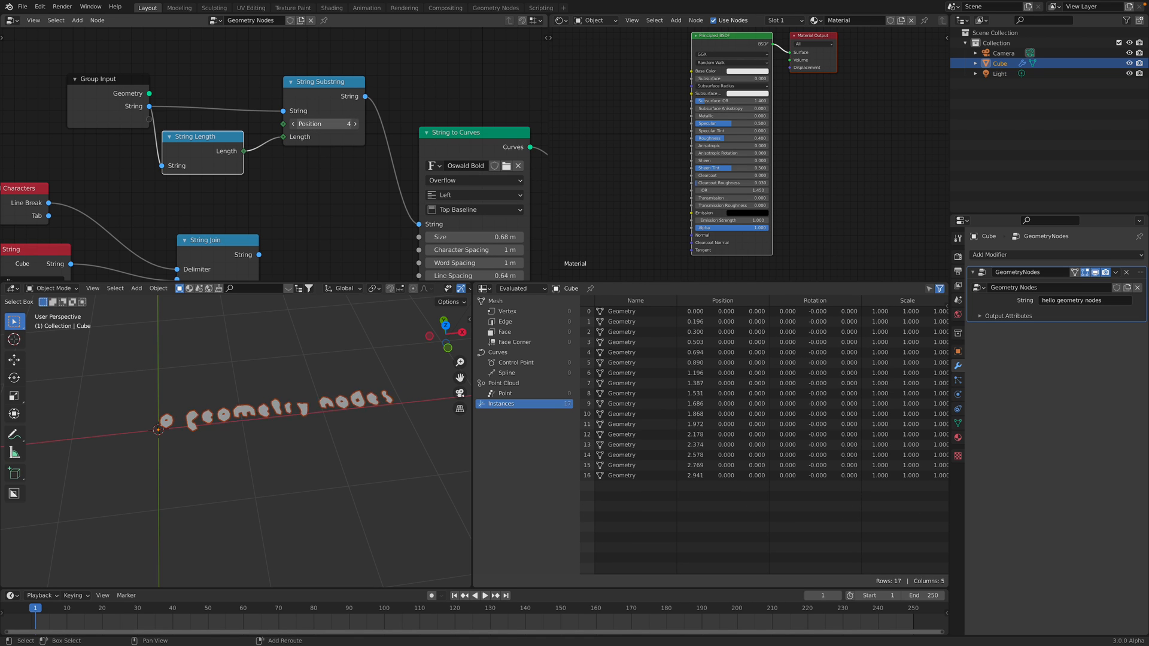
left_click(322, 123)
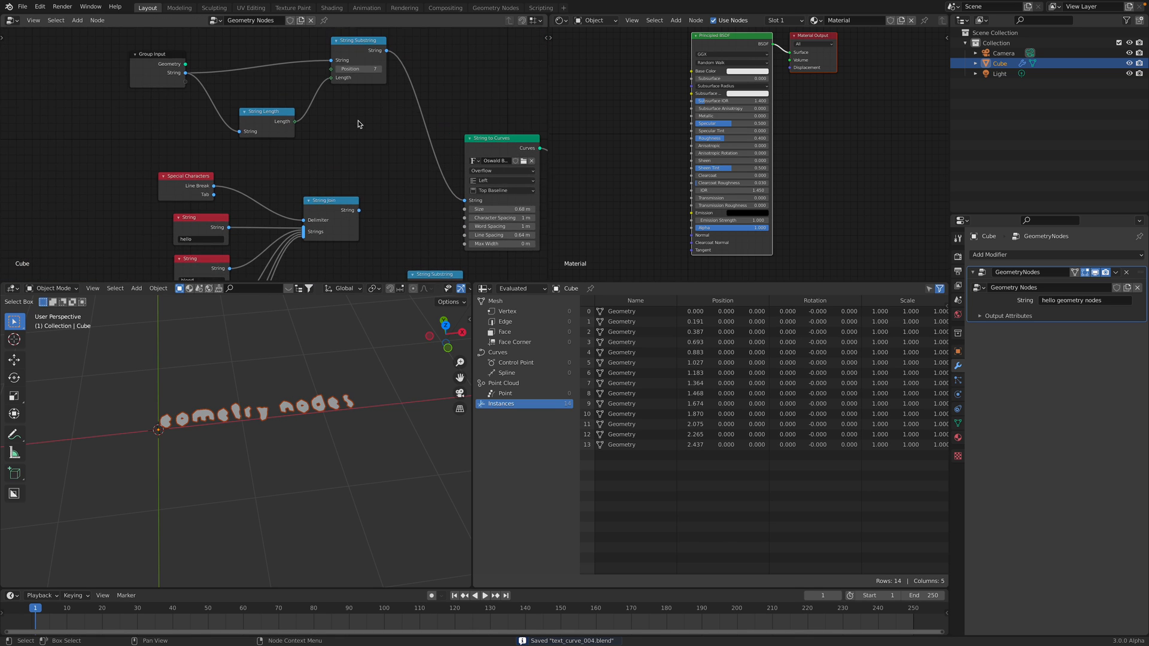
Step: Add a Switch between the substring text and the joined words, exposed as a modifier input
type("sw")
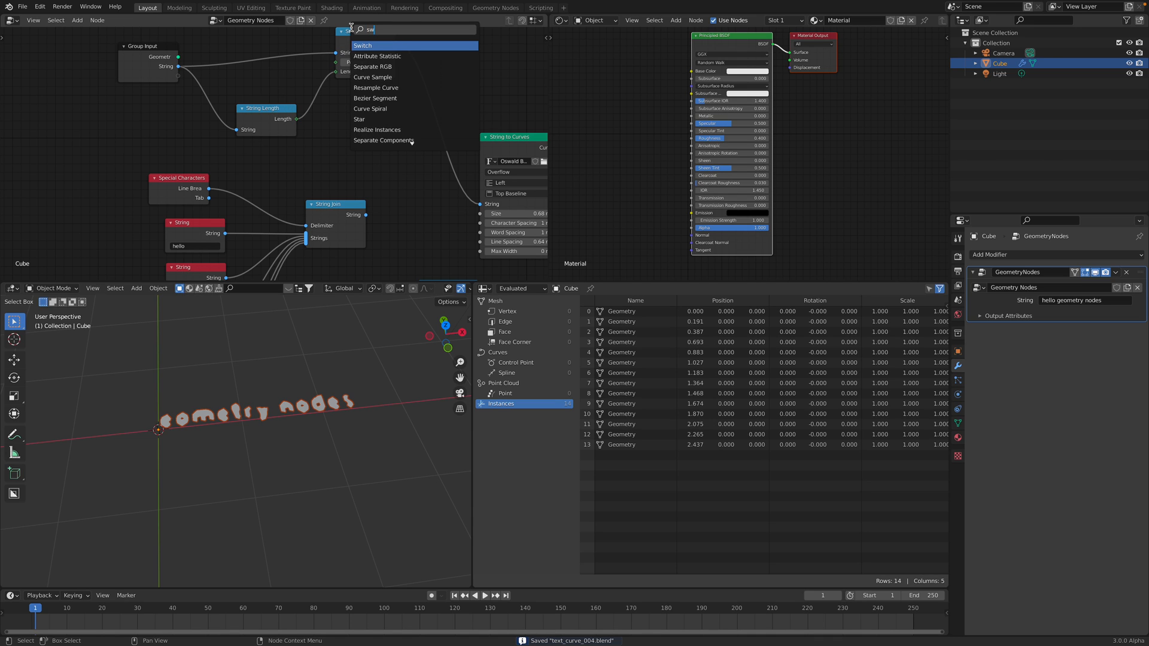
left_click(363, 45)
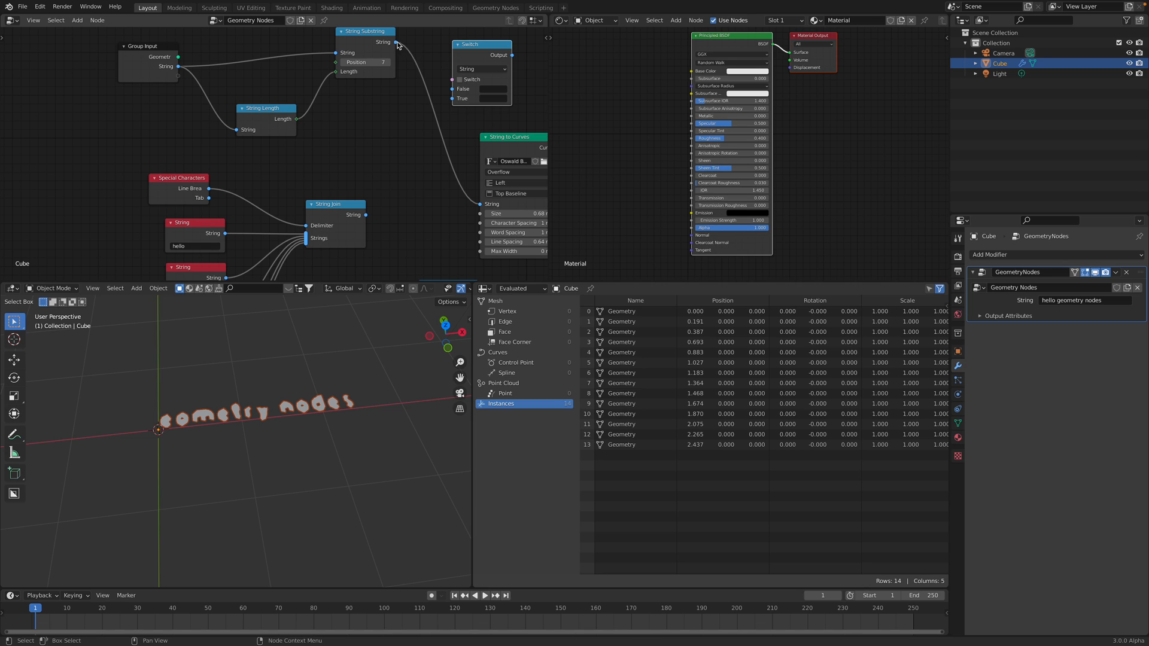
left_click_drag(365, 214, 455, 99)
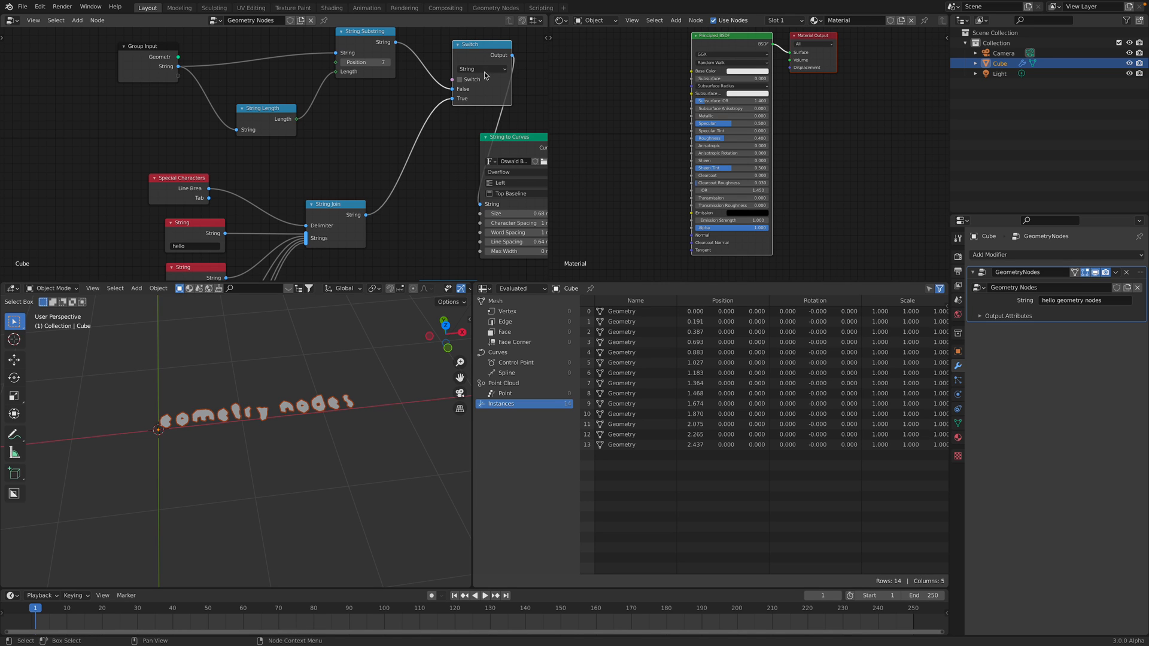
left_click_drag(469, 45, 415, 109)
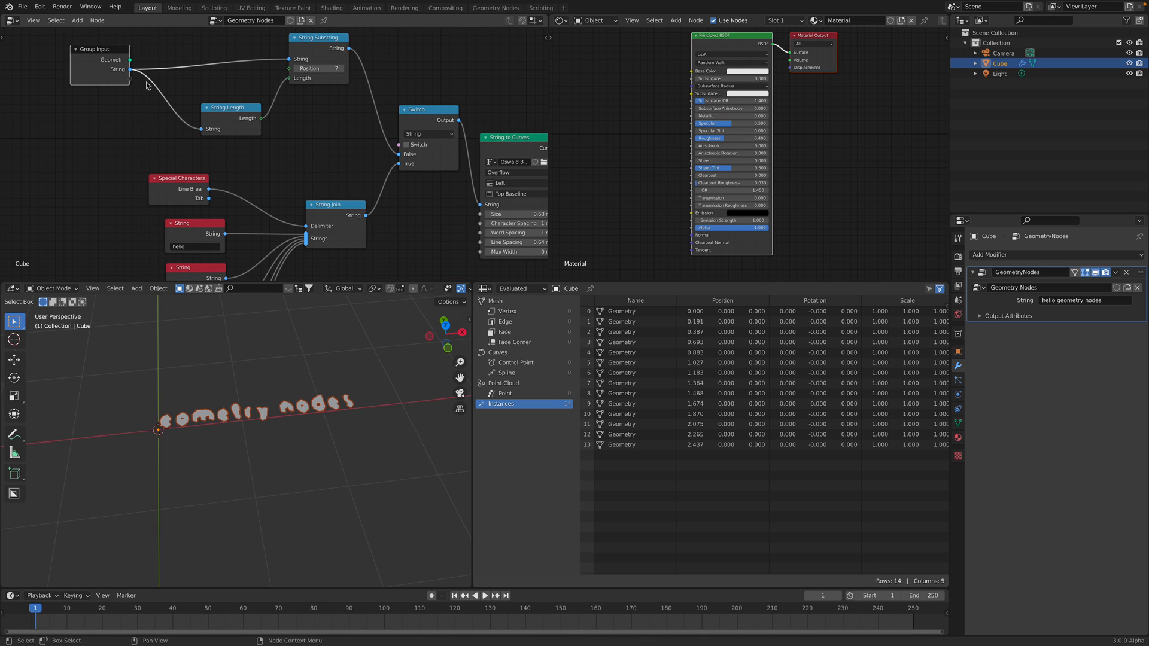
left_click_drag(129, 79, 403, 152)
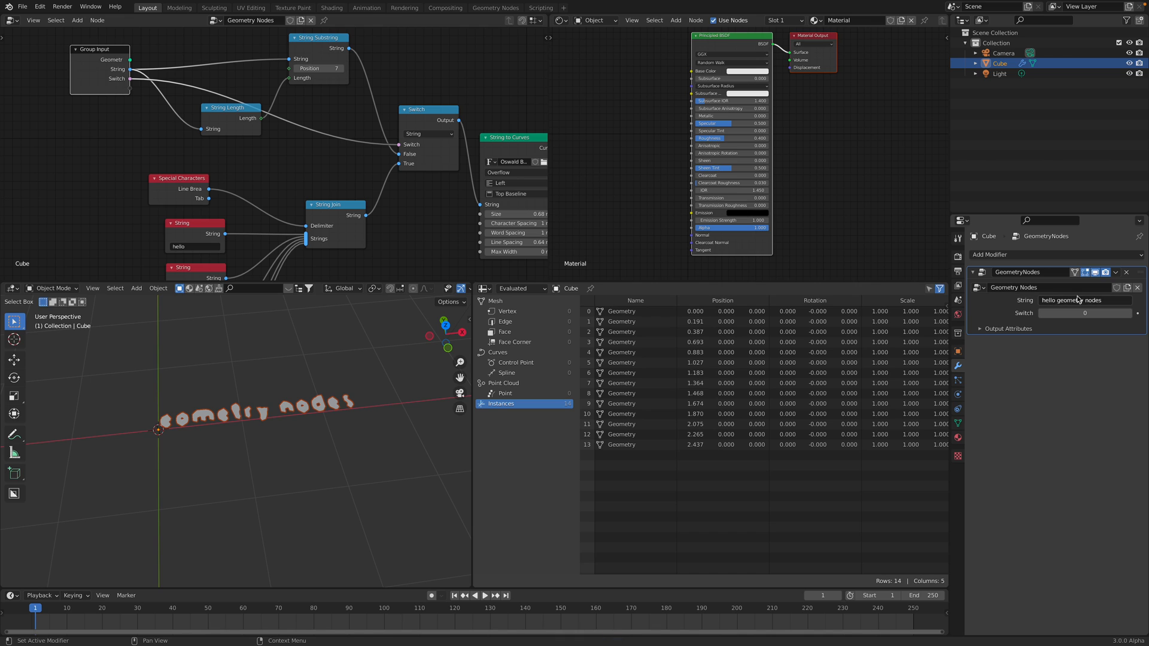
Step: Turn the Switch to 1 to show all five lines and thicken the shapes with Solidify
left_click(1086, 312)
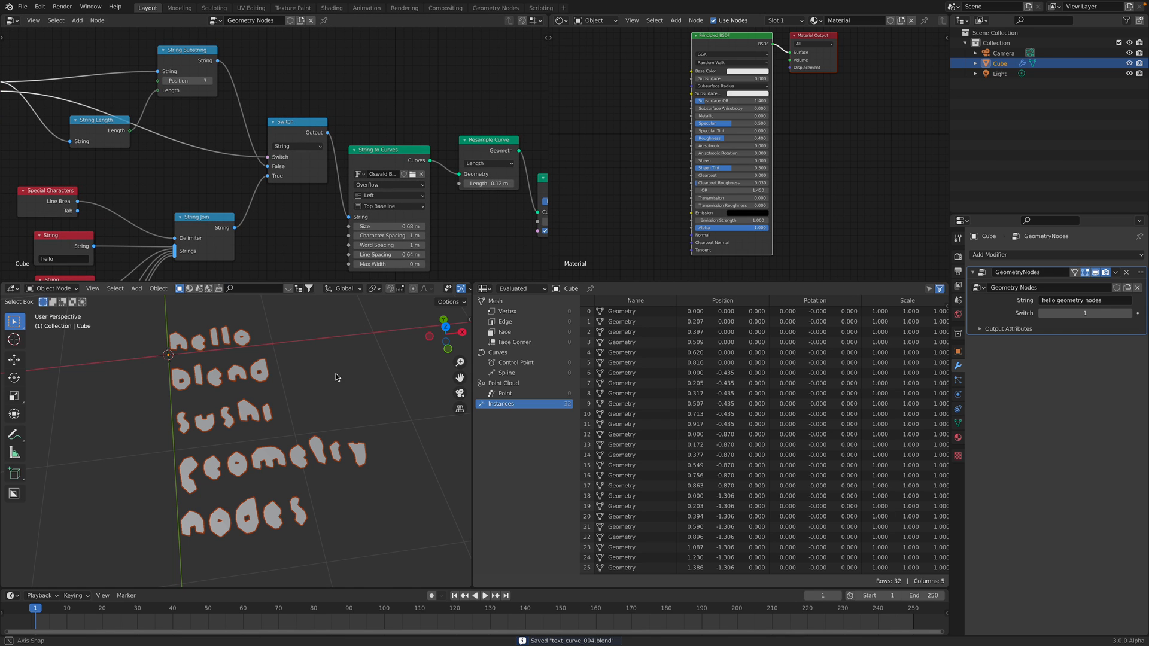
left_click(1019, 254)
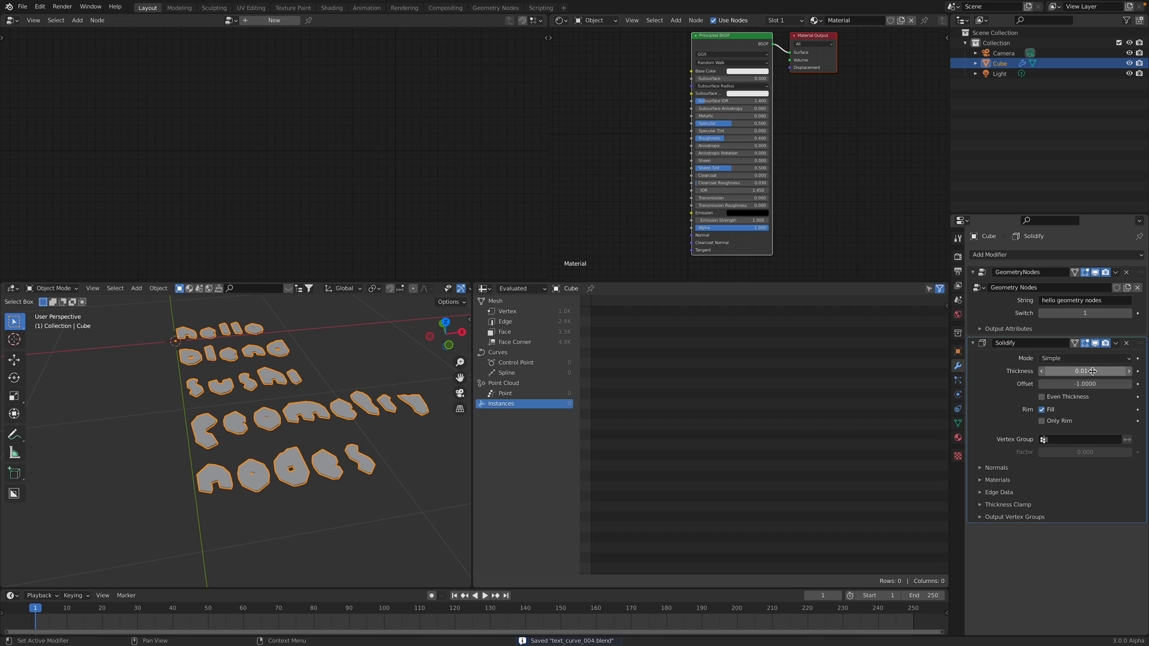
Step: Set Solidify thickness to 0.06 m, tint each letter a random hue via Geometry Random Per Island, and switch render engine
left_click_drag(1084, 371, 1090, 371)
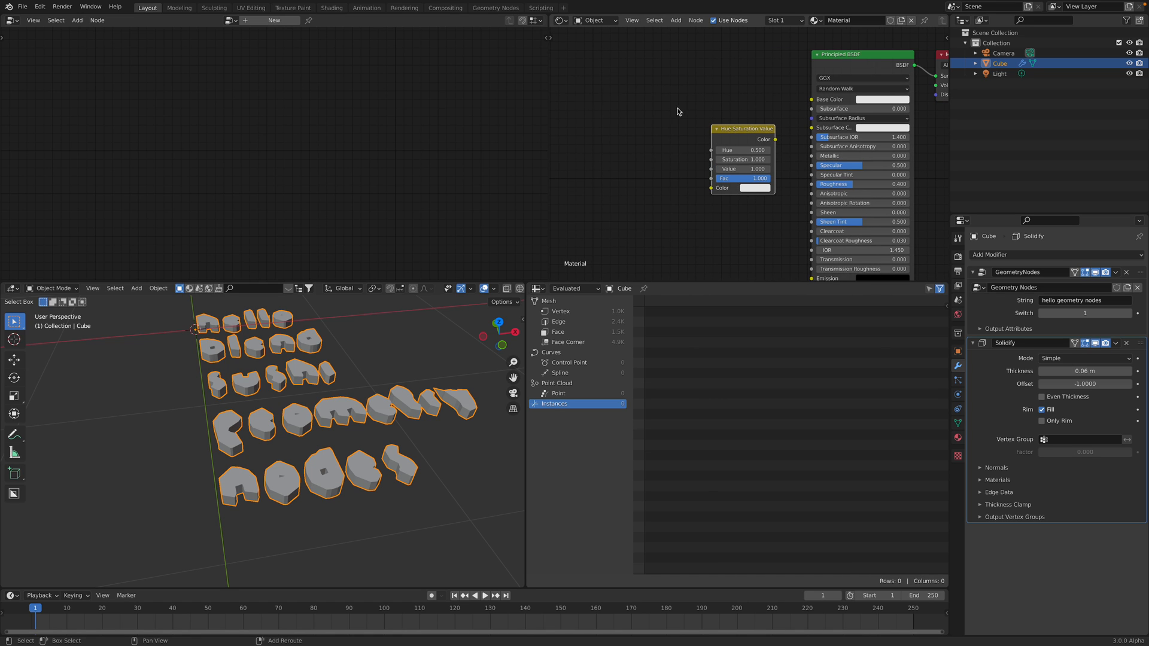
type("geo")
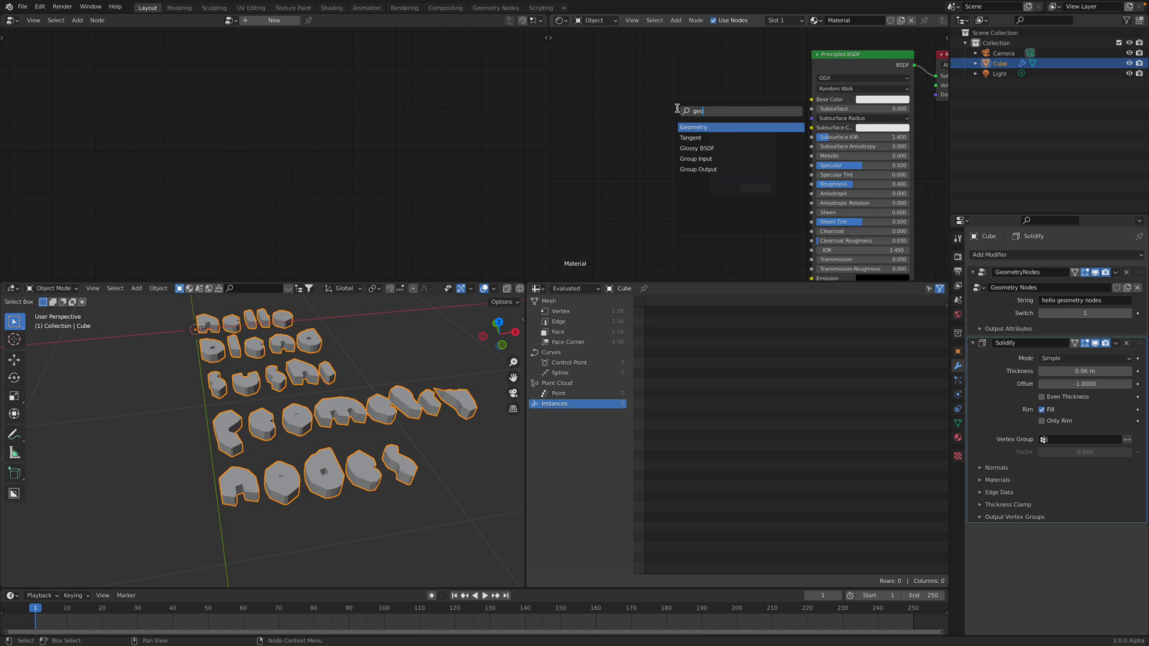
left_click(693, 126)
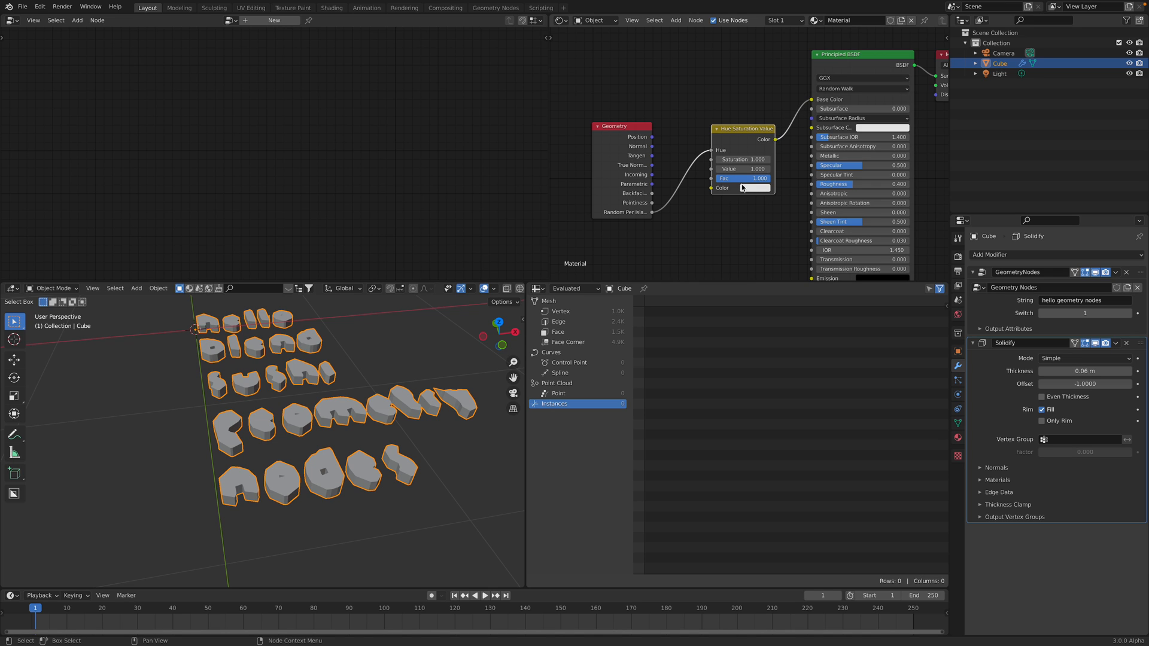
left_click(742, 188)
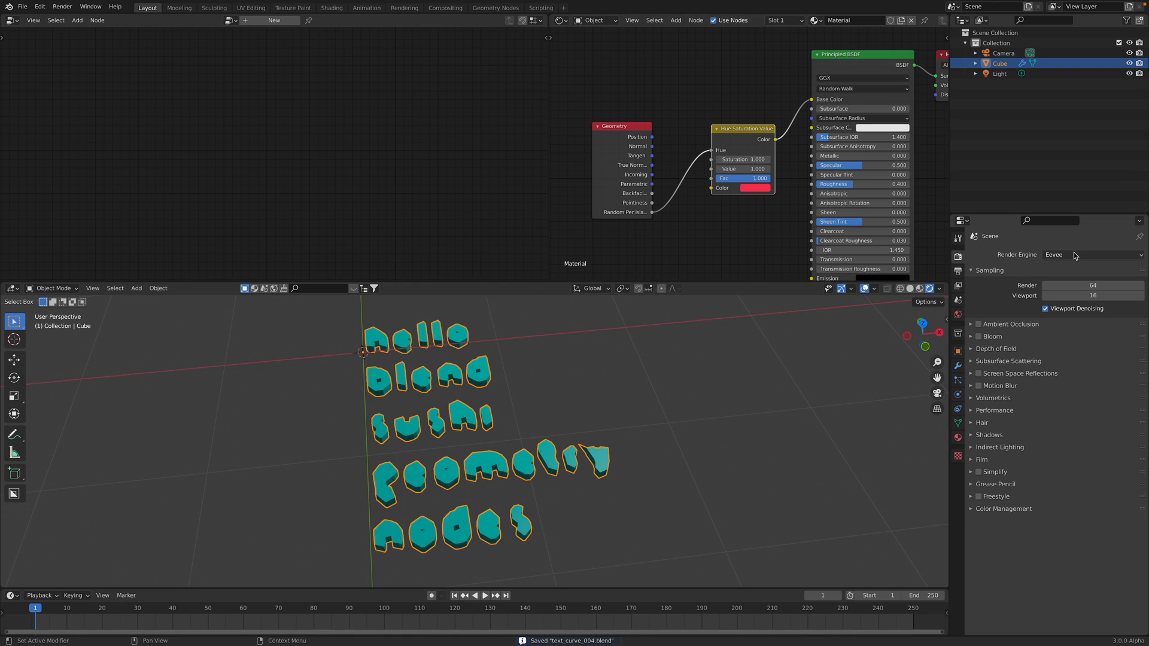
left_click(1091, 253)
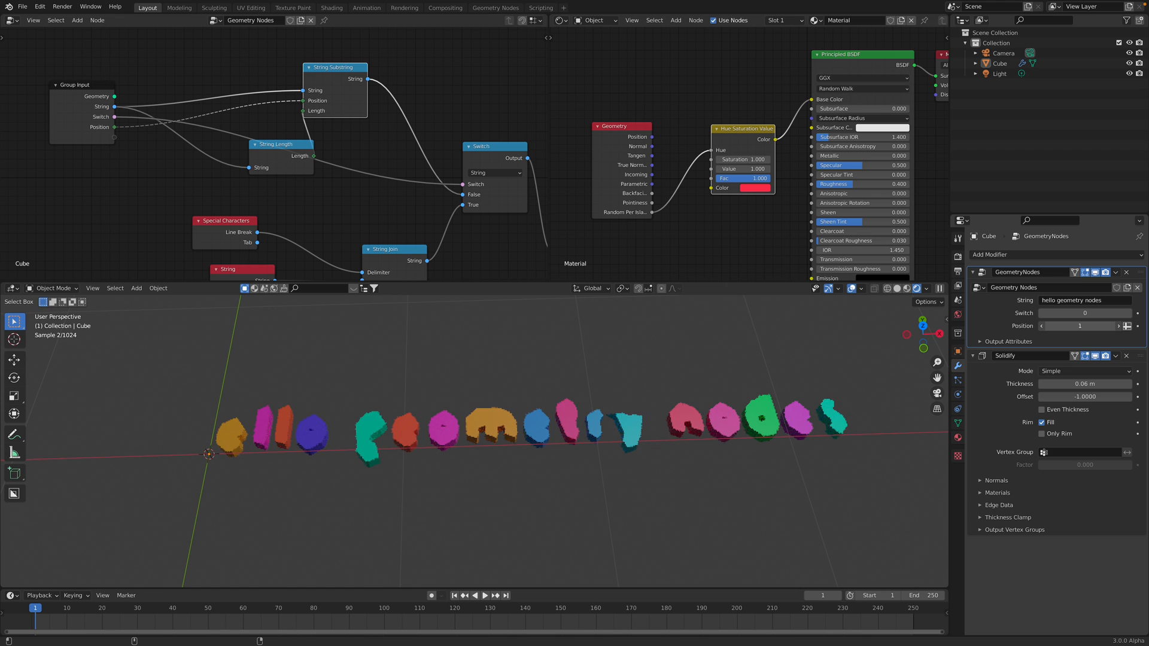
Step: Save the file and bring up the node list to add another text node
key("ctrl+s")
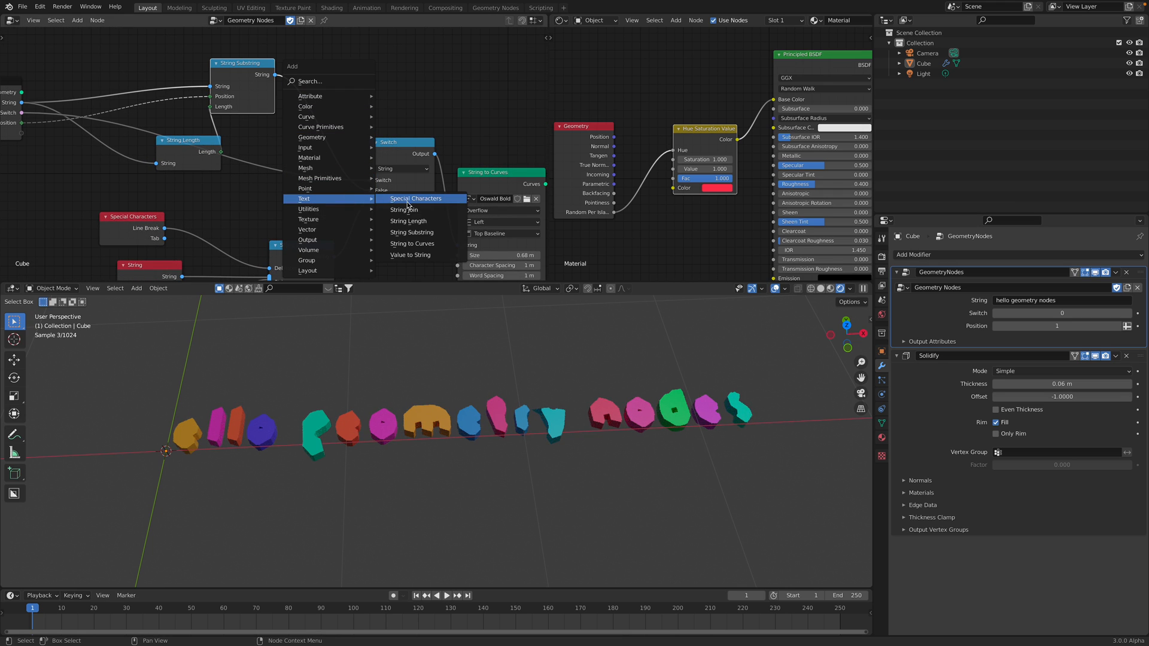
mouse_move(423, 224)
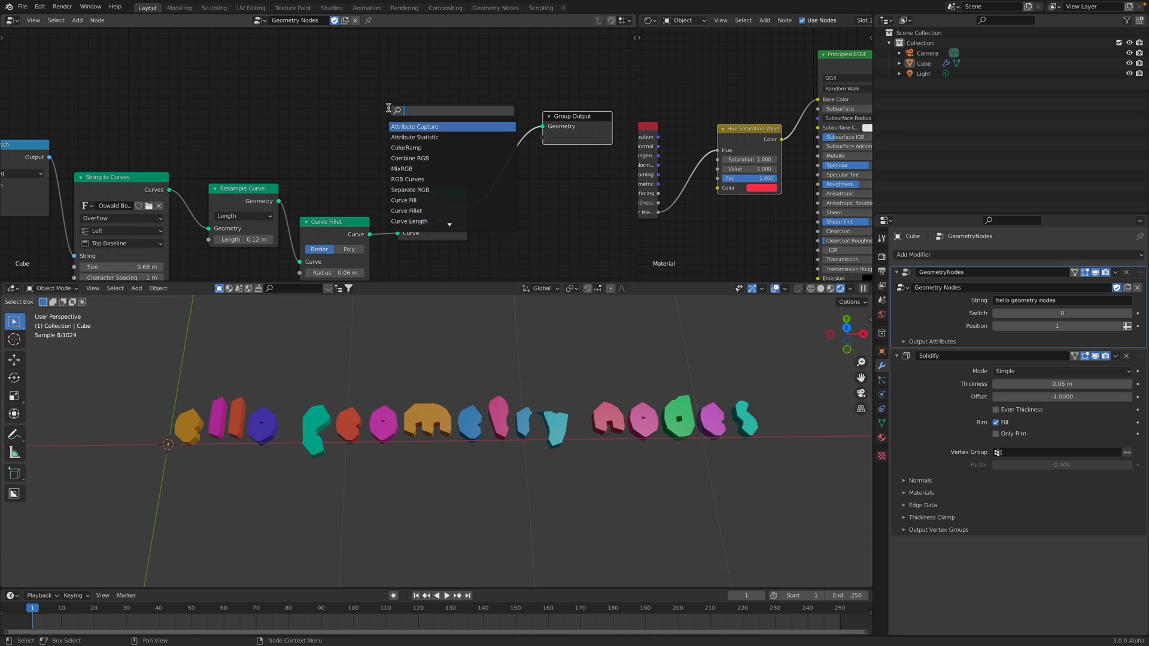
Step: Fill the letters with Curve Fill and sweep outlines into tubes with a 0.002 m Curve Circle profile
left_click(403, 200)
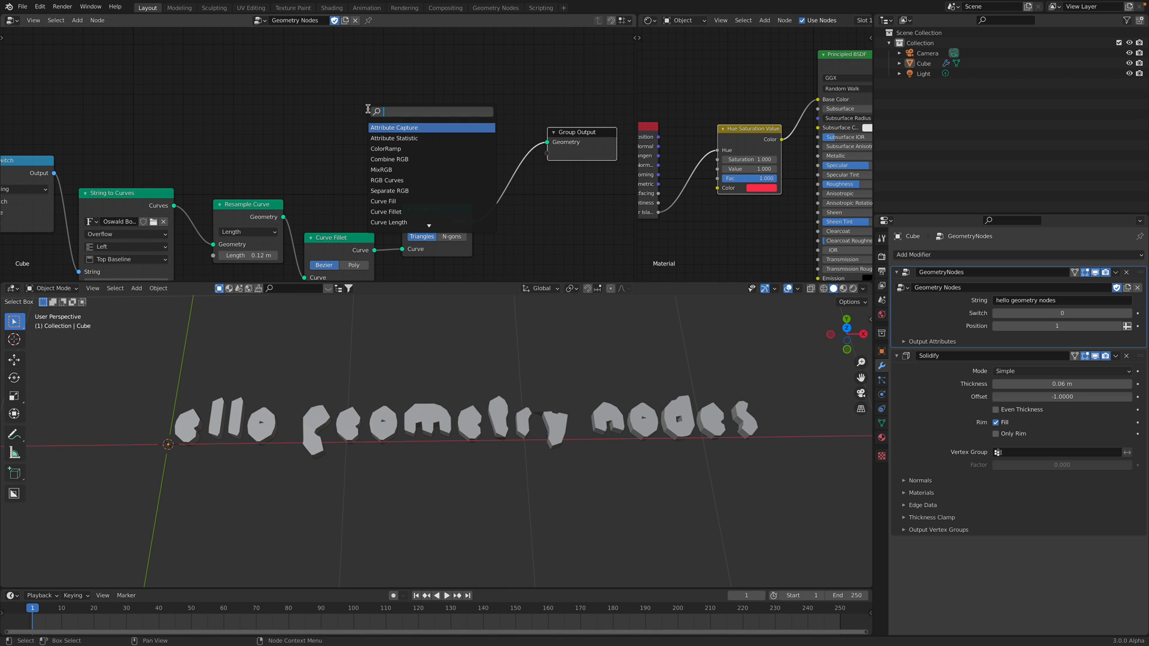
type("curve")
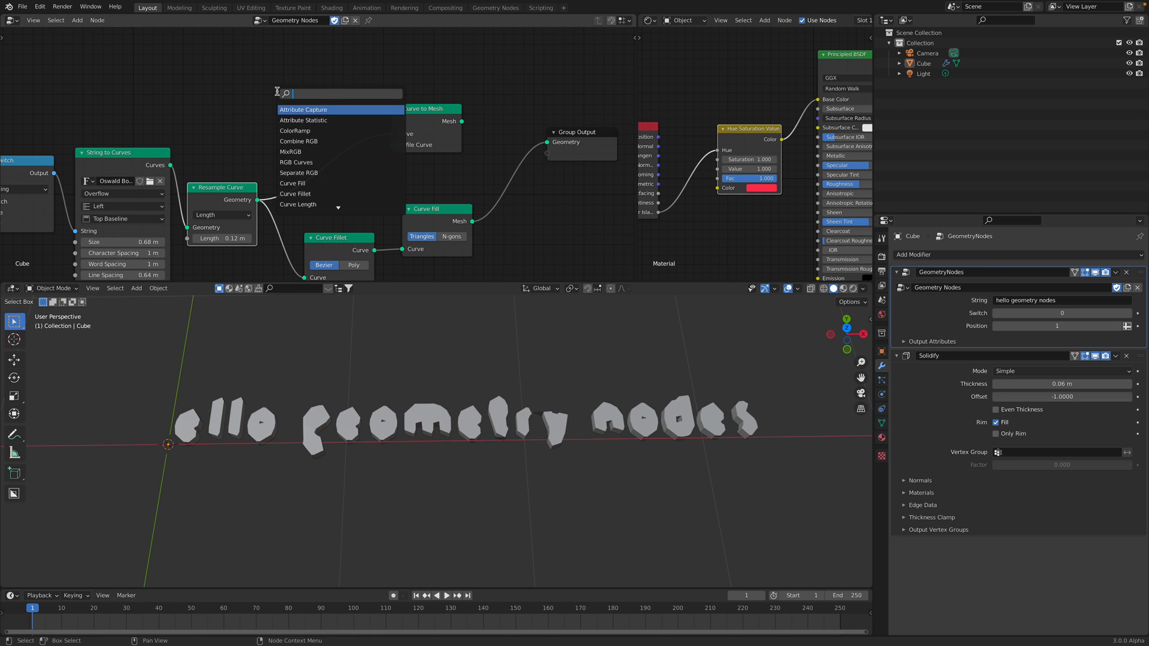
type("circl")
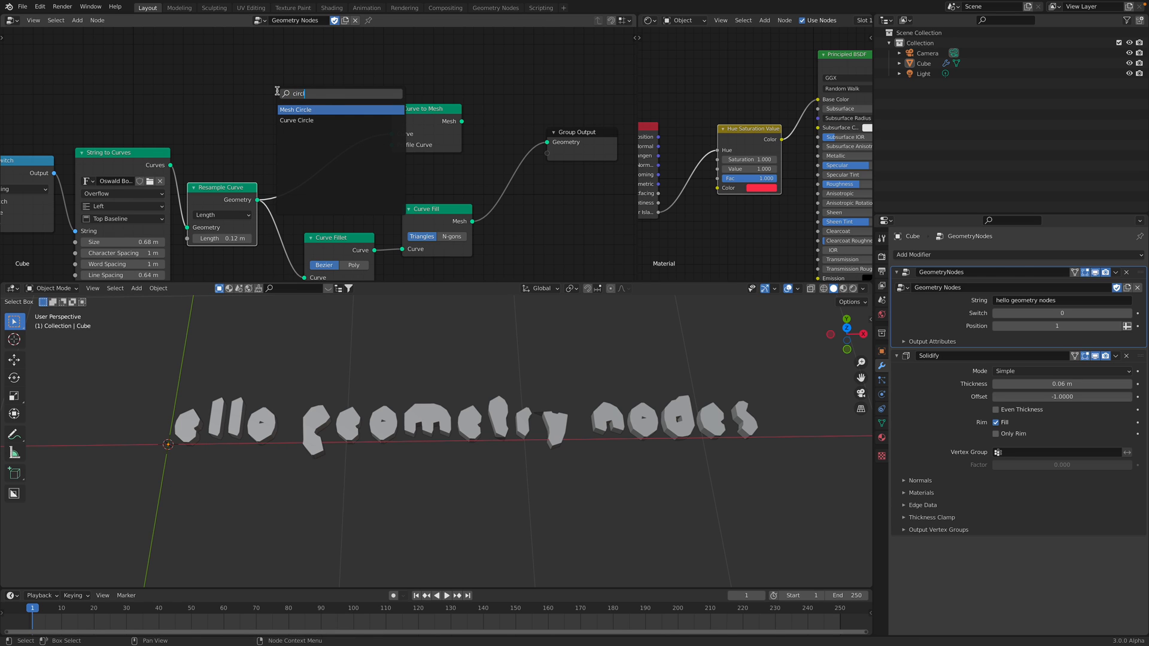
left_click(296, 120)
type("0.02 m")
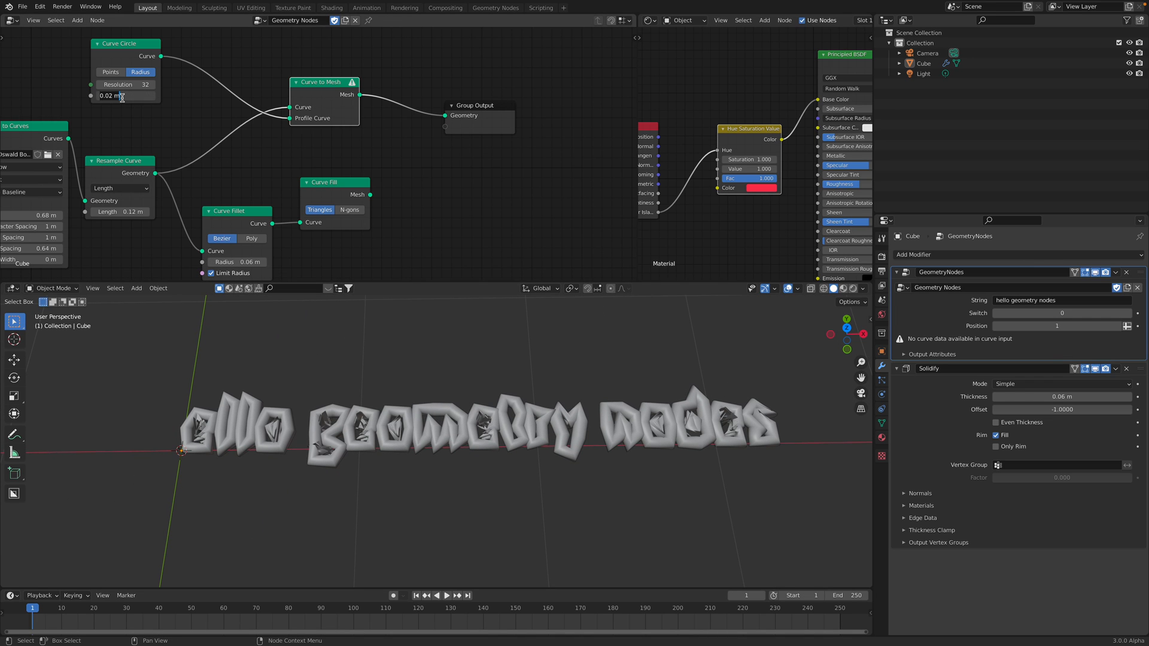
left_click(125, 95)
type("0")
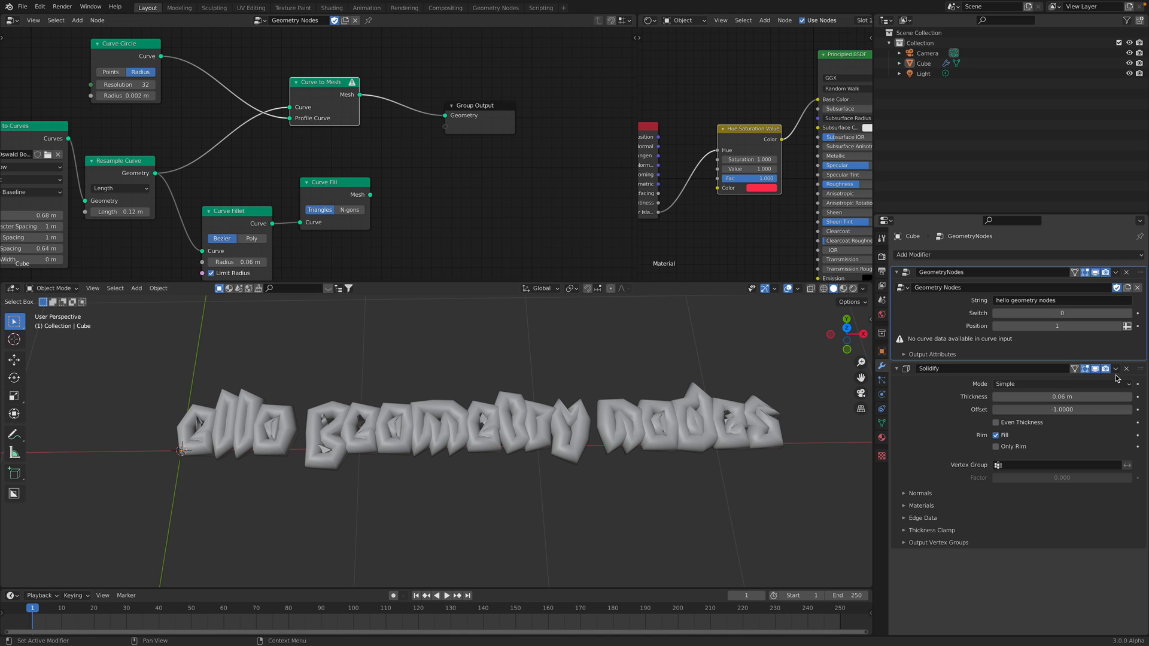
Step: Remove the Solidify modifier, set the profile circle to 3 points at 0.002, and resample at 0.1 m
left_click(1127, 369)
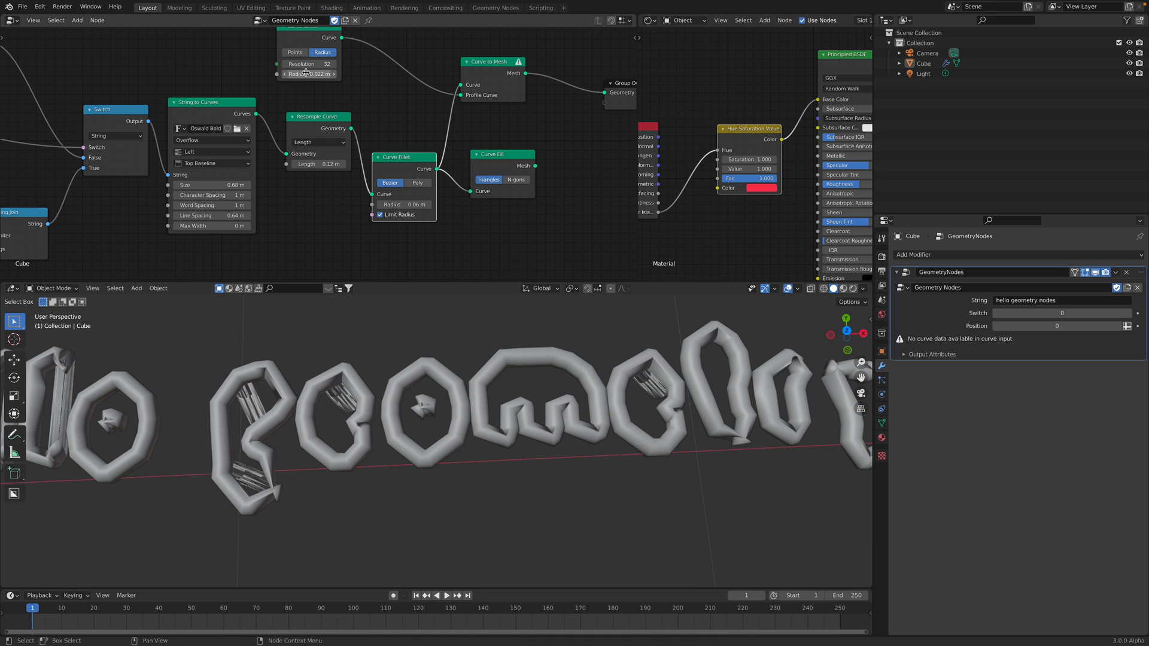
left_click_drag(315, 73, 300, 73)
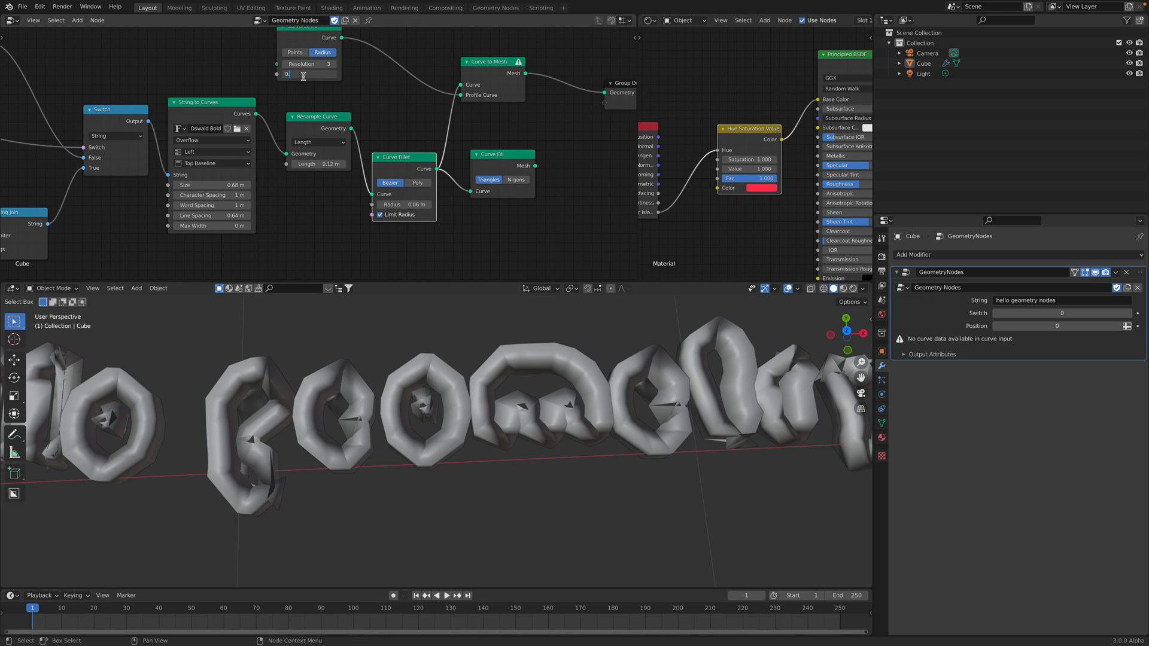
type("0.002 m")
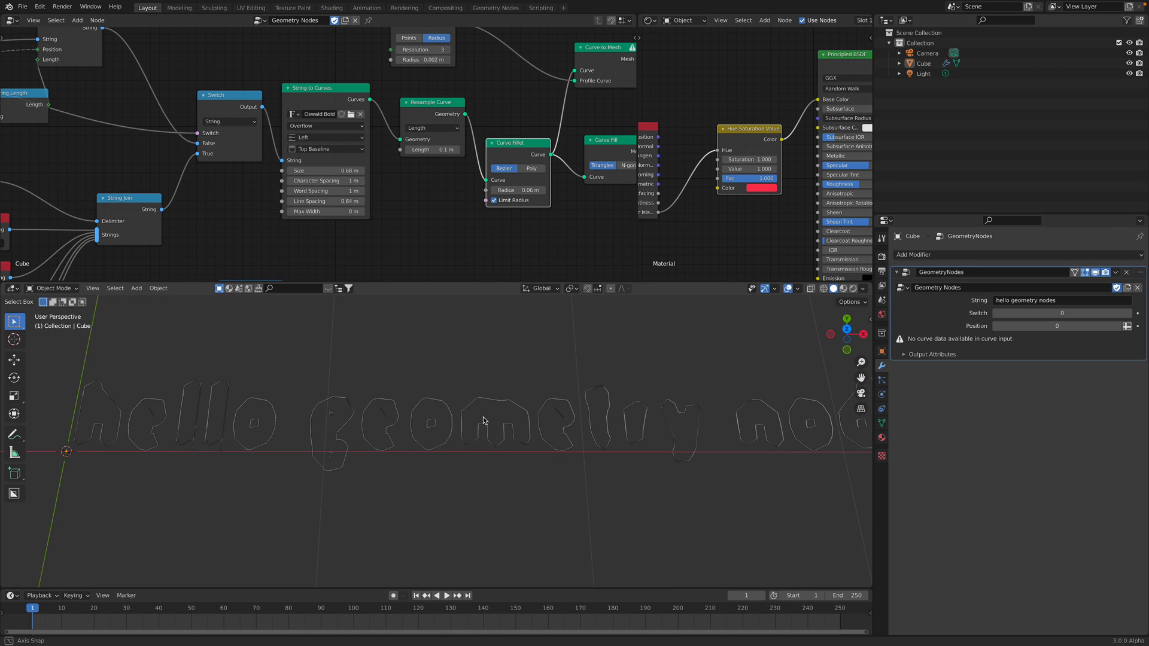
left_click(423, 60)
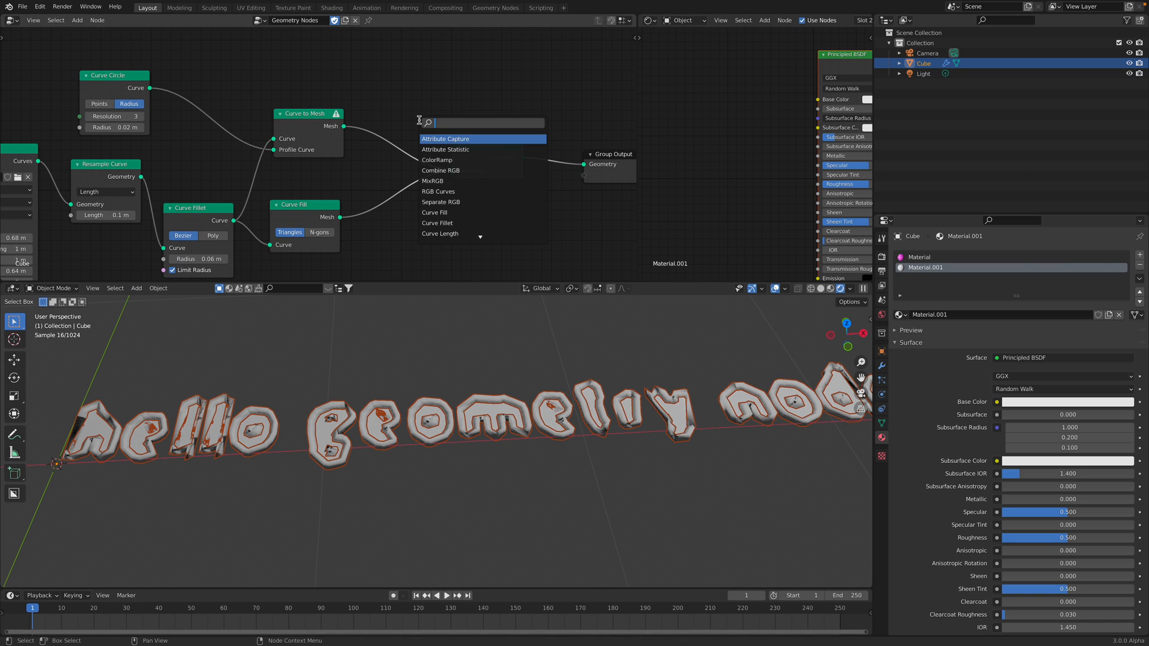
Step: Assign separate materials to tubes and filled letters and merge them with Join Geometry
type("mater")
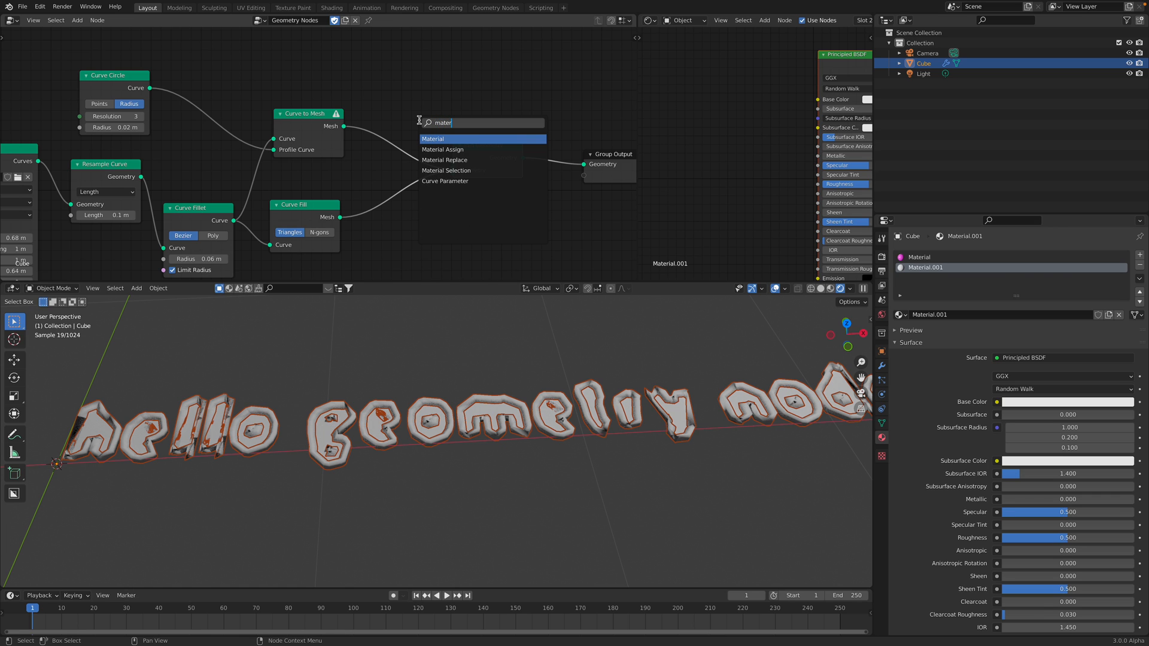
left_click(443, 149)
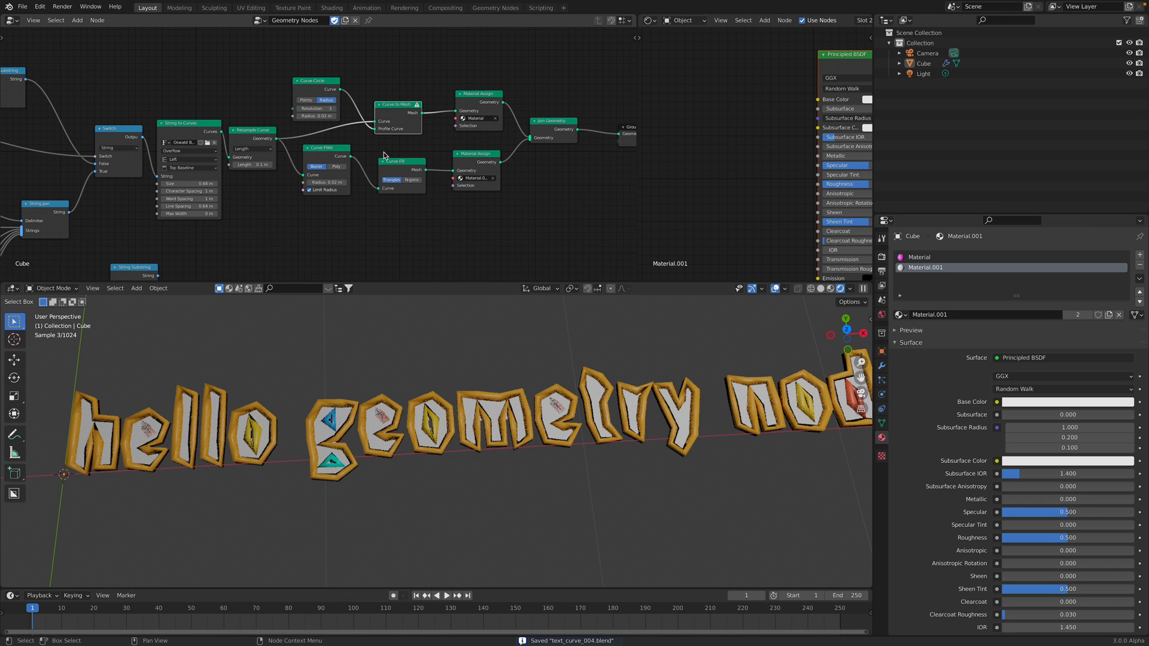
left_click_drag(502, 432, 502, 425)
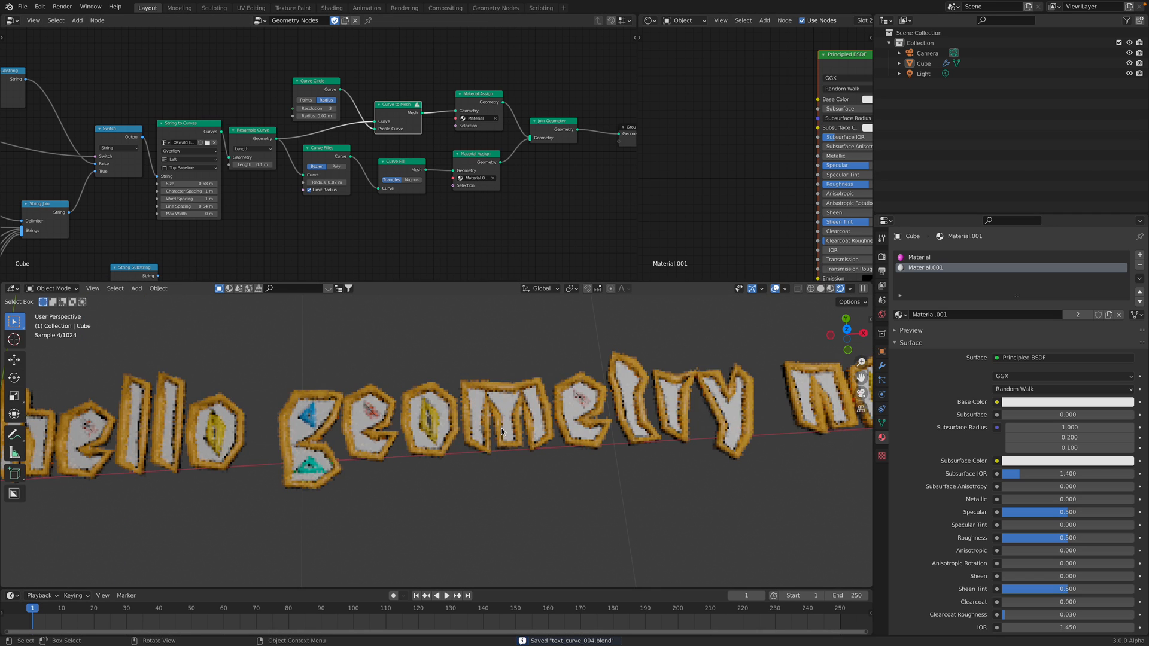